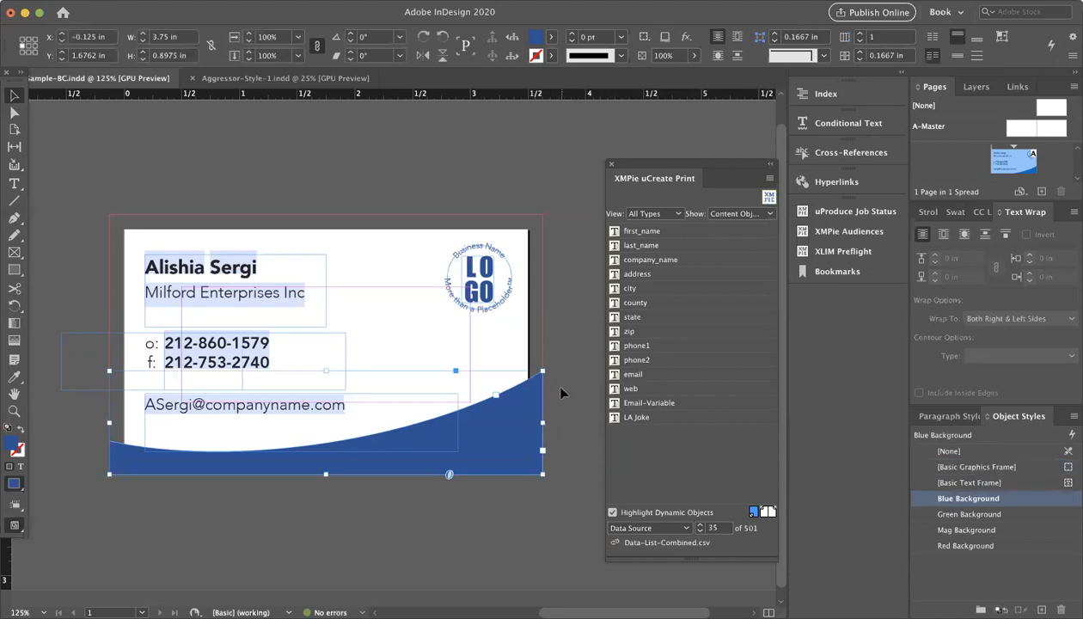
mouse_move(583, 353)
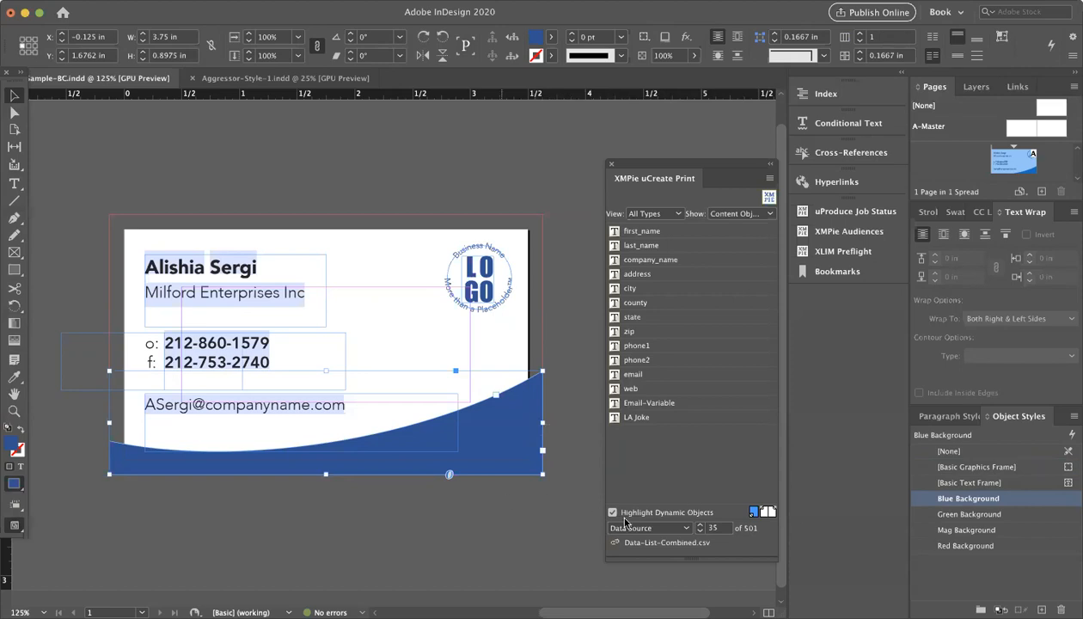
Step: Fill the new rectangle above the card blue and clear its gradient feather effect
left_click(406, 180)
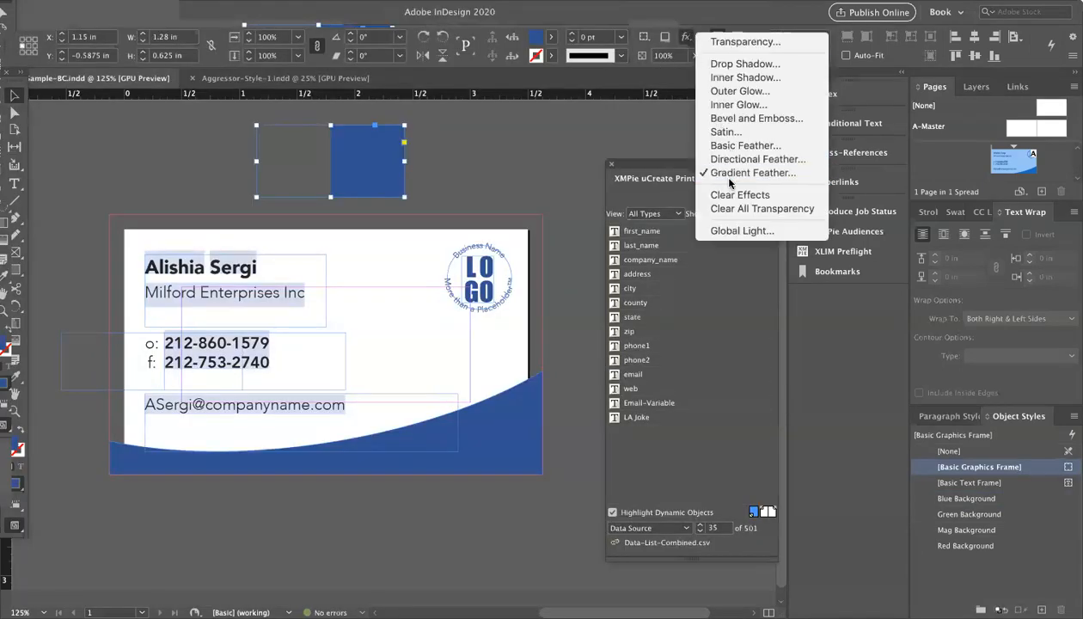
left_click(750, 172)
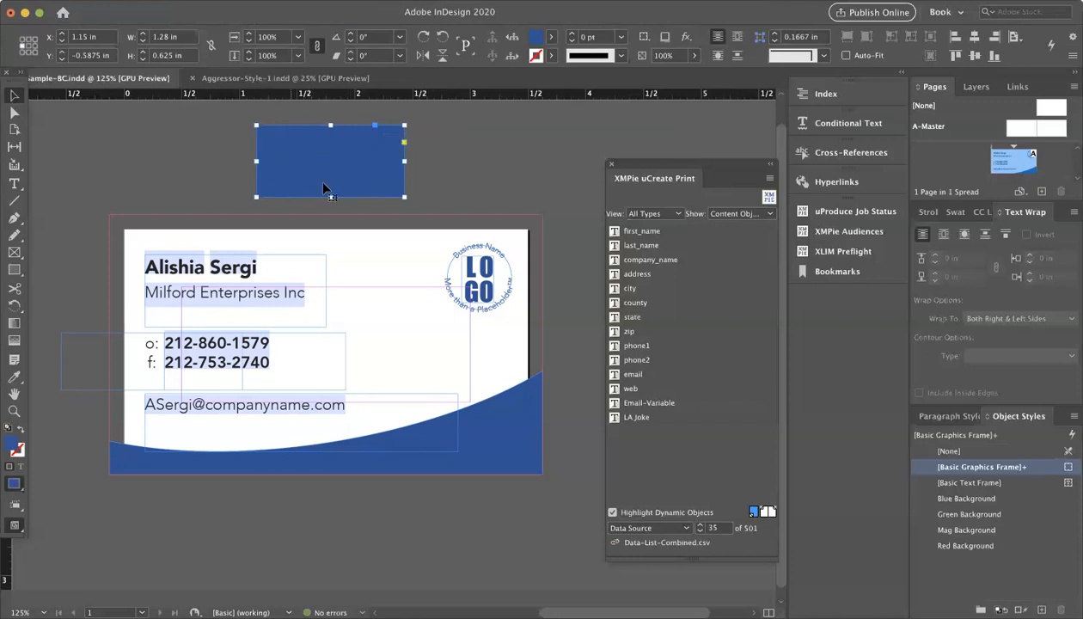
mouse_move(327, 154)
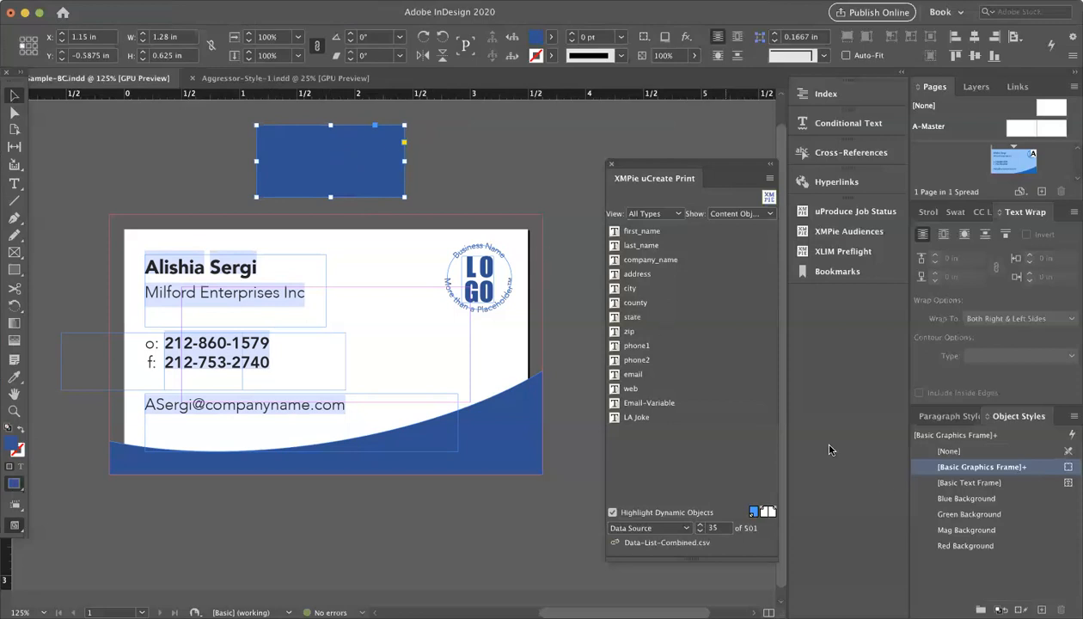
mouse_move(82, 142)
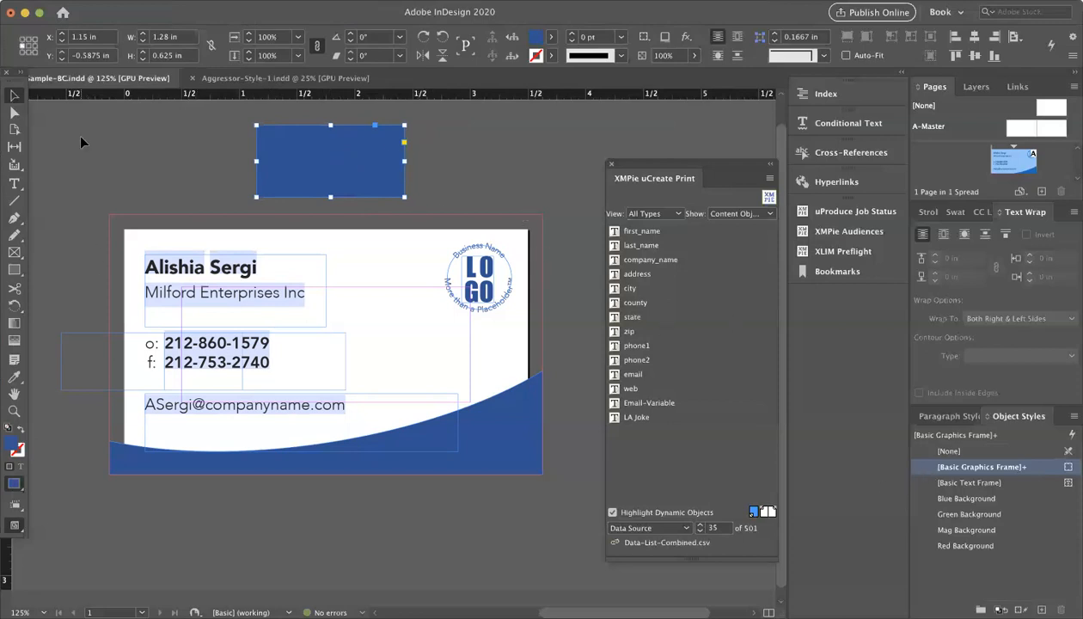
Step: Try Blue and Mag Background styles on the rectangle, finishing with Red Background
left_click(970, 467)
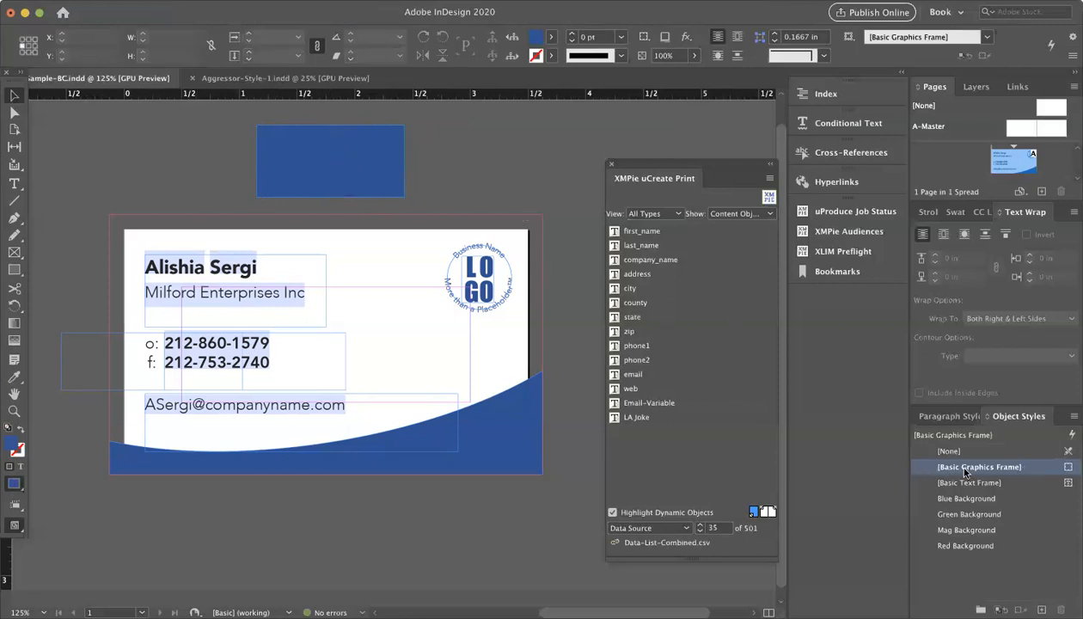
mouse_move(979, 472)
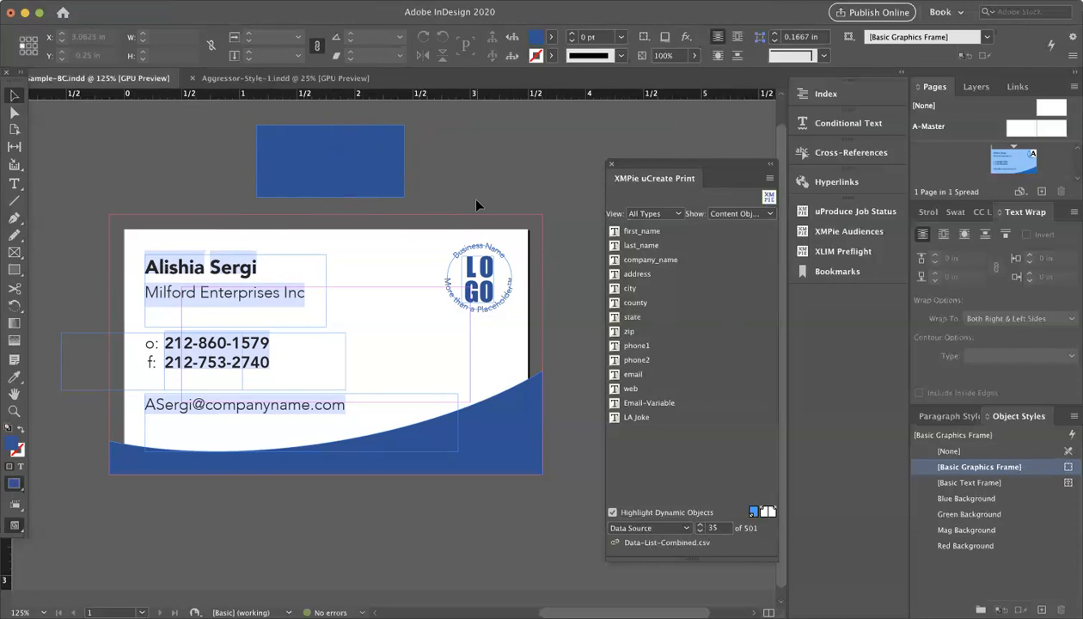
left_click(330, 161)
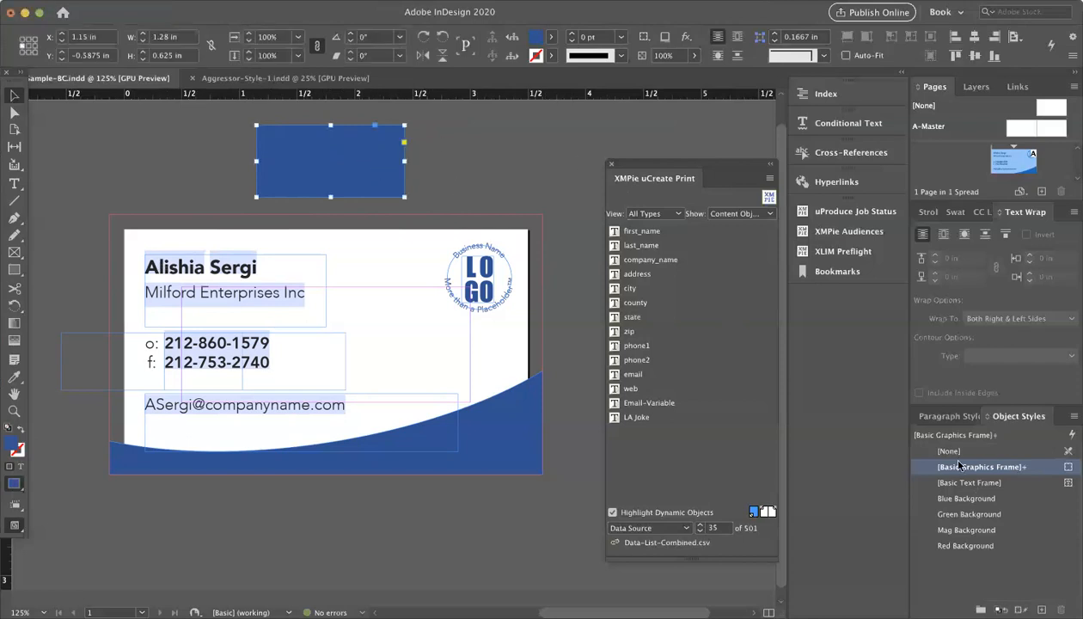
left_click(966, 498)
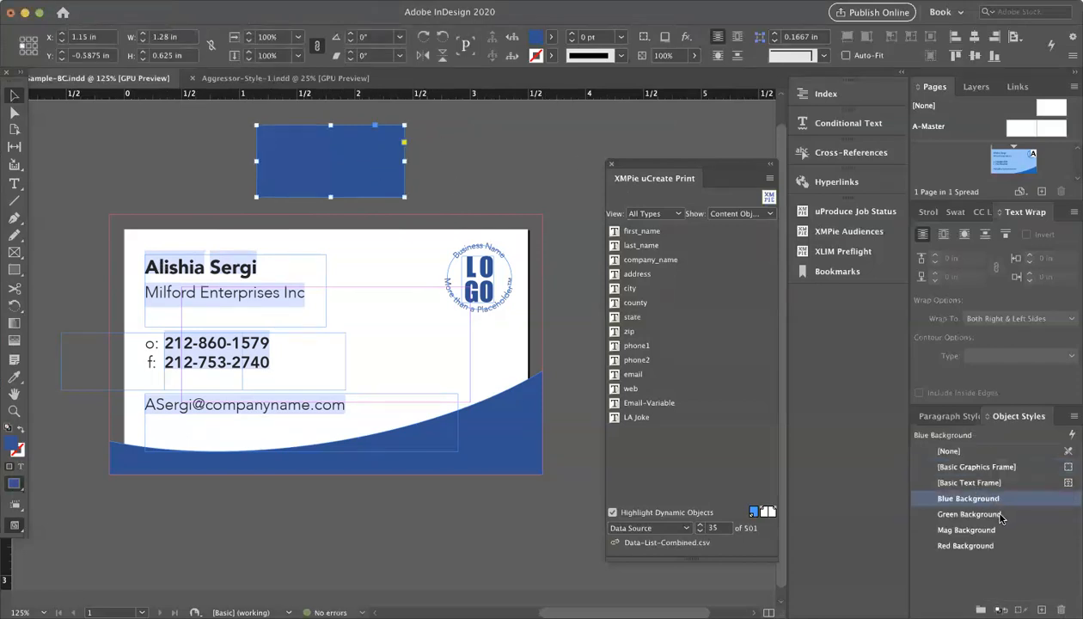
left_click(966, 530)
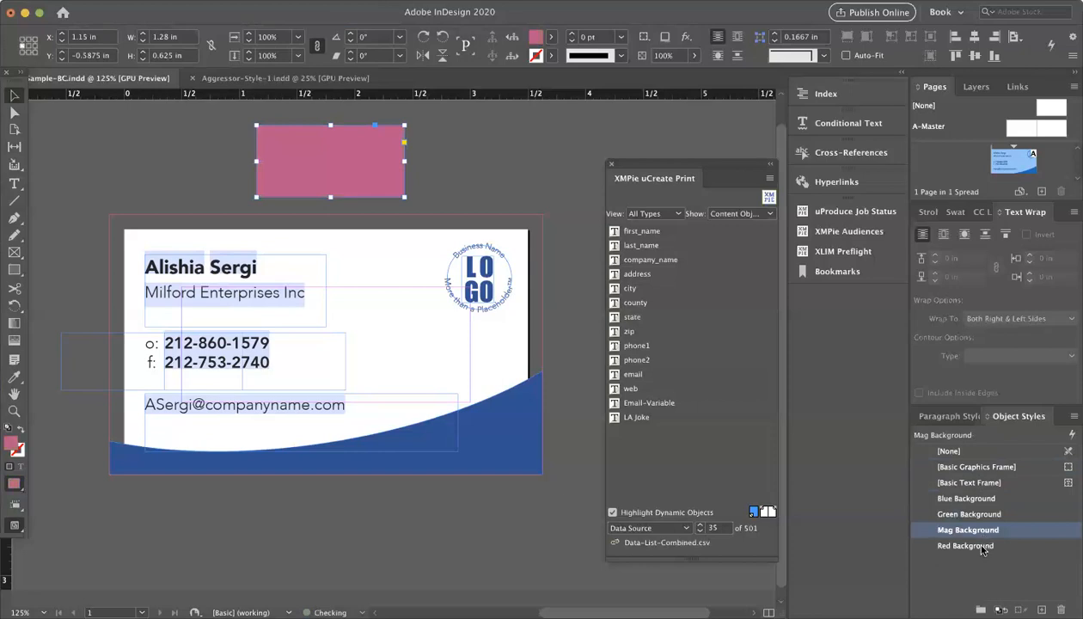
left_click(967, 546)
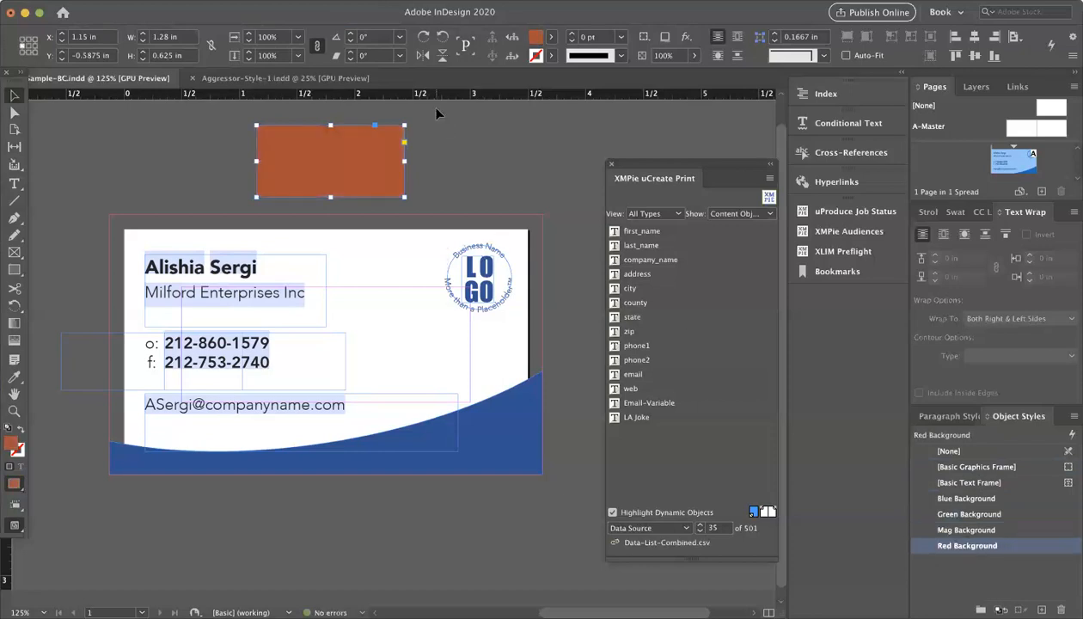
mouse_move(978, 530)
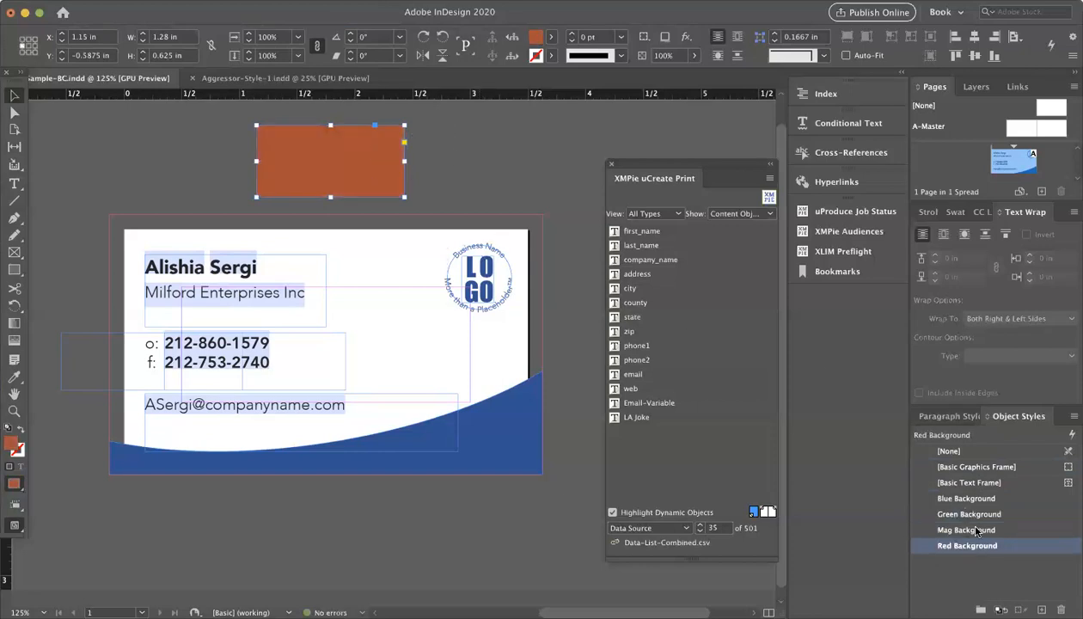
Step: Reapply Blue Background, then override the rectangle's fill with the C=100 M=0 Y=0 K=0 swatch
left_click(968, 498)
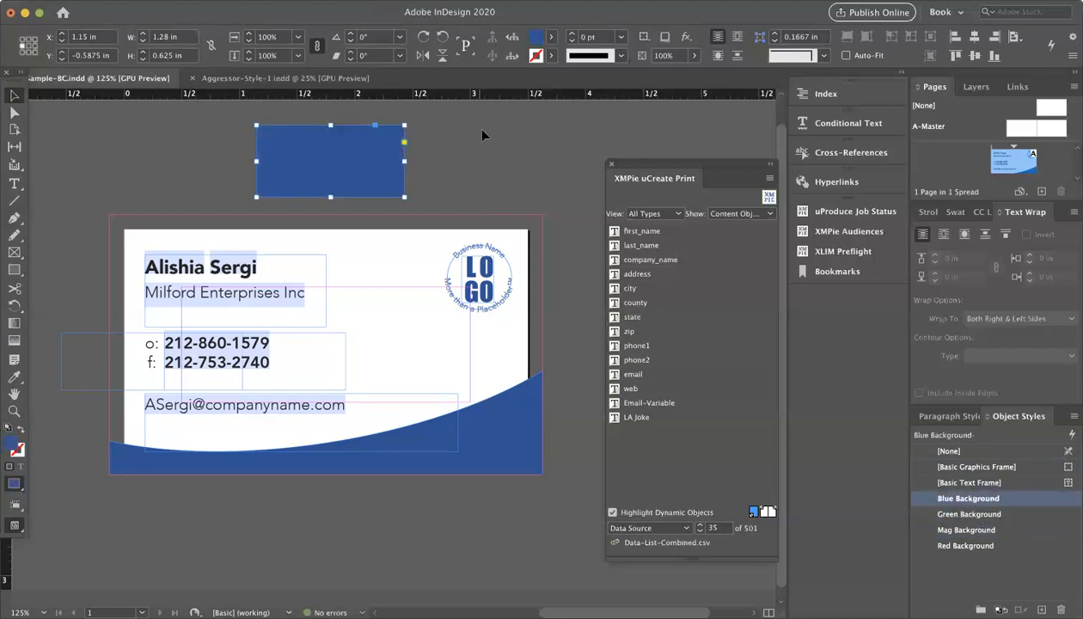
mouse_move(568, 118)
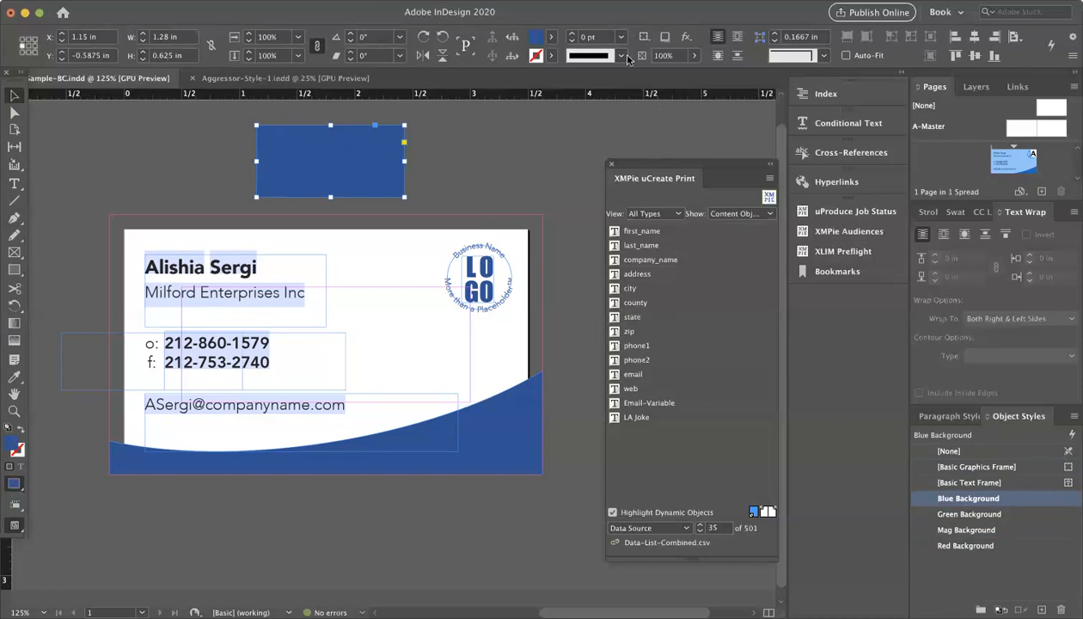
mouse_move(621, 100)
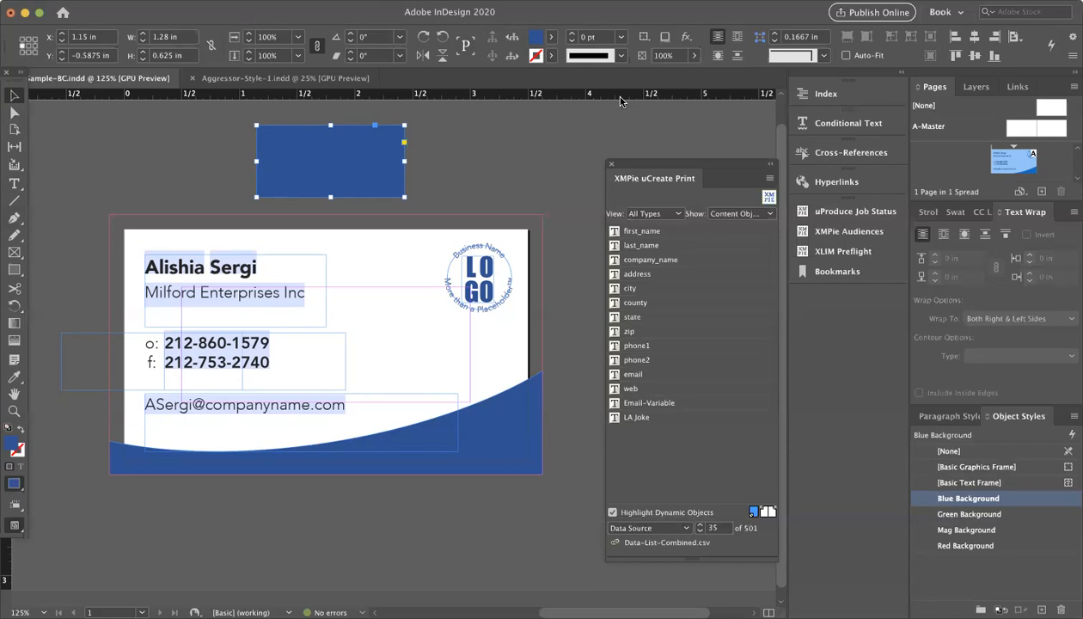
mouse_move(347, 164)
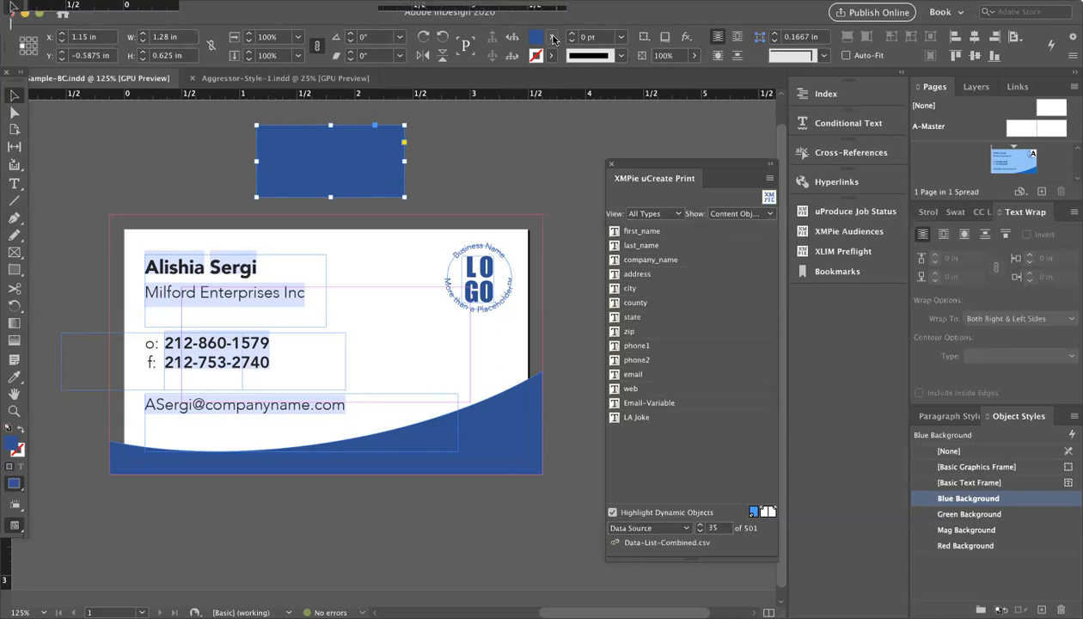
left_click(555, 36)
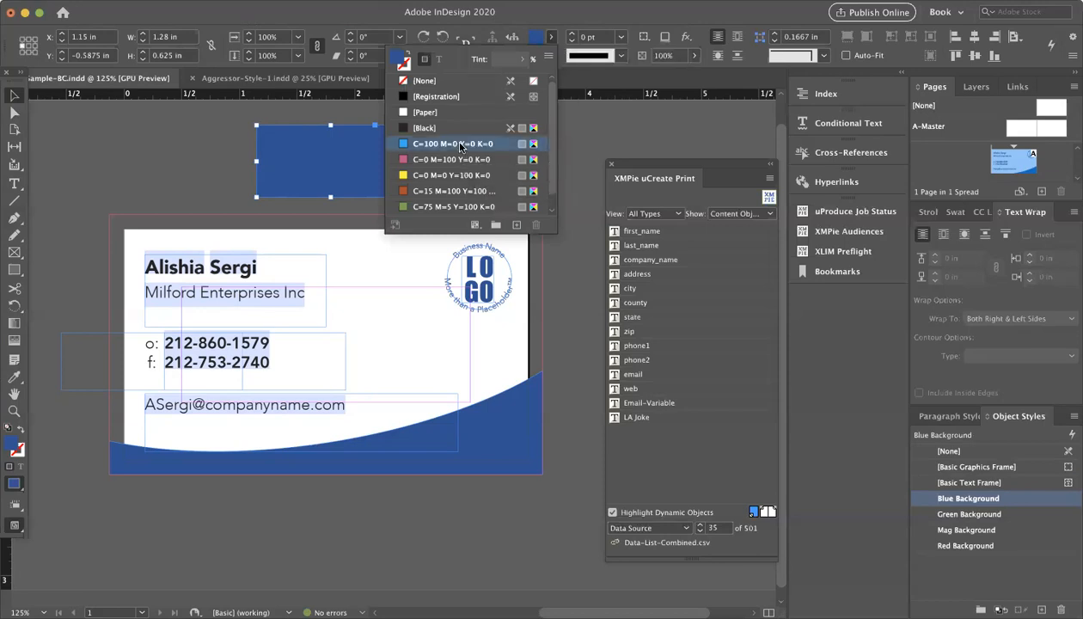
left_click(453, 144)
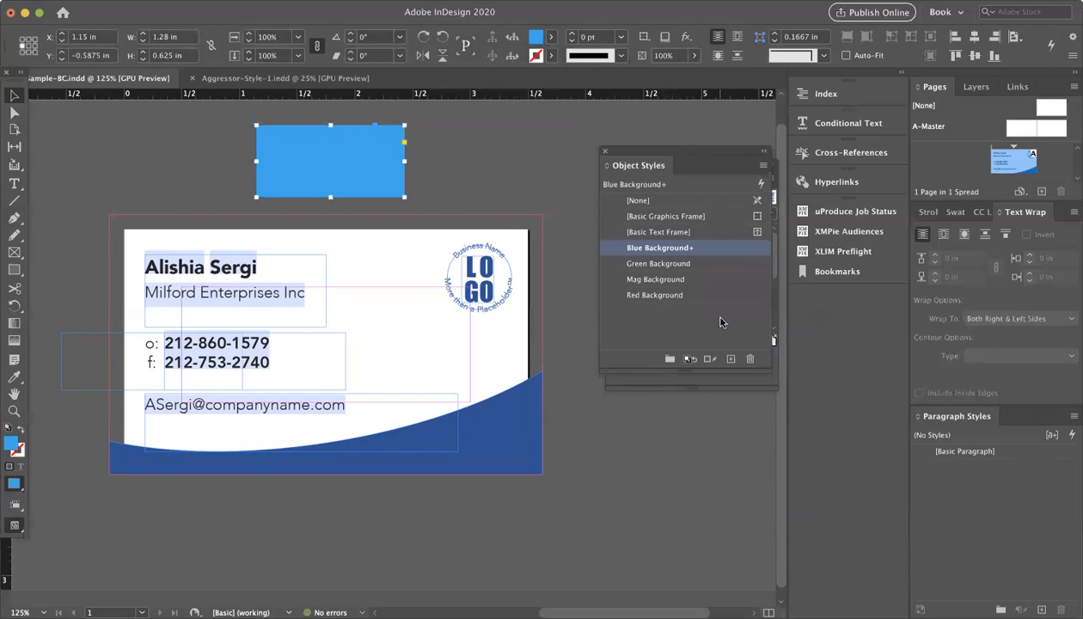
Step: Create an object style named 'Cyan Background' from the selected cyan rectangle
left_click(667, 216)
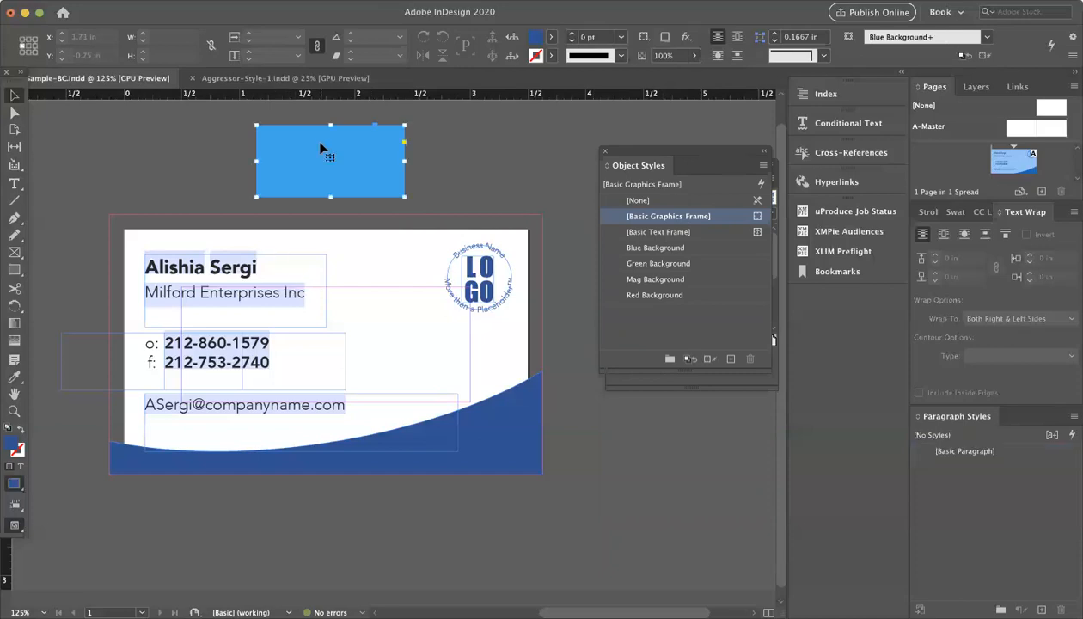
left_click(655, 248)
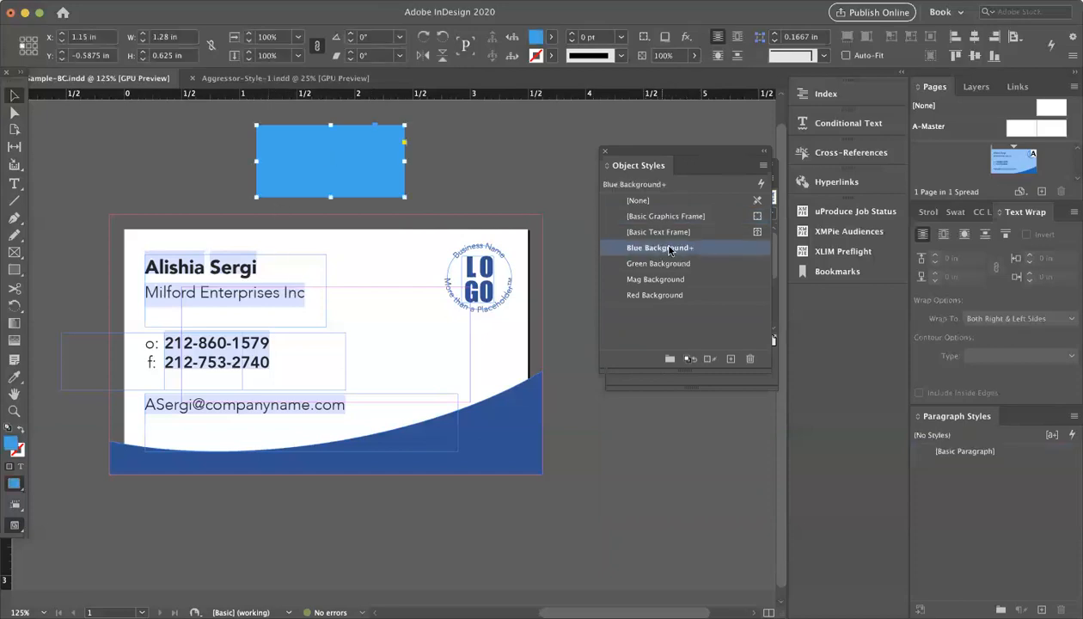
mouse_move(697, 254)
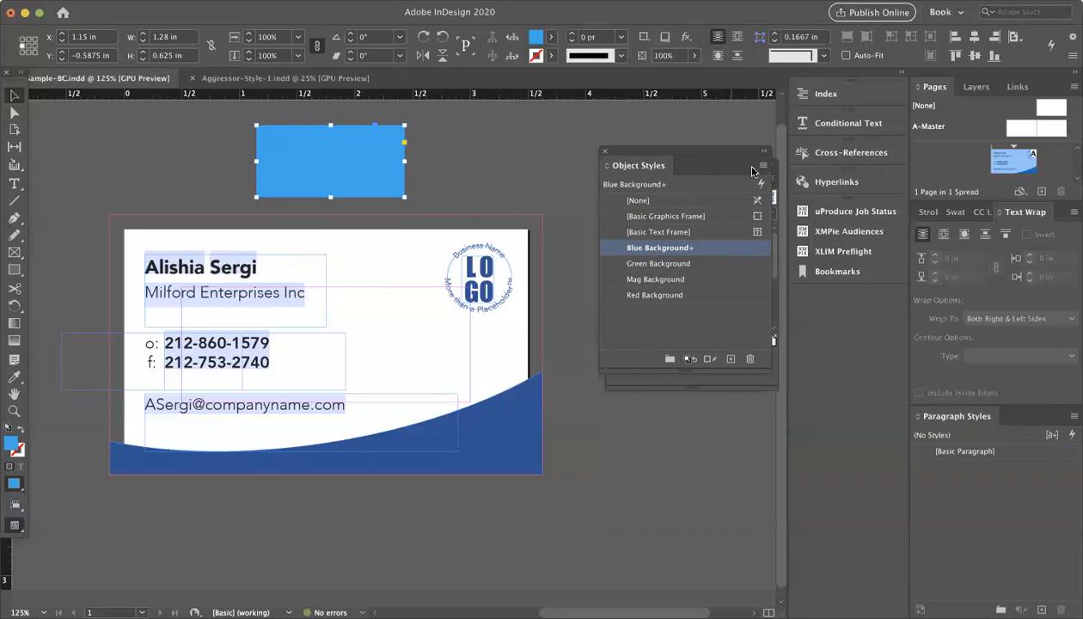
left_click(762, 166)
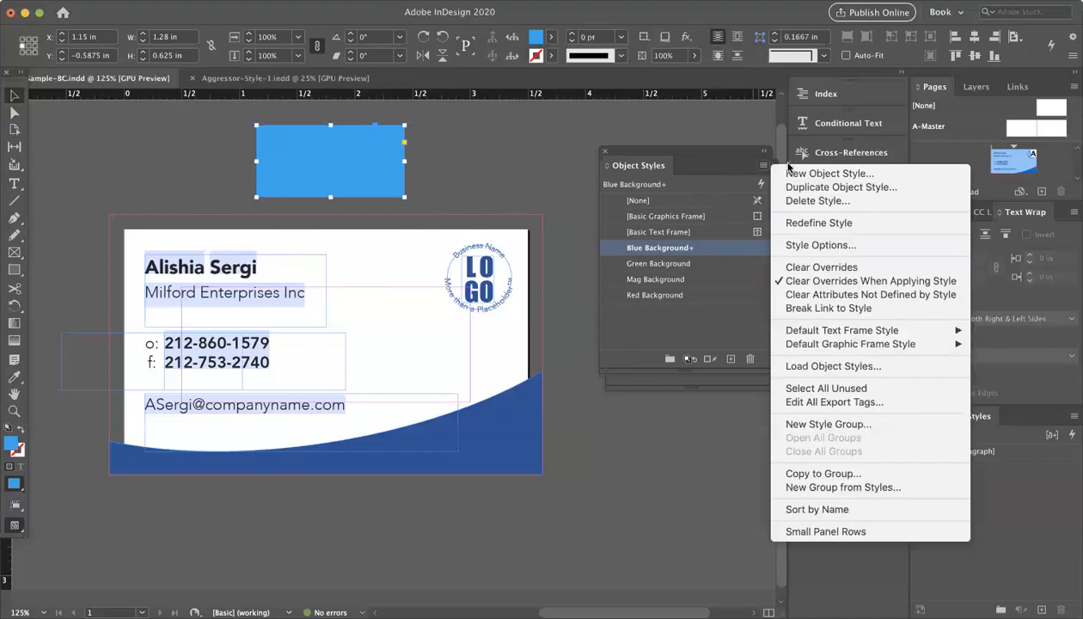
mouse_move(829, 424)
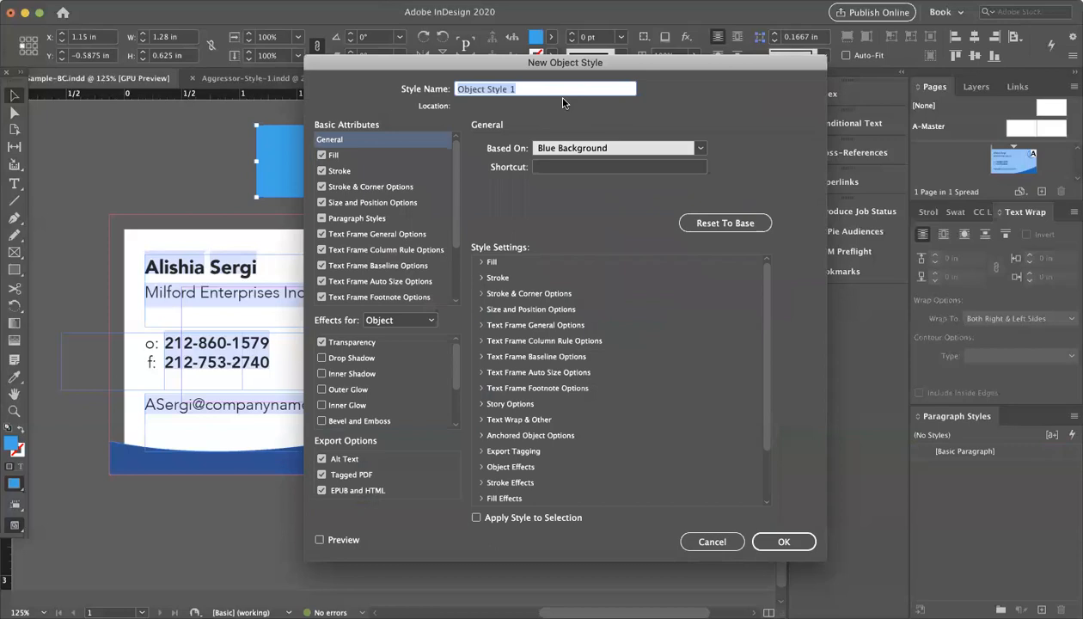
type("Cyan")
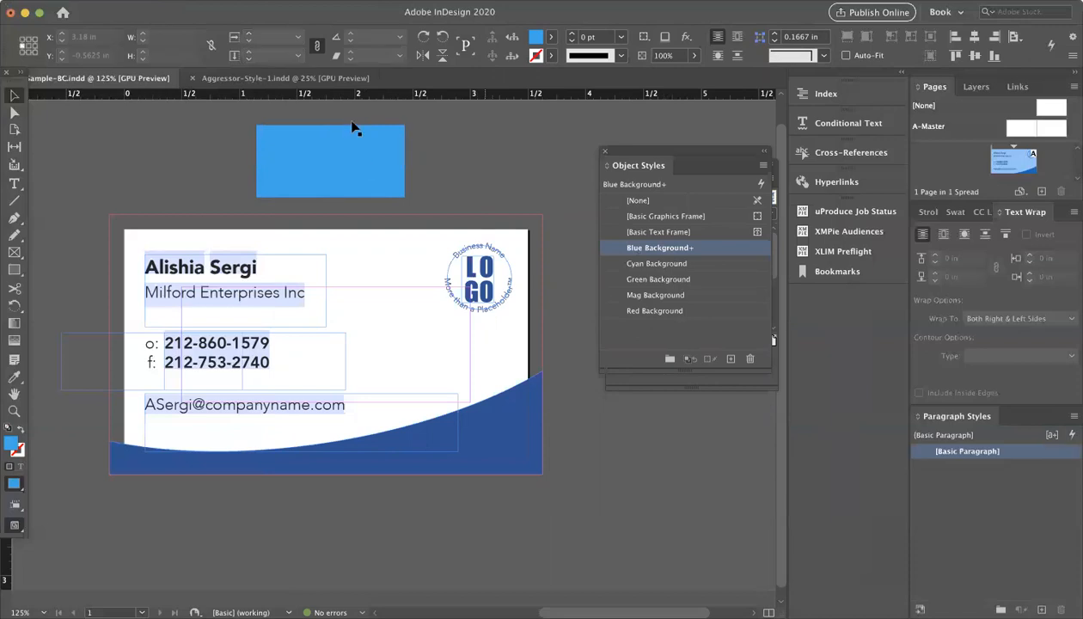
Step: Test the Cyan, Mag and Green Background styles on the rectangle, ending on Cyan Background
left_click(330, 161)
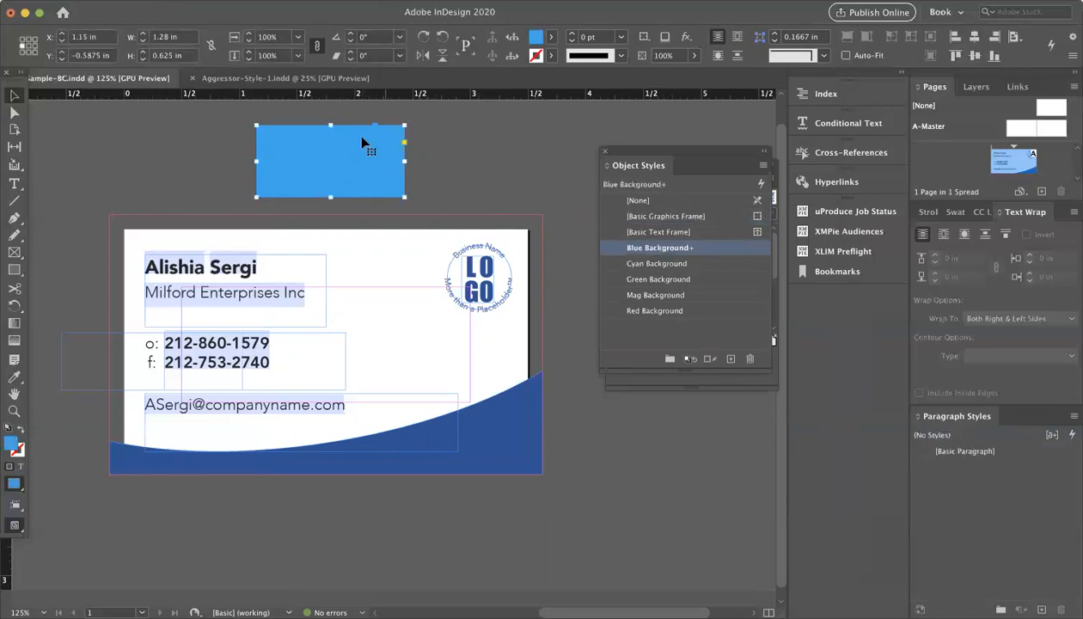
left_click(656, 263)
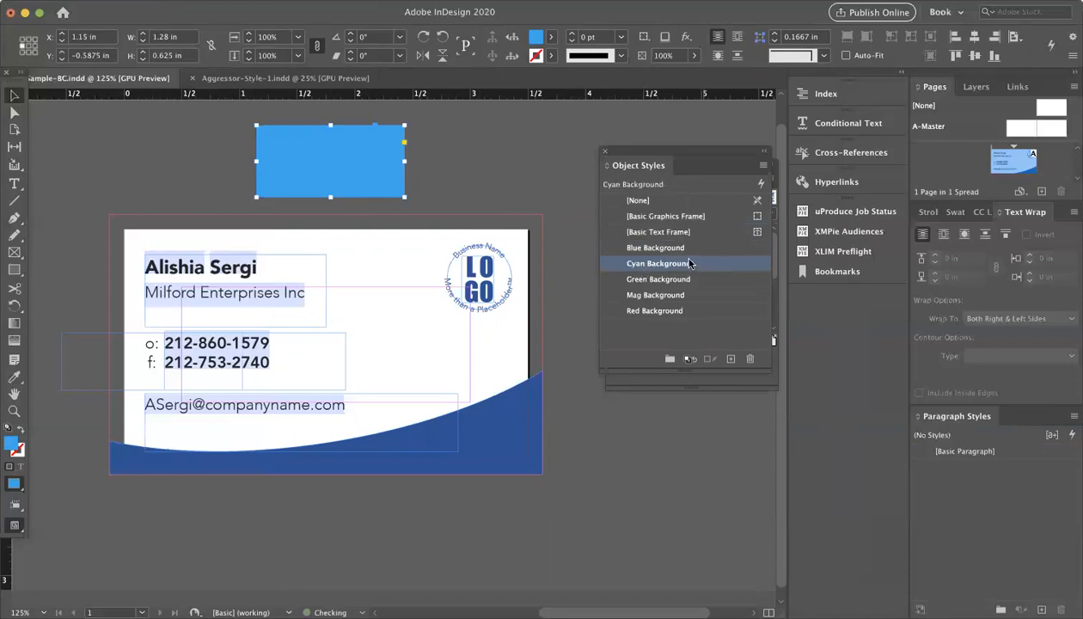
left_click(655, 294)
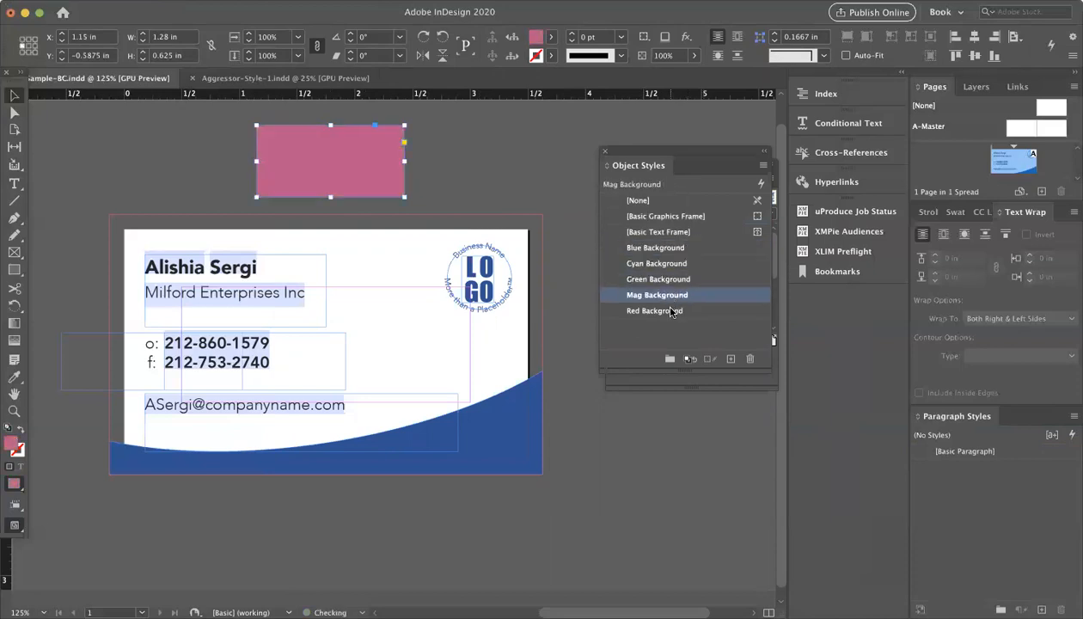
left_click(657, 263)
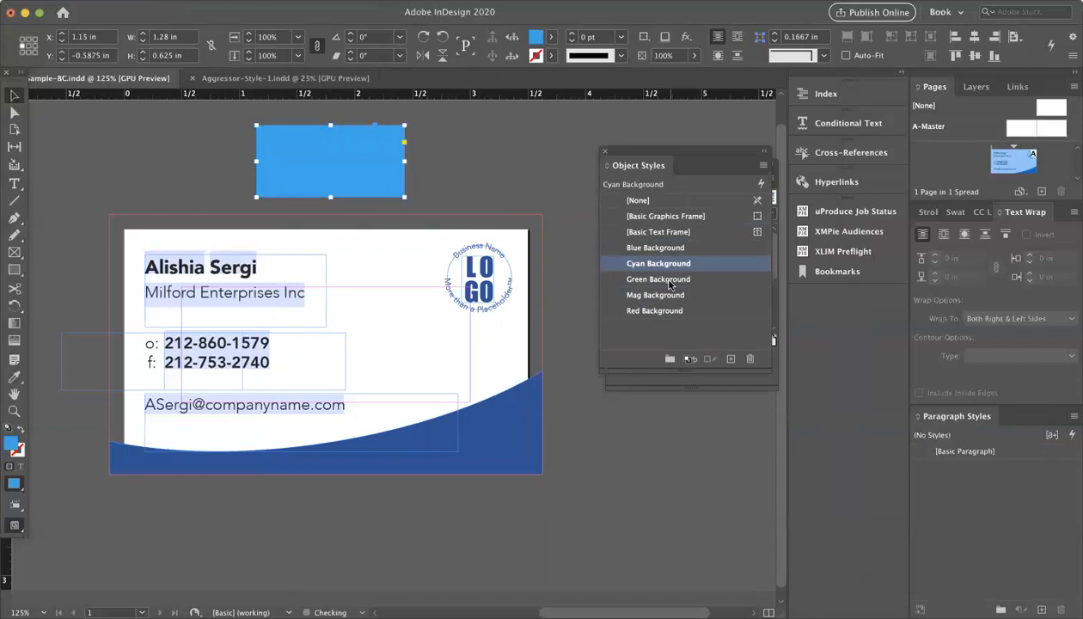
left_click(659, 279)
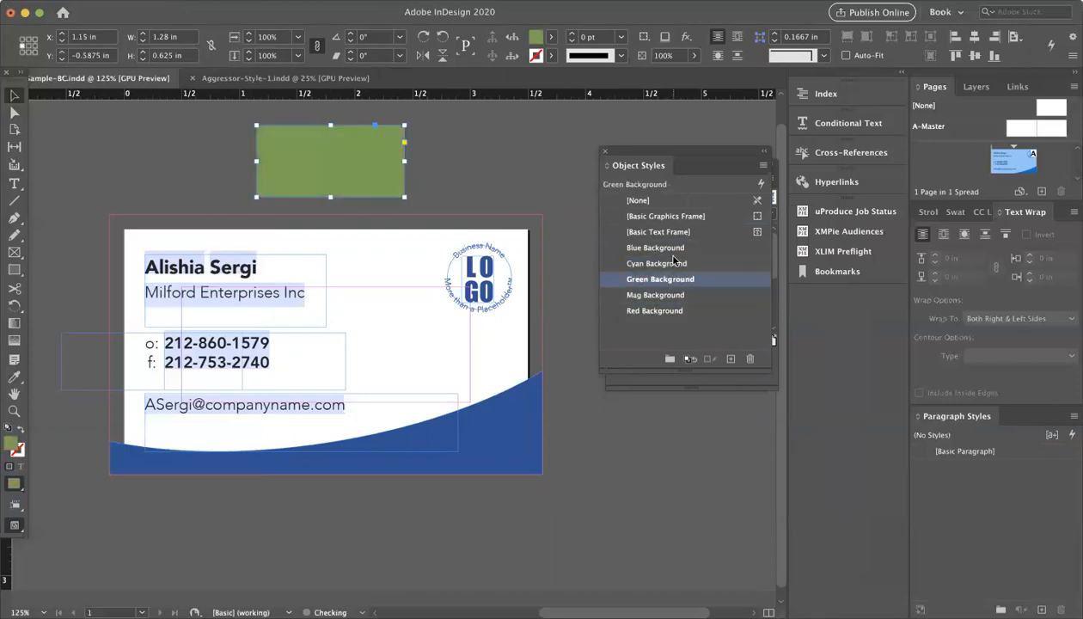
left_click(658, 263)
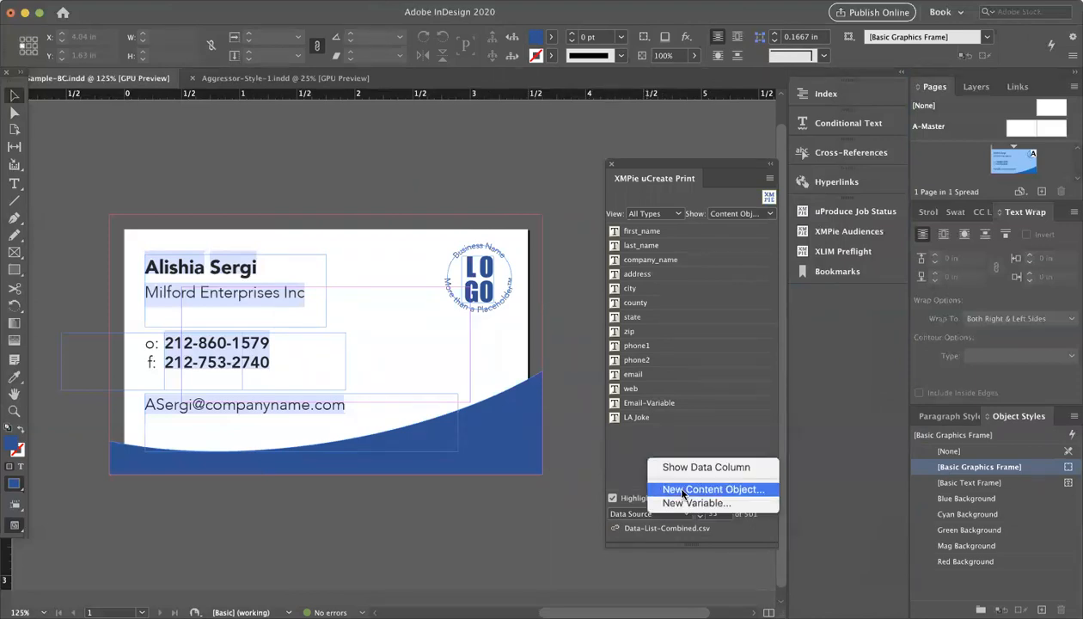
Step: Name the content object 'Background Color', annotate 'Changes background graphic based on State', and make it Style type
left_click(714, 489)
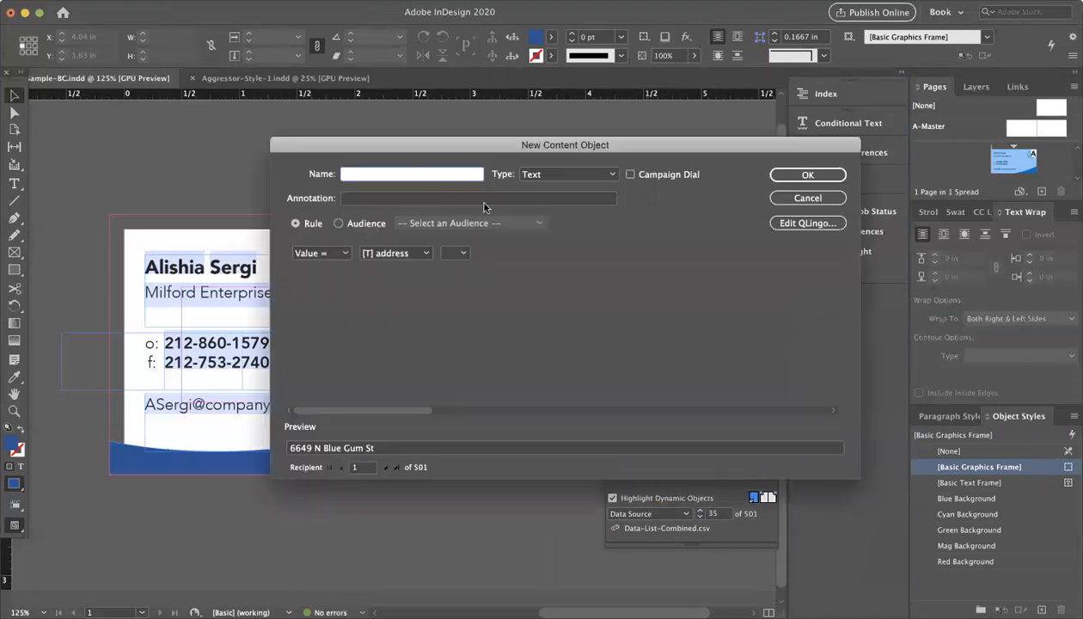
type("Background Color")
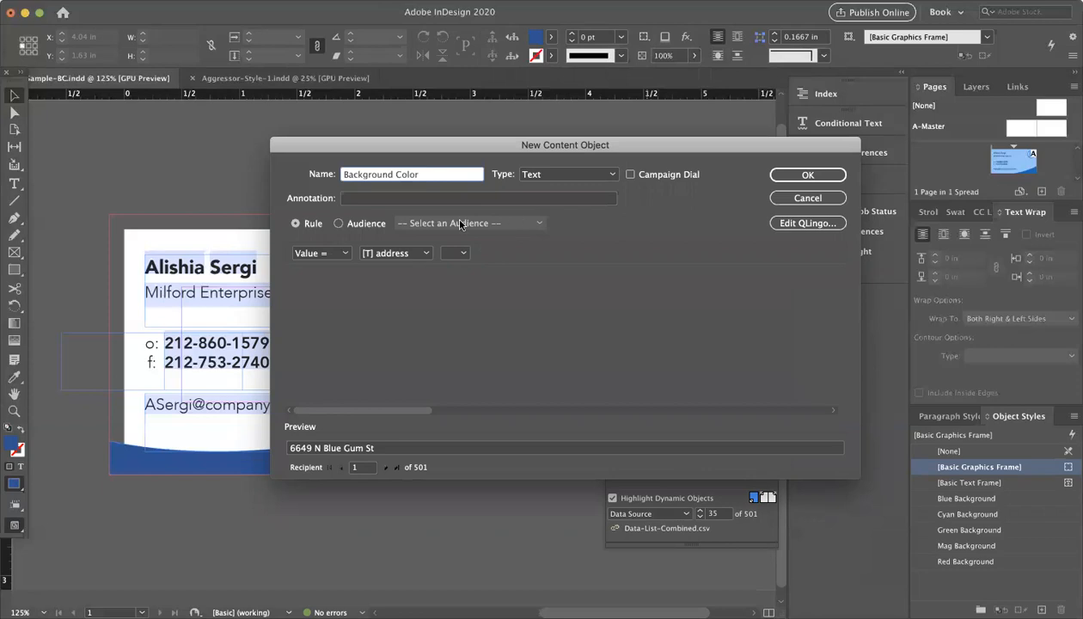
left_click(478, 198)
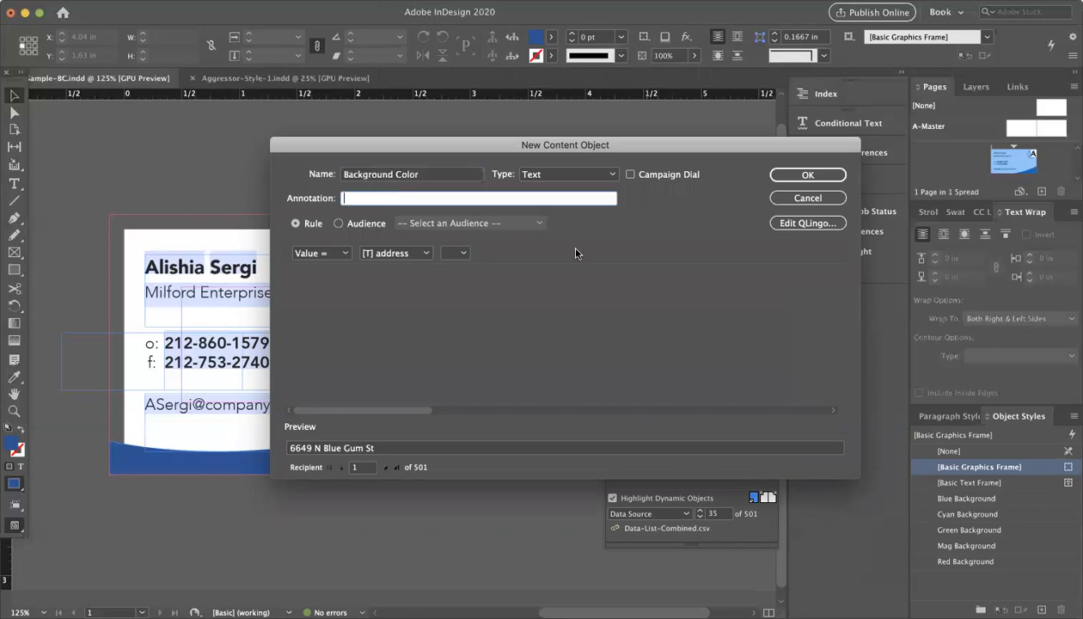
type("Changes bav")
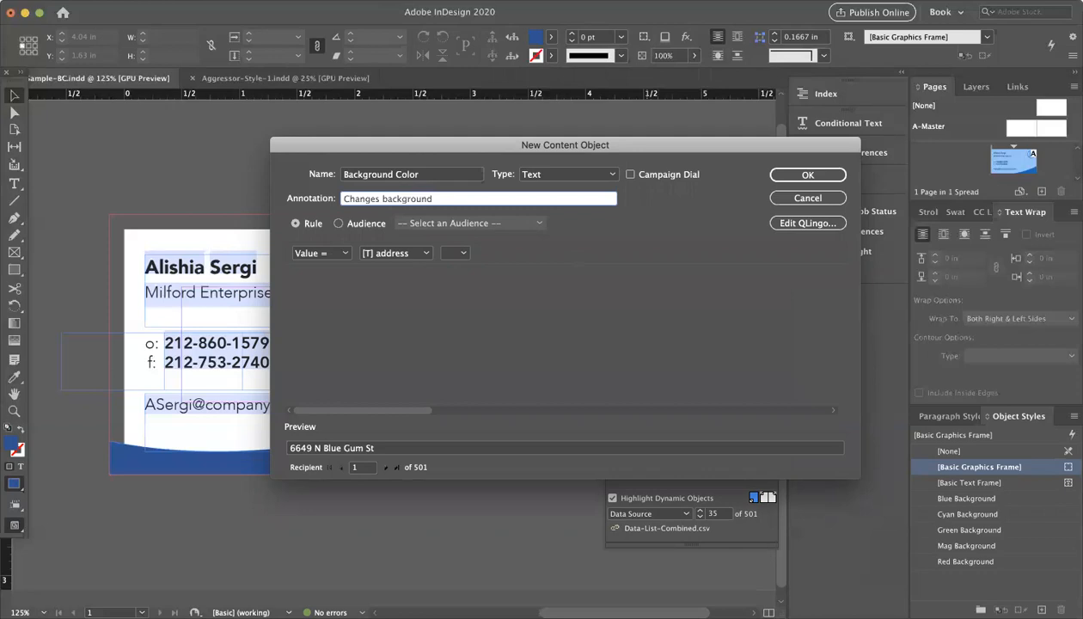
type("graphic")
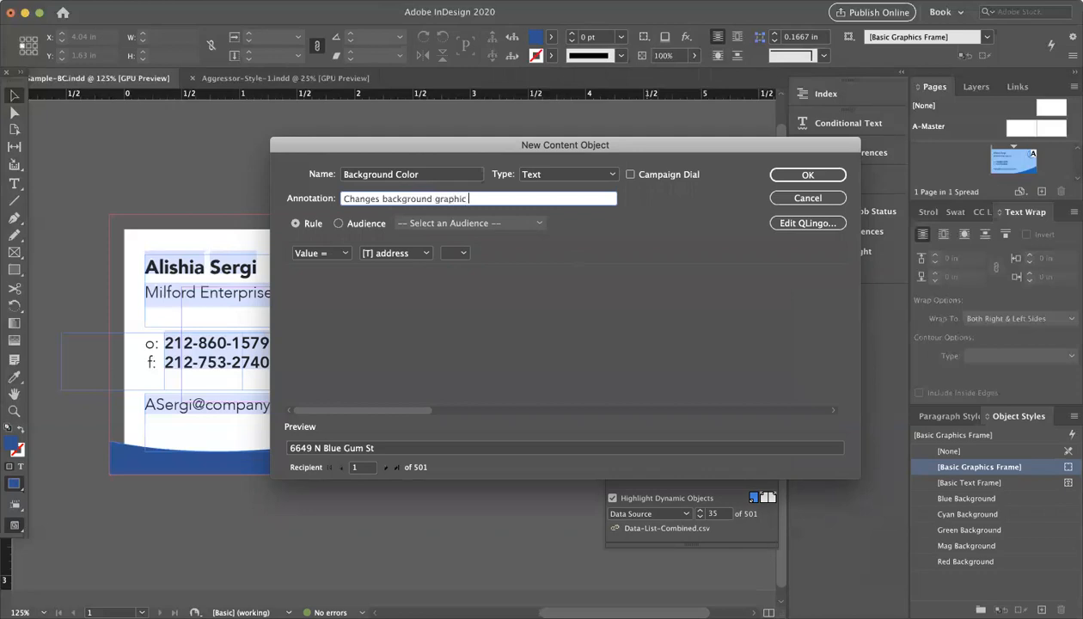
type("based on")
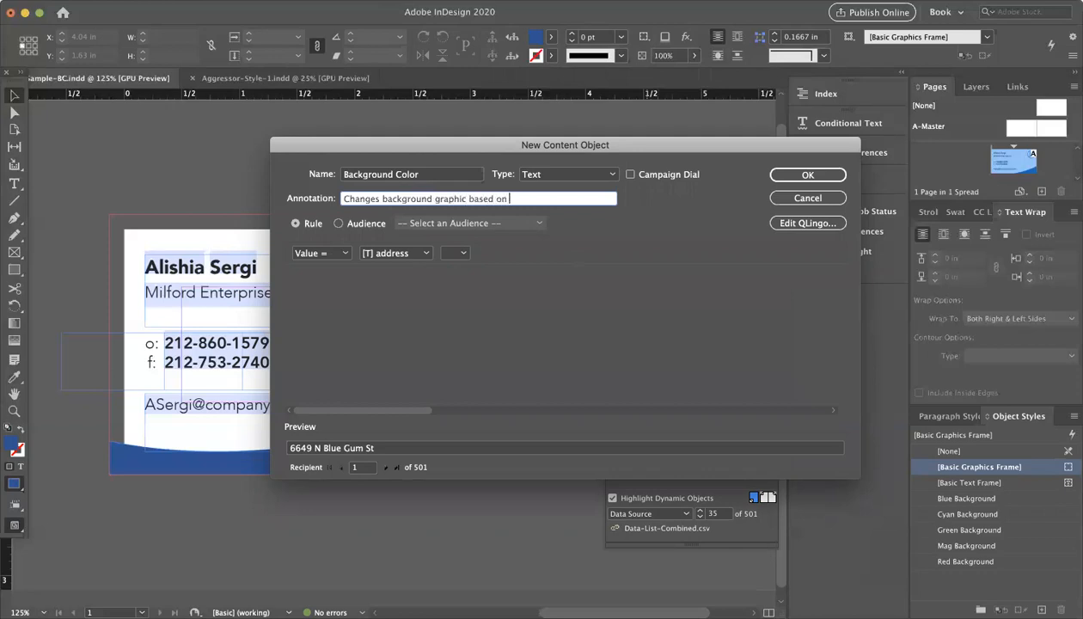
type("State")
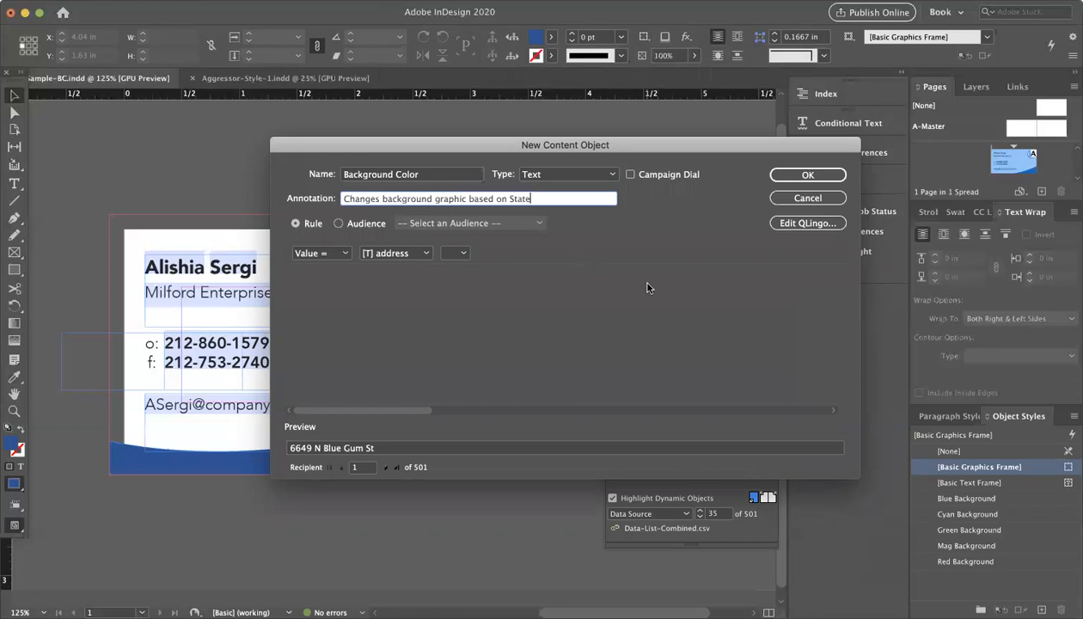
mouse_move(584, 239)
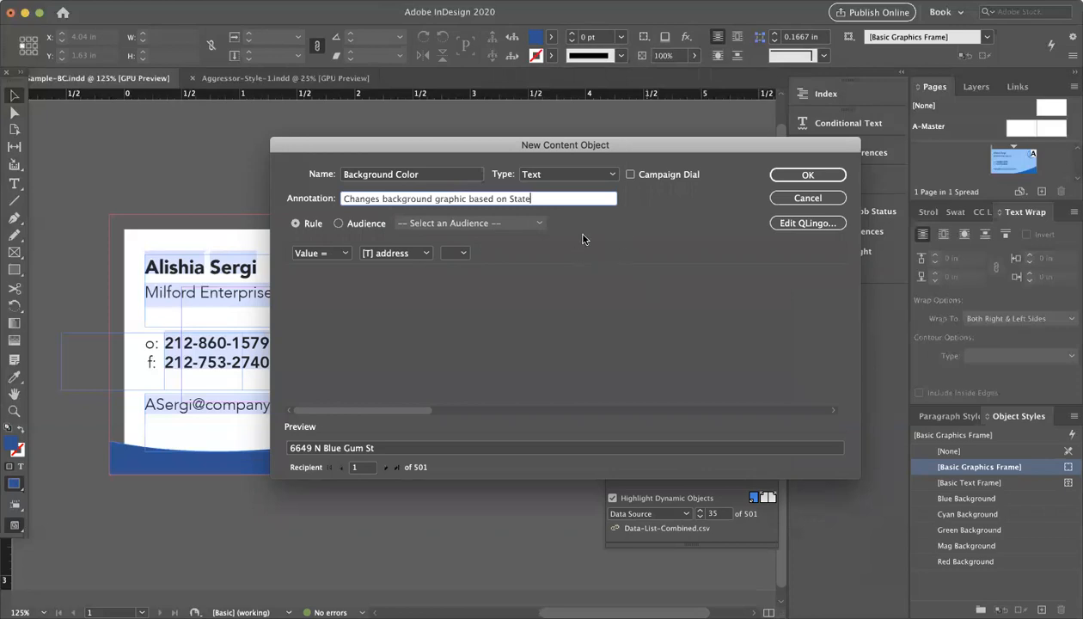
mouse_move(615, 268)
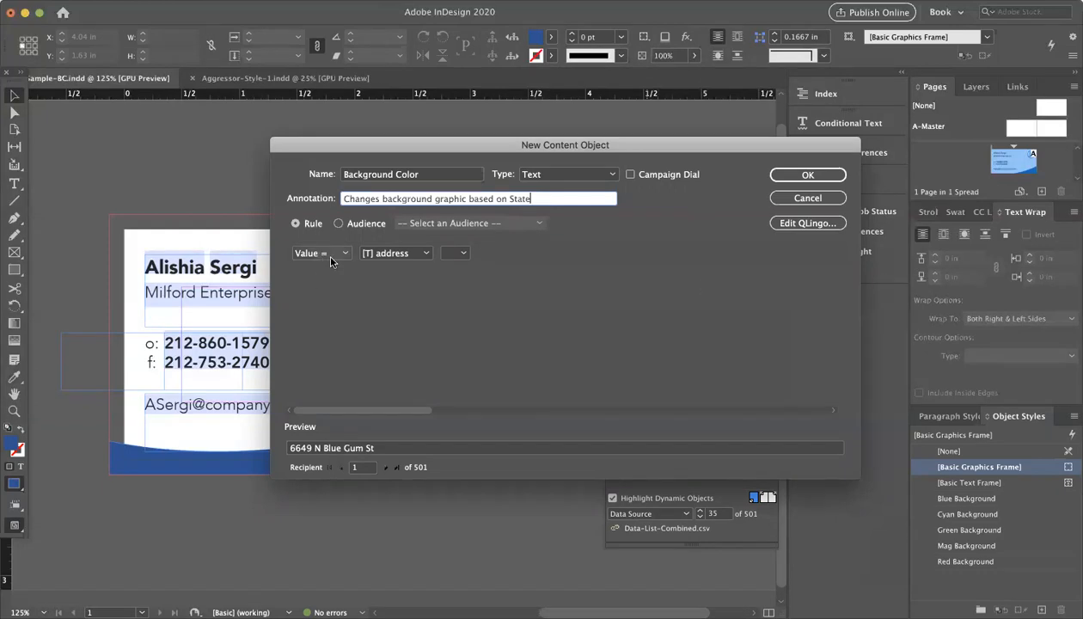
left_click(567, 174)
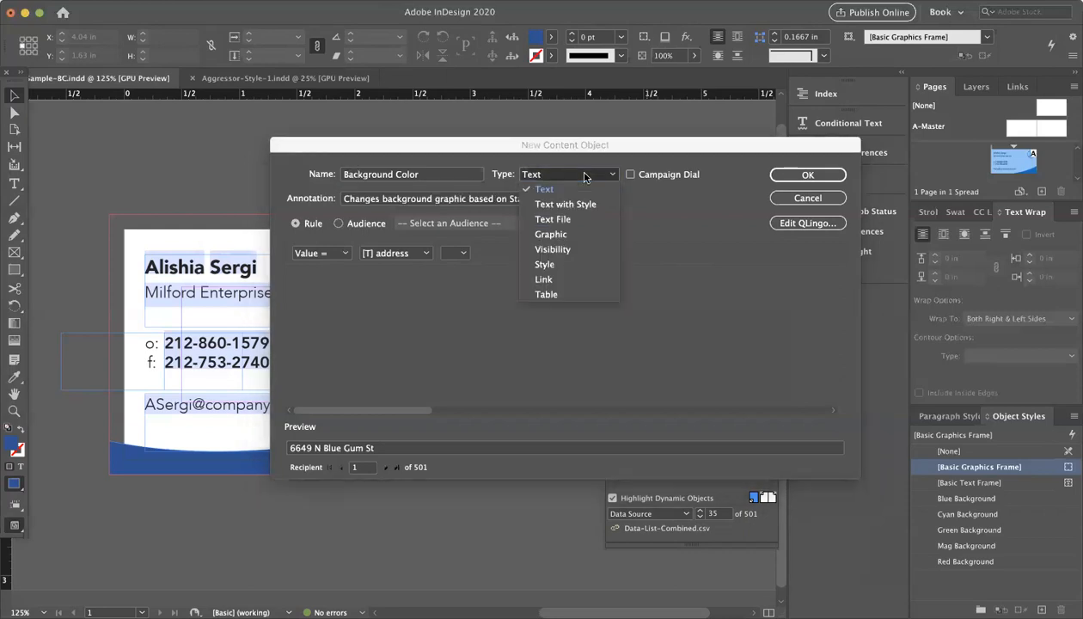
left_click(544, 264)
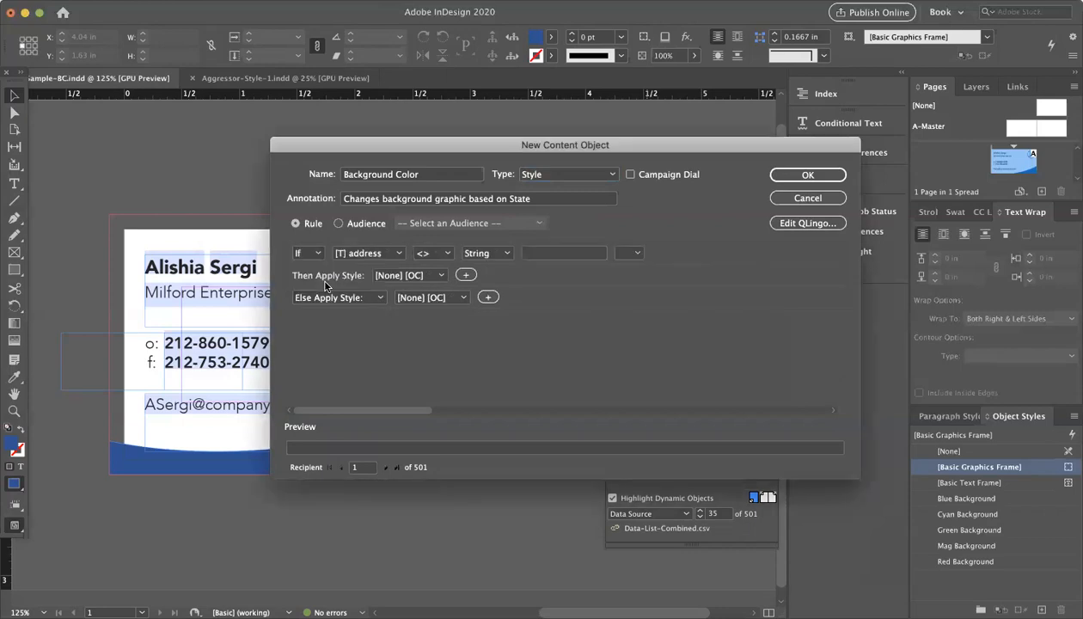
Step: Set the first rule: if state equals CA, apply Blue Background
left_click(368, 253)
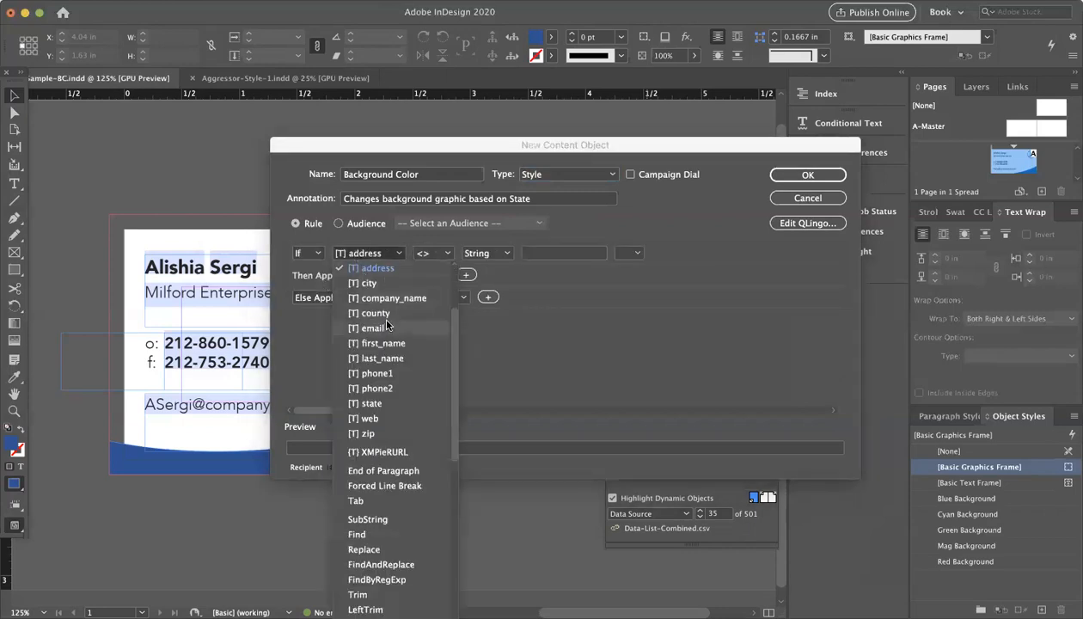
scroll("down", 3)
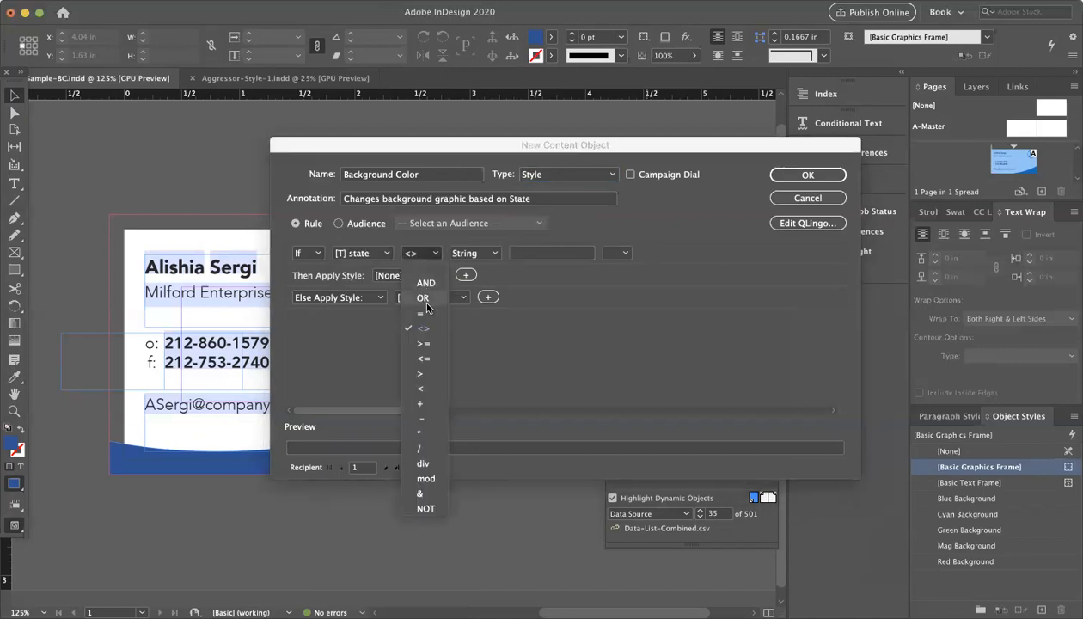
left_click(423, 312)
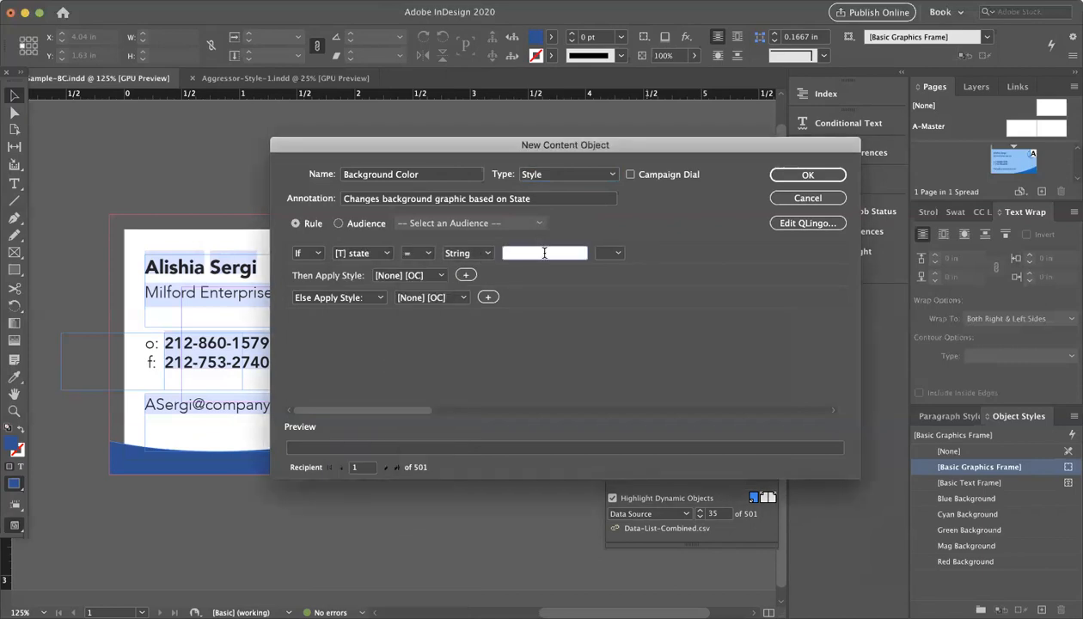
type("CA")
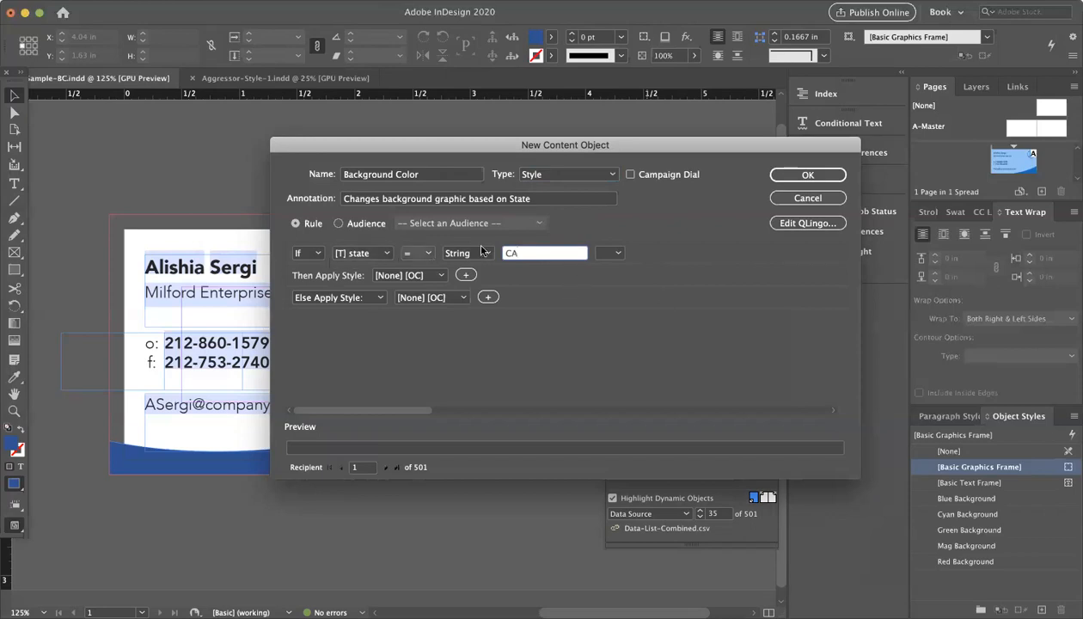
left_click(544, 253)
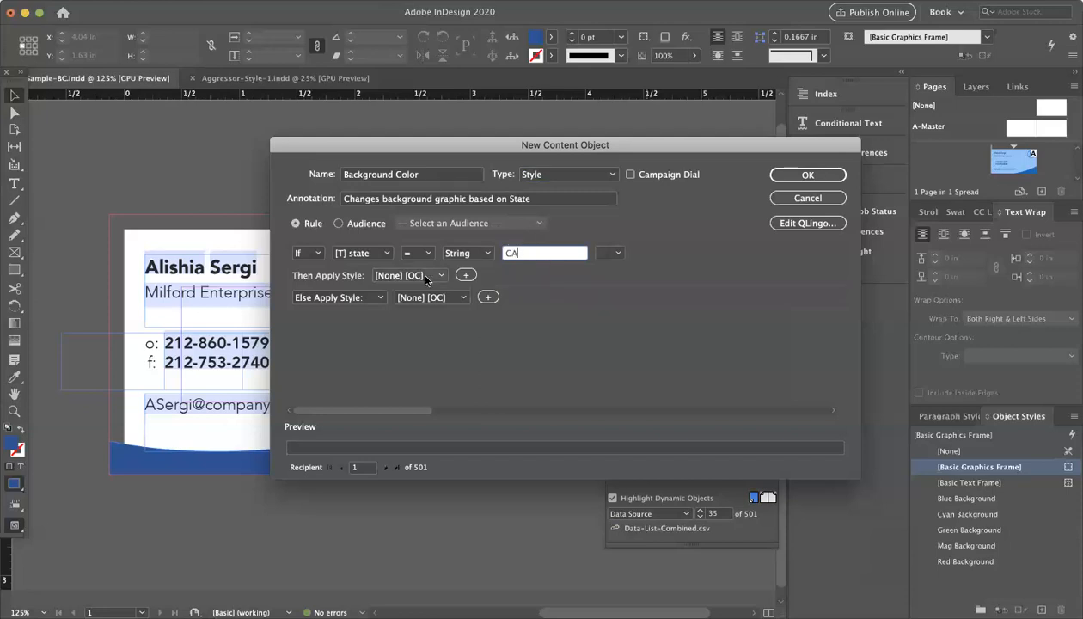
left_click(440, 275)
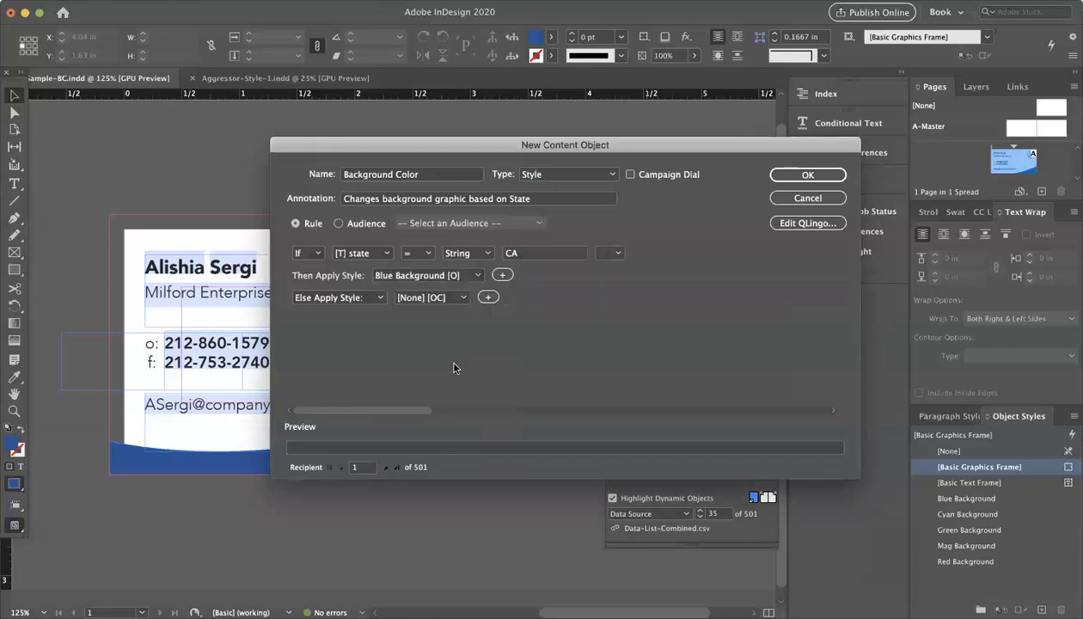
Step: Add a second Else if condition branch to the rule
left_click(338, 298)
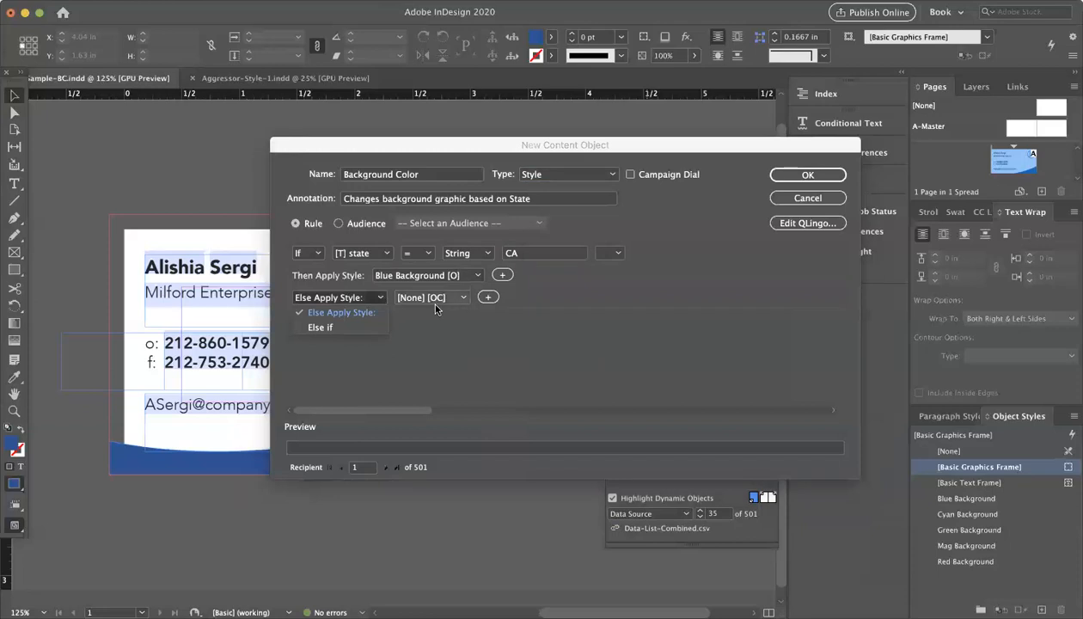
left_click(343, 313)
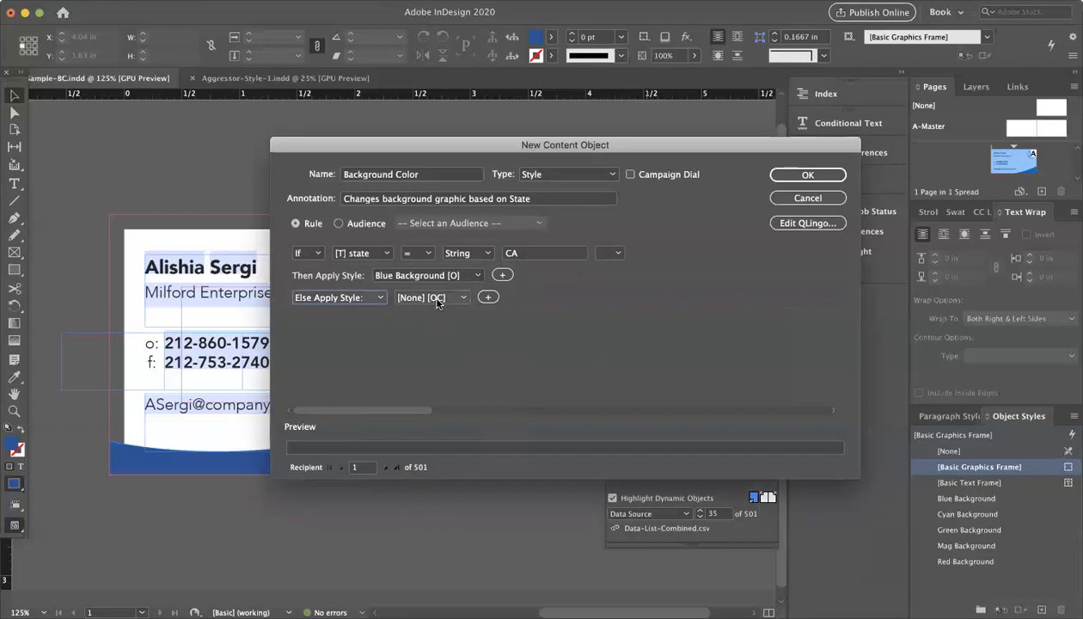
left_click(338, 297)
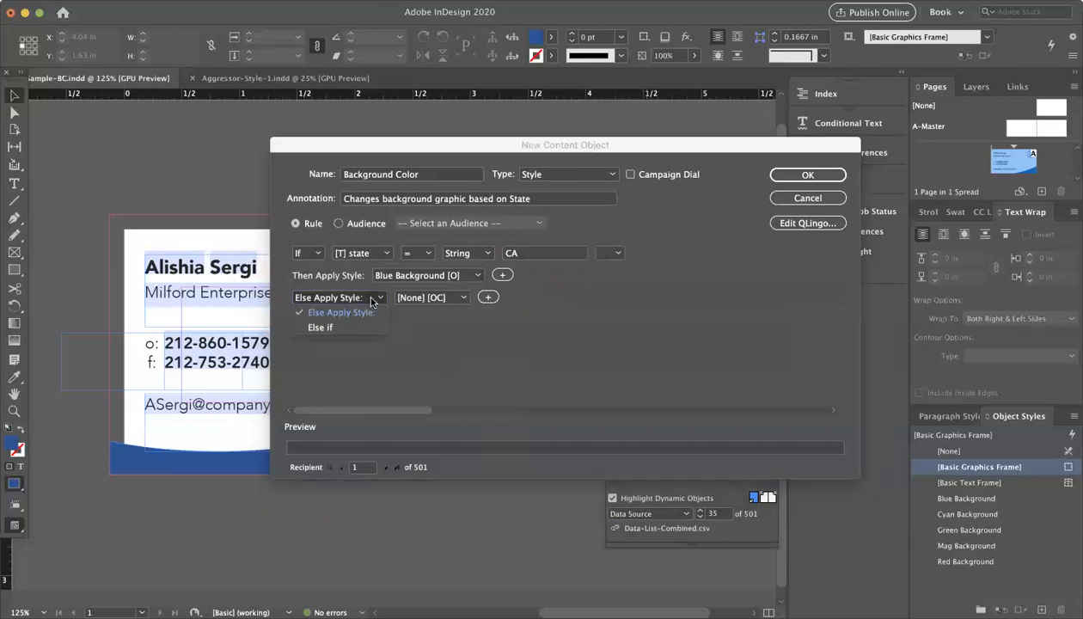
left_click(320, 327)
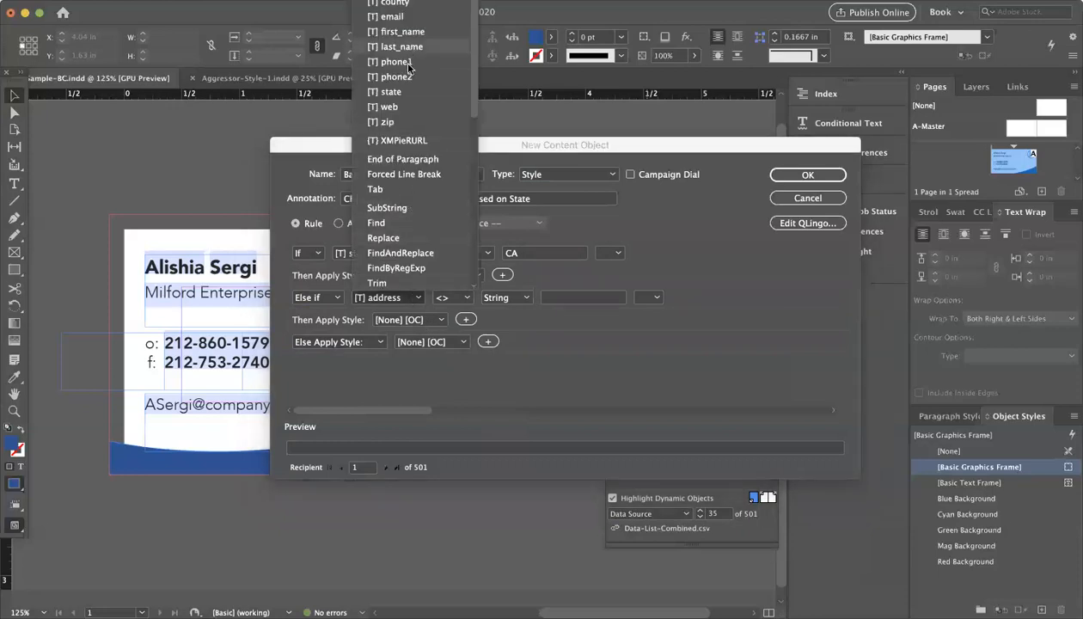
Step: Make the second rule apply Cyan Background when state equals AZ
left_click(383, 92)
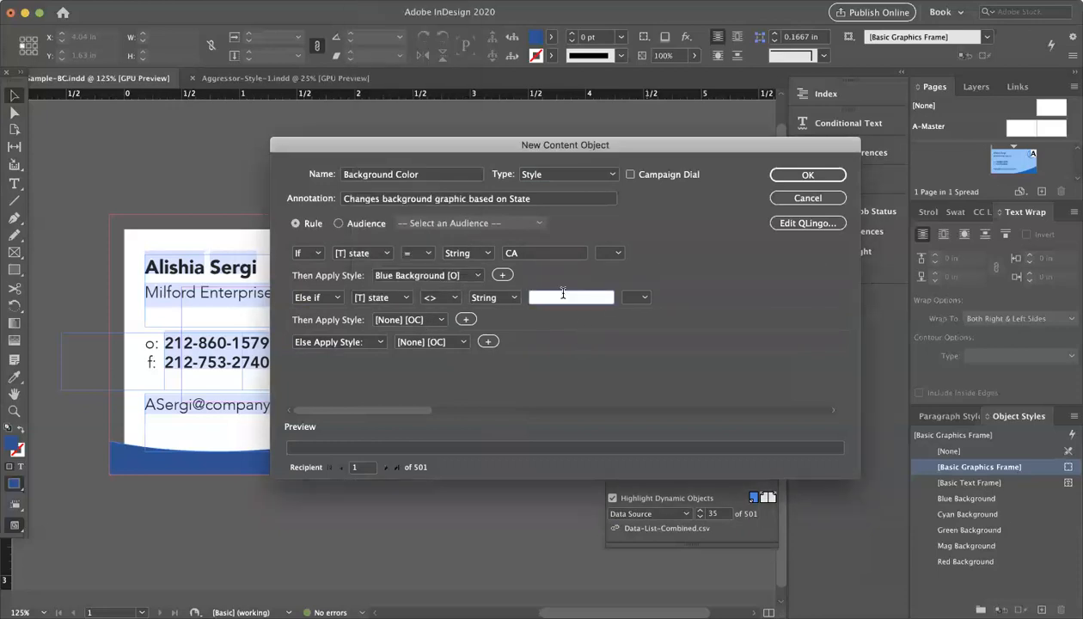
type("AZ")
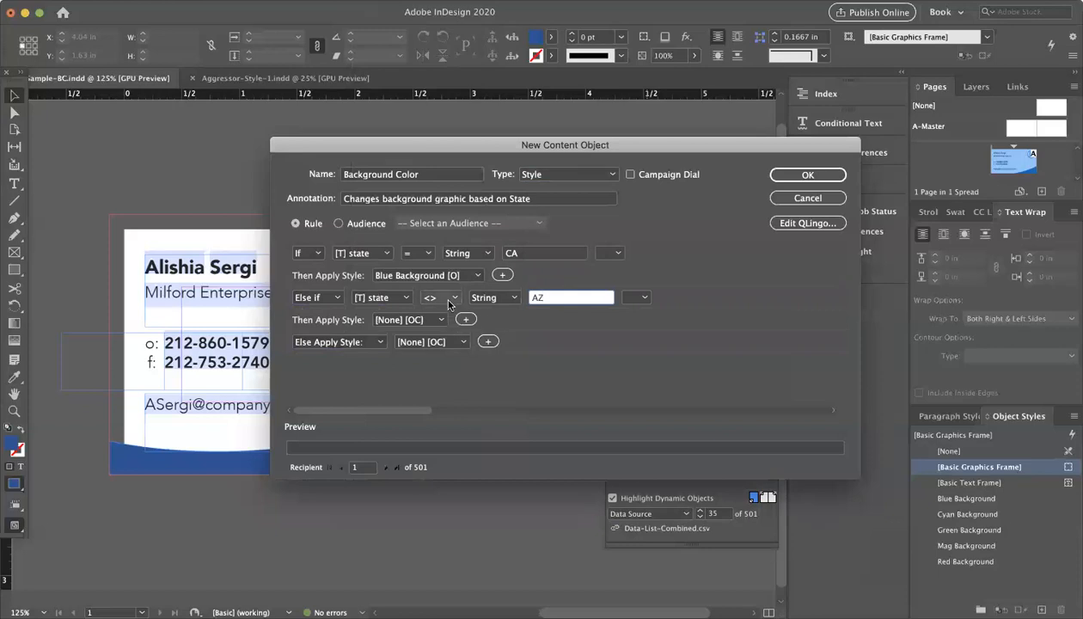
left_click(439, 297)
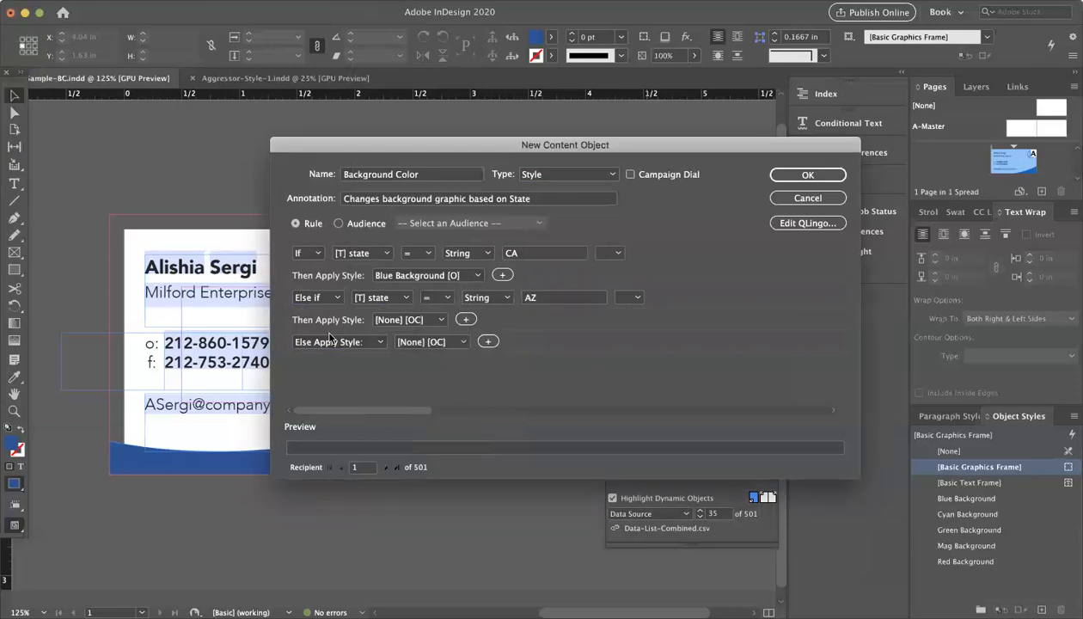
left_click(441, 319)
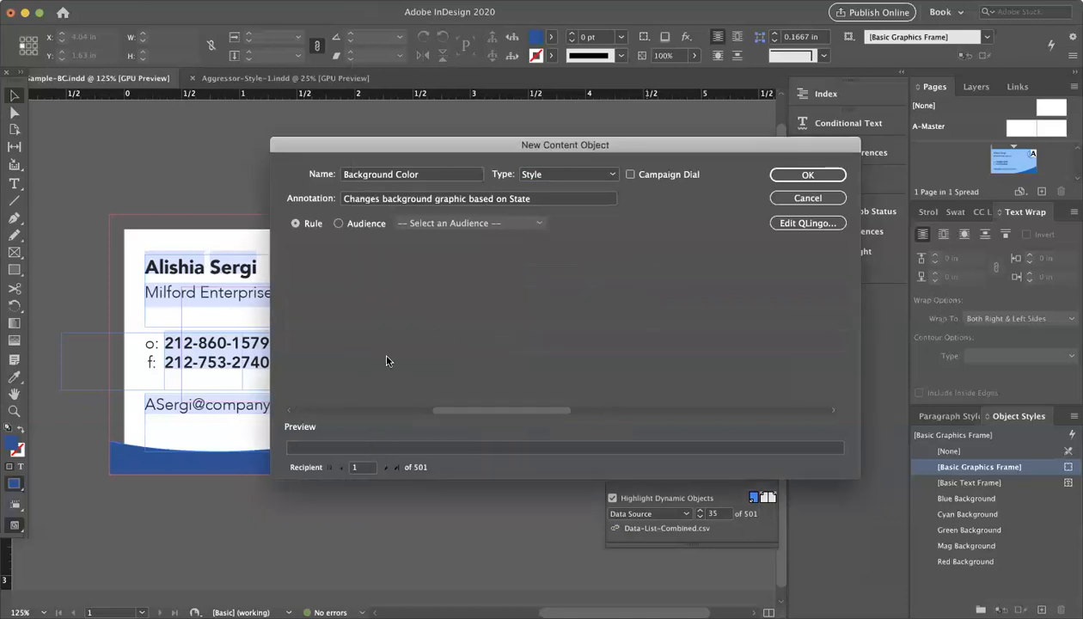
left_click(296, 222)
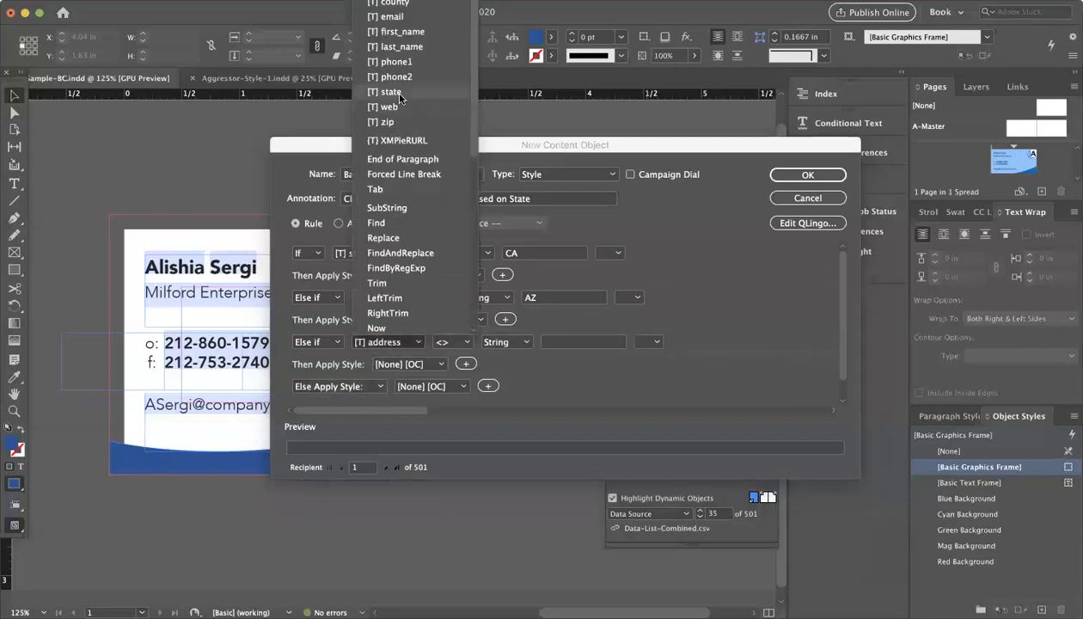
Step: Add LA → Green Background and GA → Mag Background rules, then save the content object
left_click(439, 341)
type("LA")
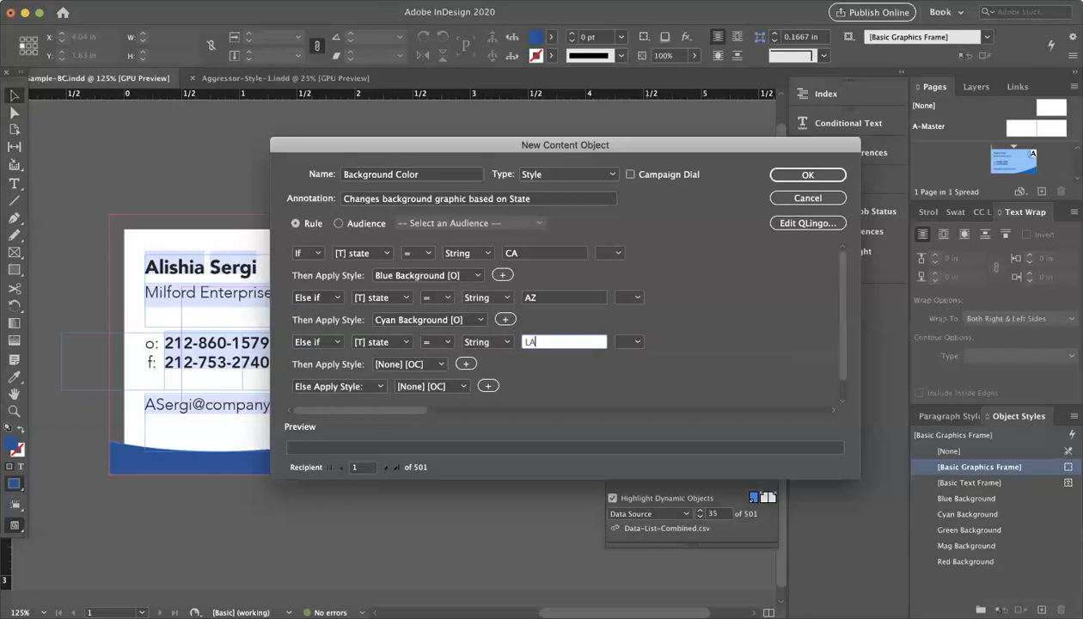
left_click(410, 364)
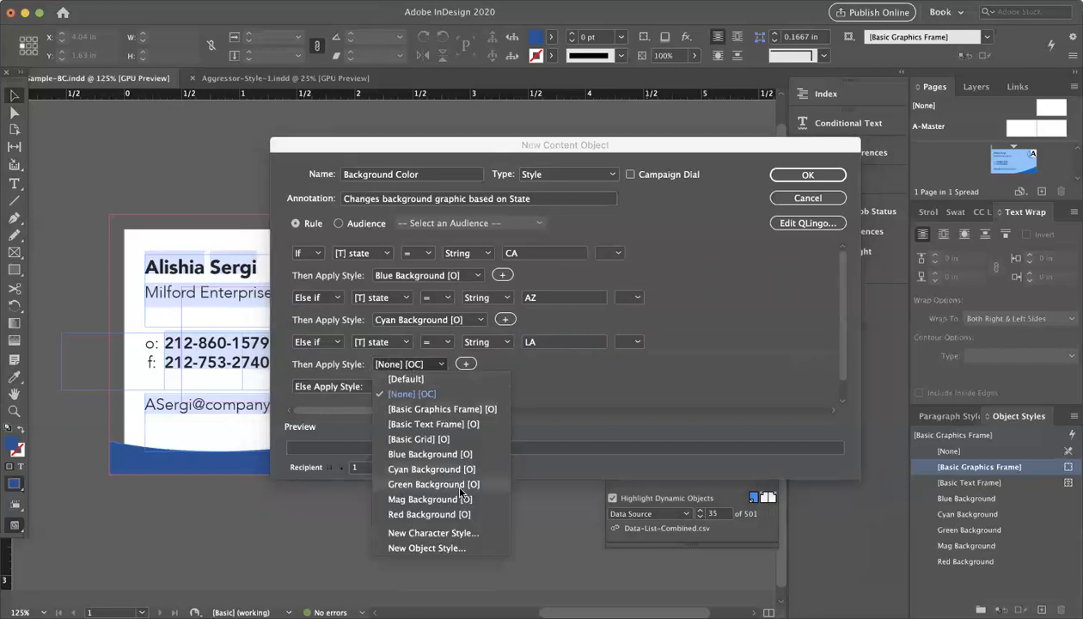
left_click(433, 485)
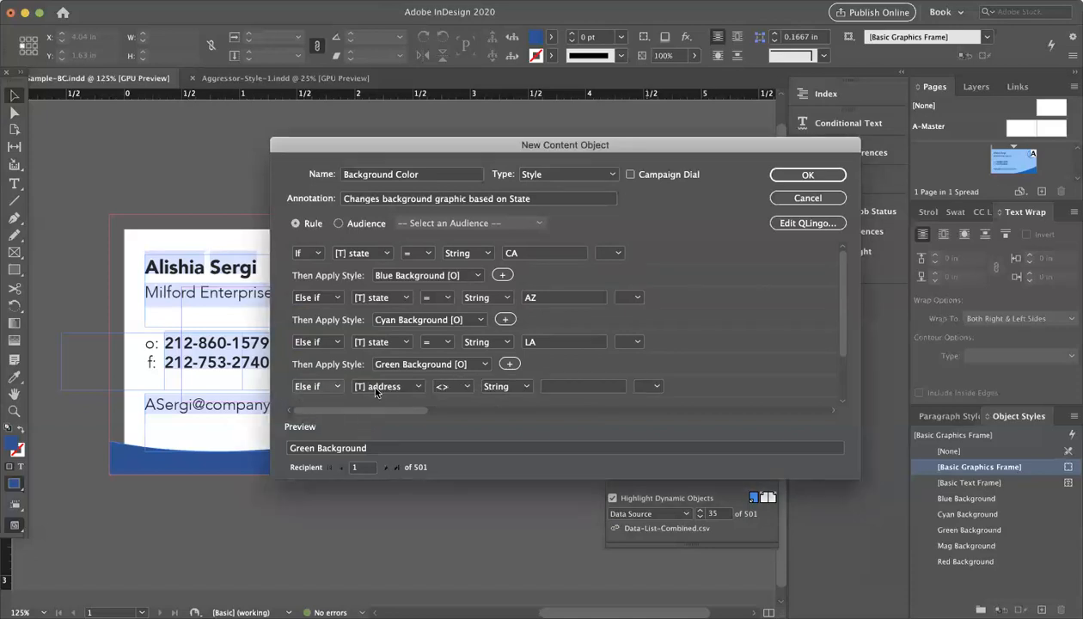
left_click(387, 386)
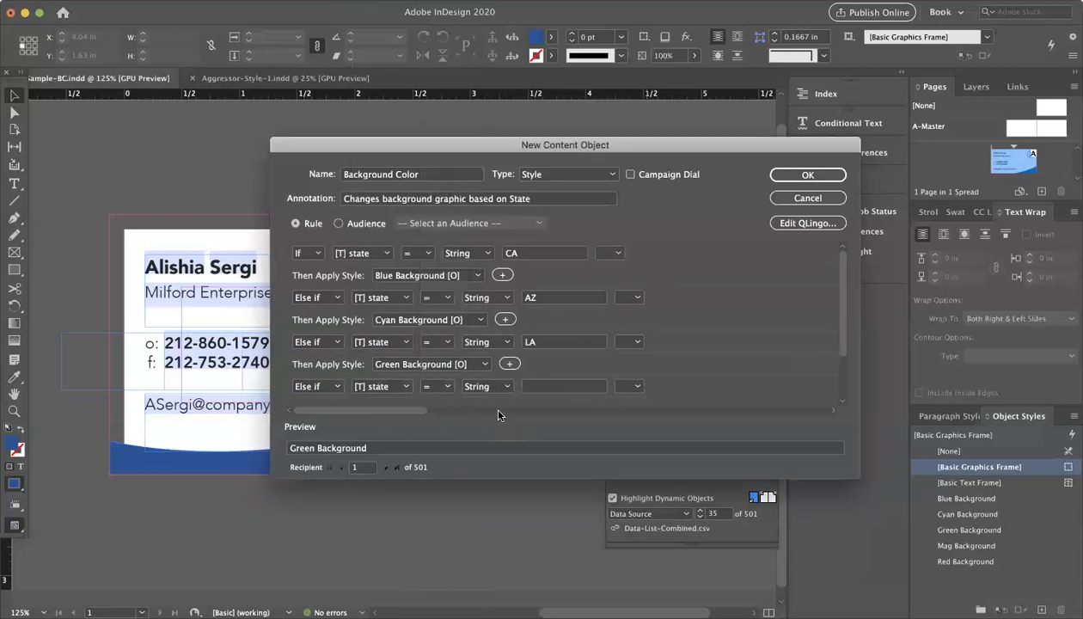
type("GA")
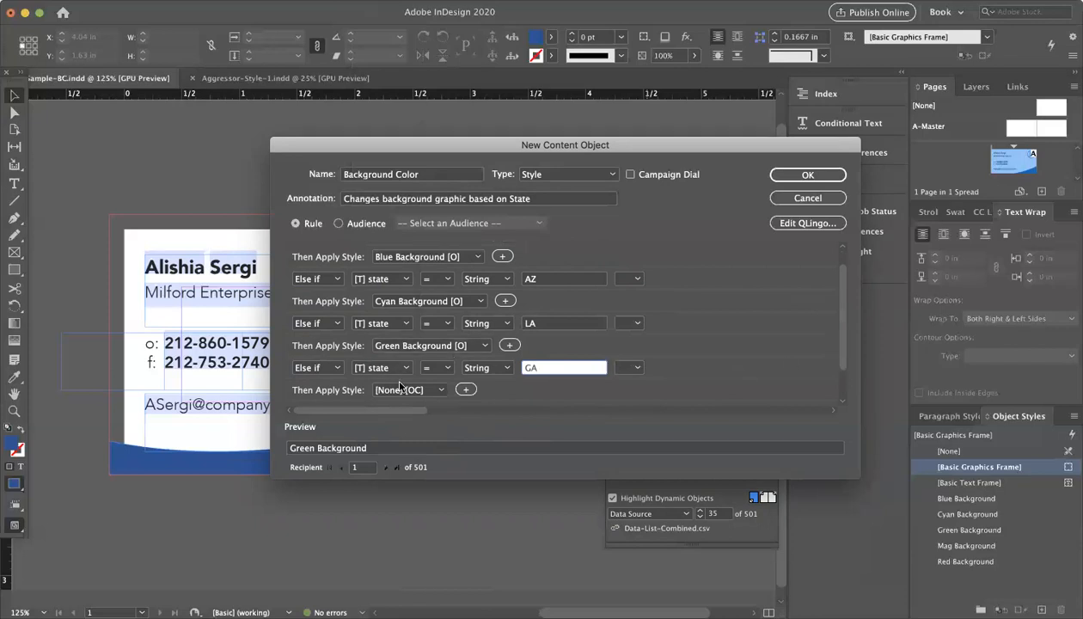
left_click(409, 390)
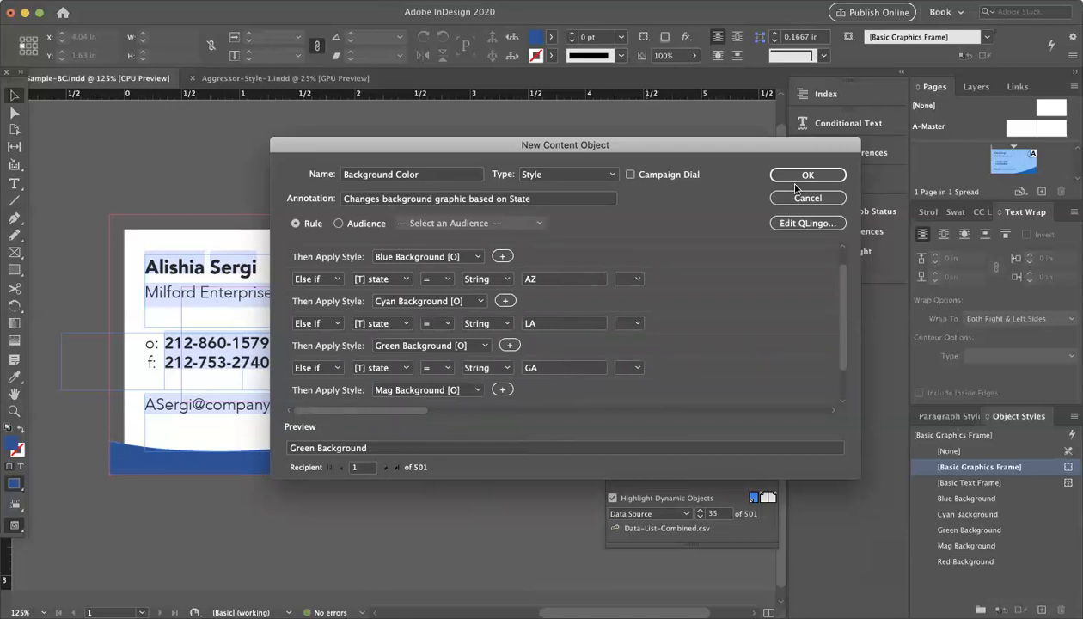
left_click(808, 174)
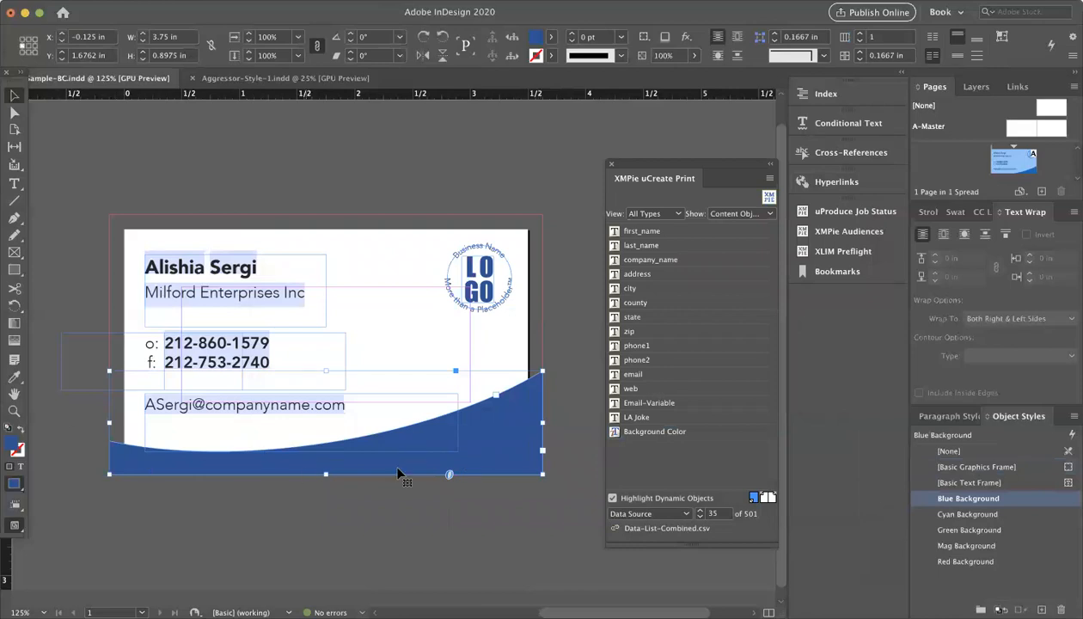
mouse_move(514, 461)
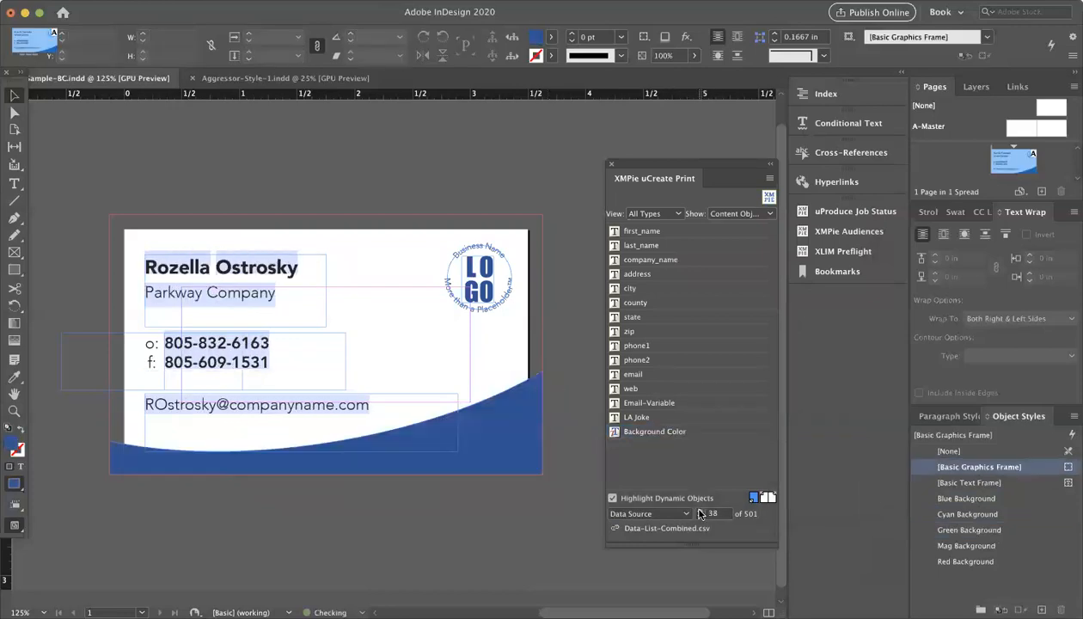
Step: Step through recipient records to preview the background colour changing, turning magenta for GA
left_click(701, 513)
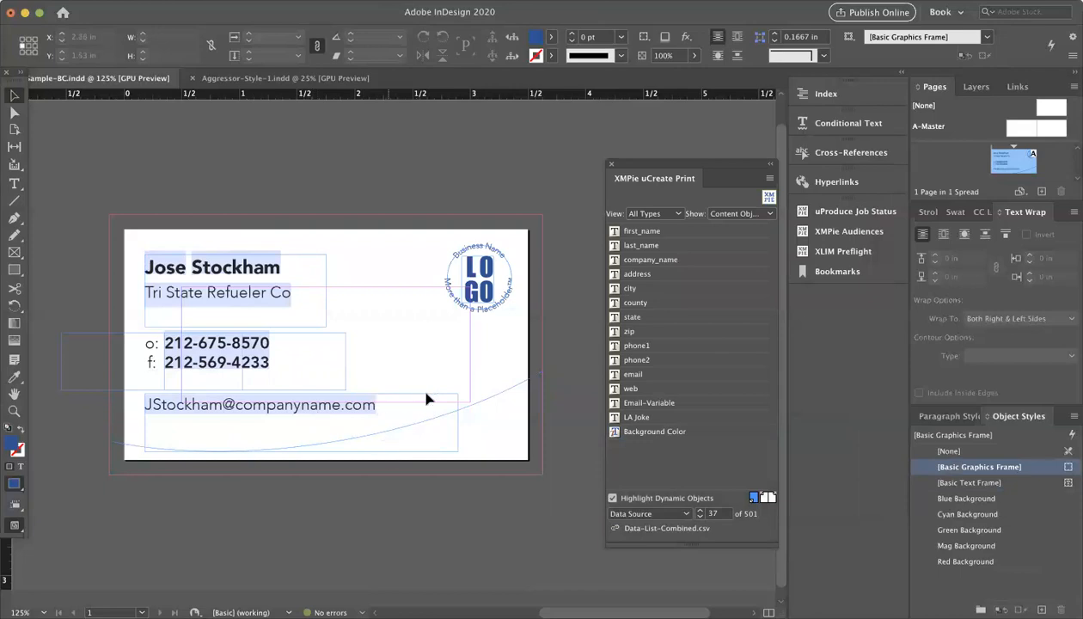
mouse_move(506, 425)
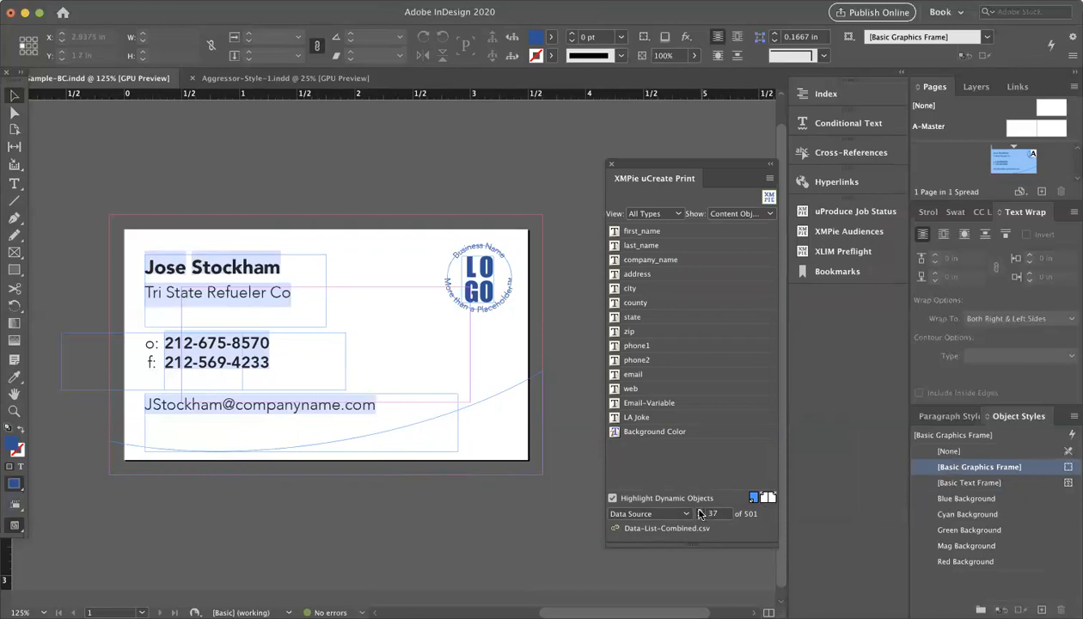
left_click(700, 511)
type("95")
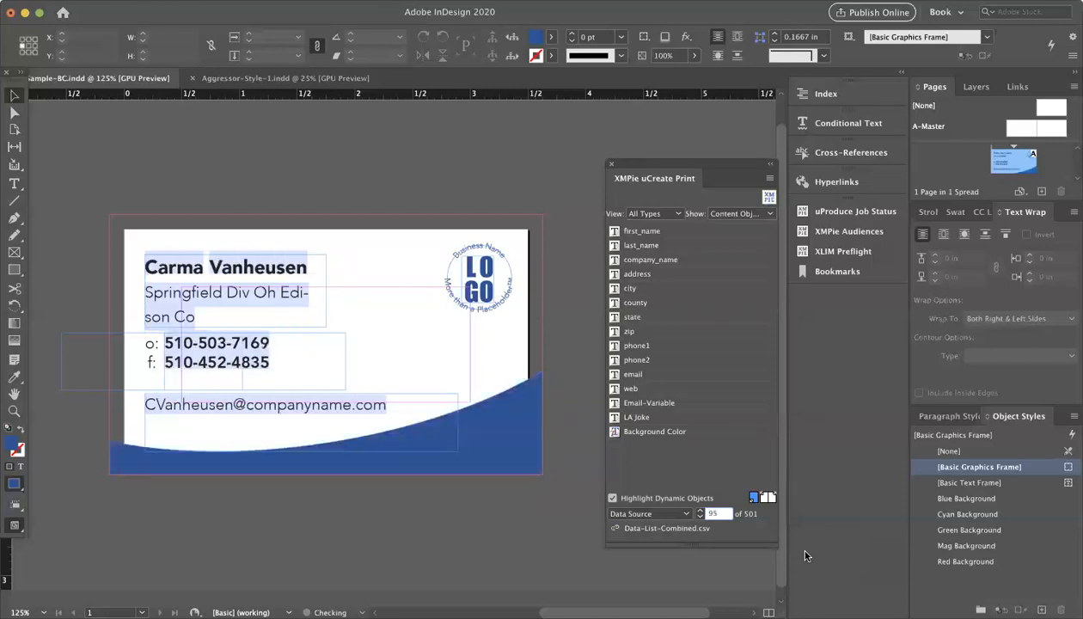
left_click(700, 513)
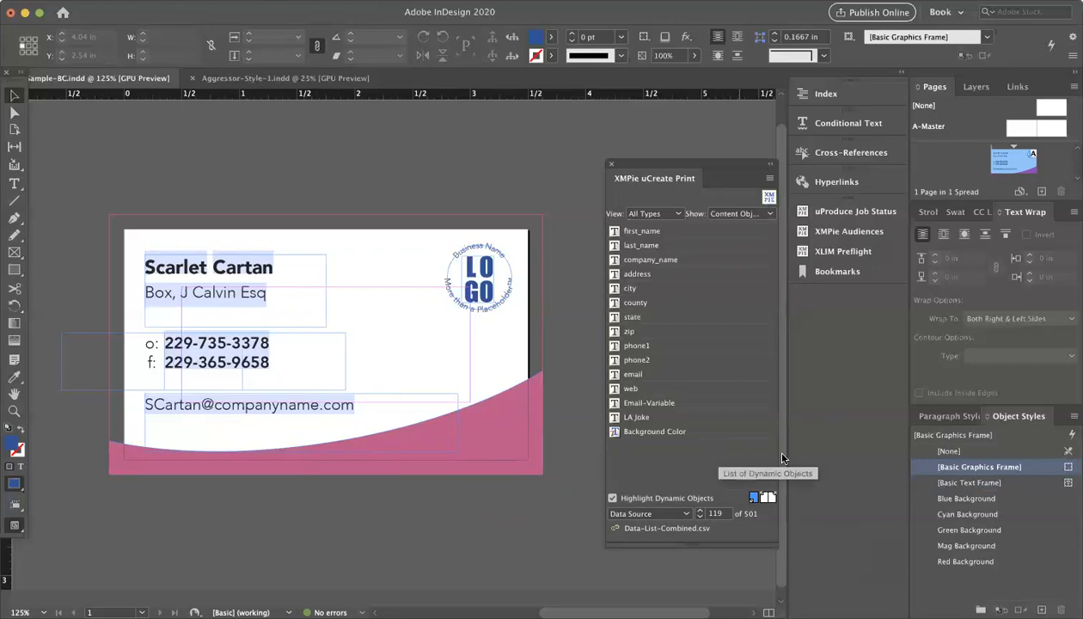
mouse_move(715, 451)
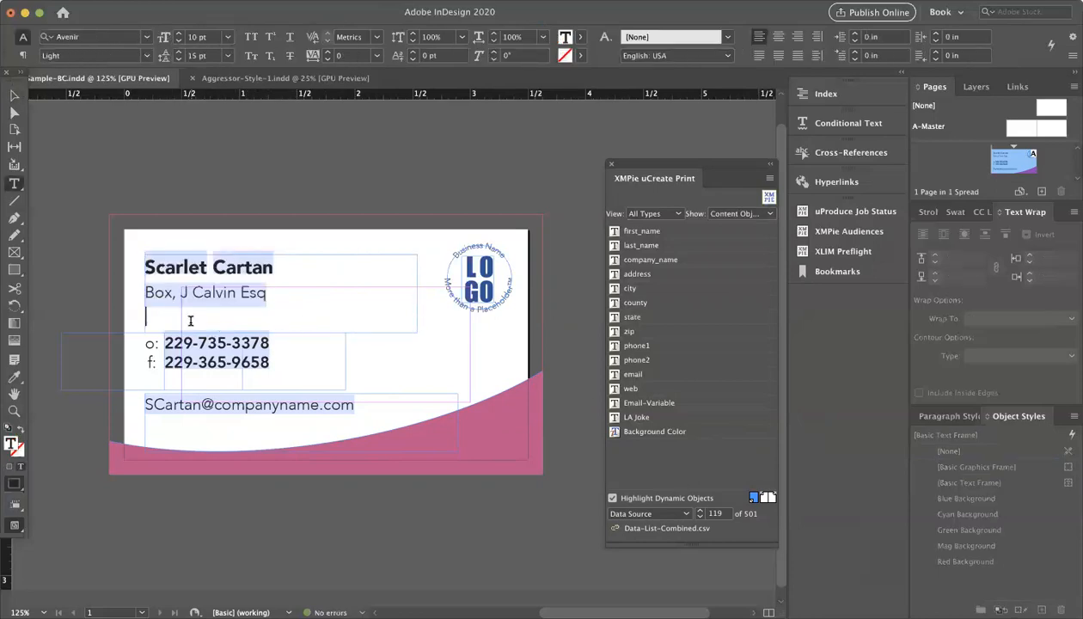
Step: Type 'Head Office' below the company name and set it in Medium weight
type("Head f")
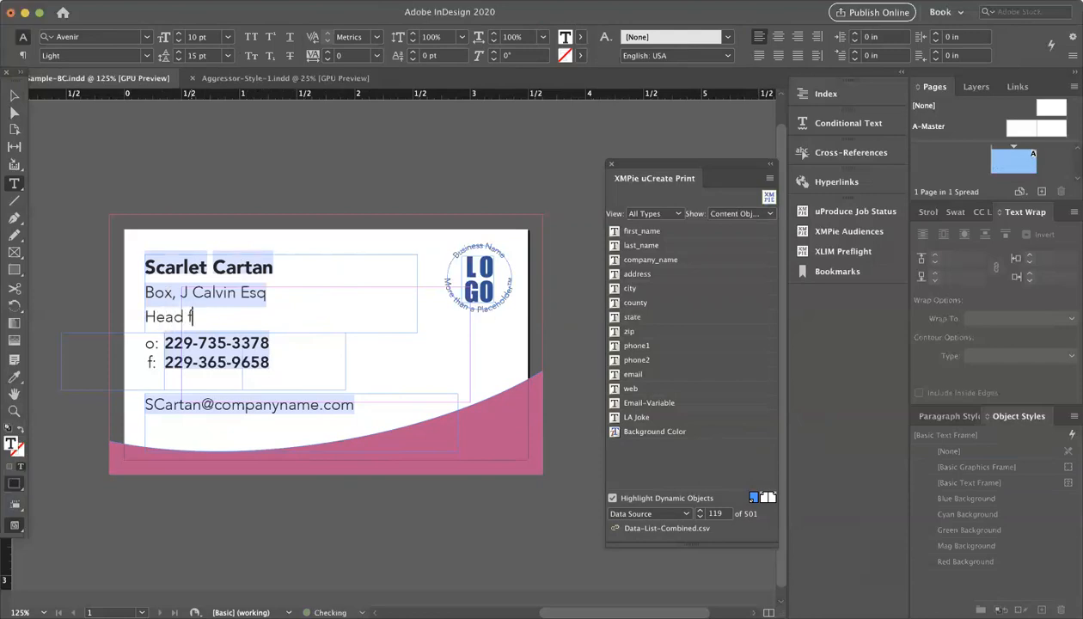
type("Office")
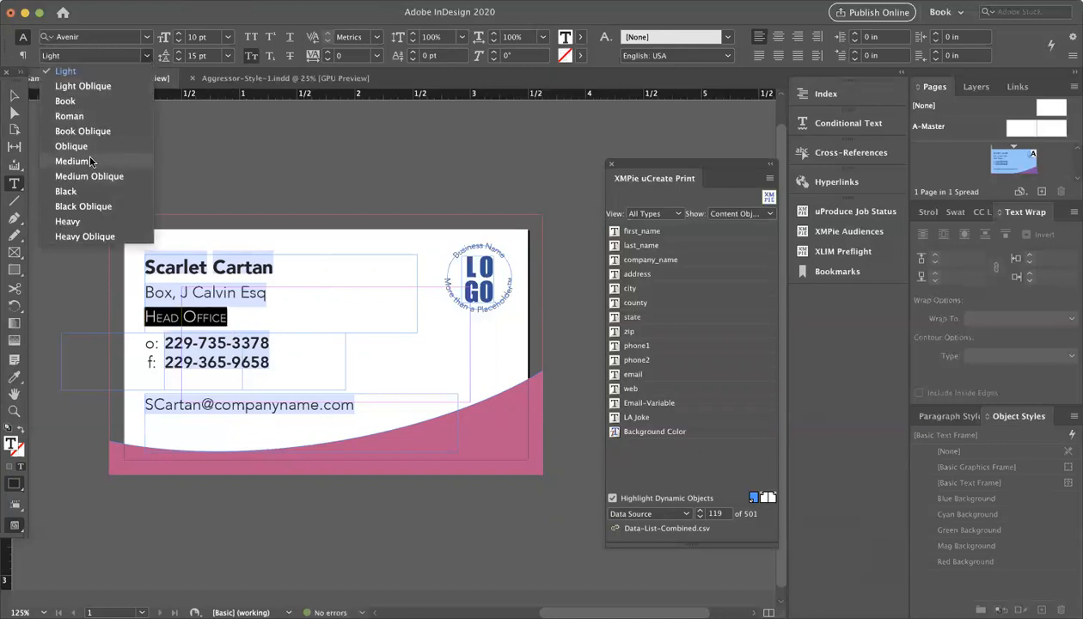
left_click(71, 161)
type("140")
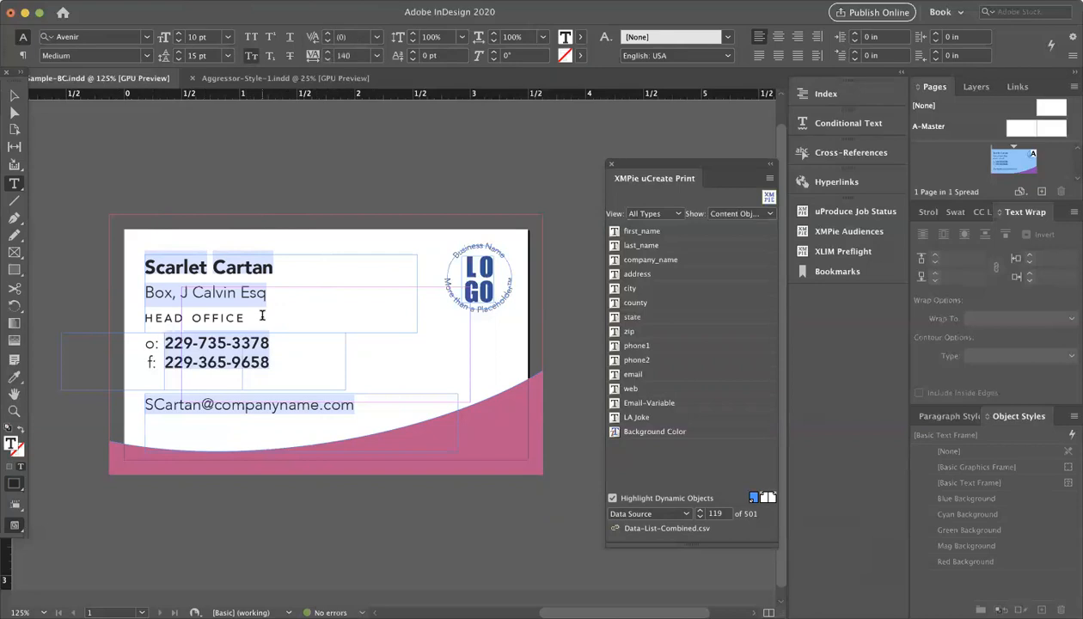
left_click(146, 55)
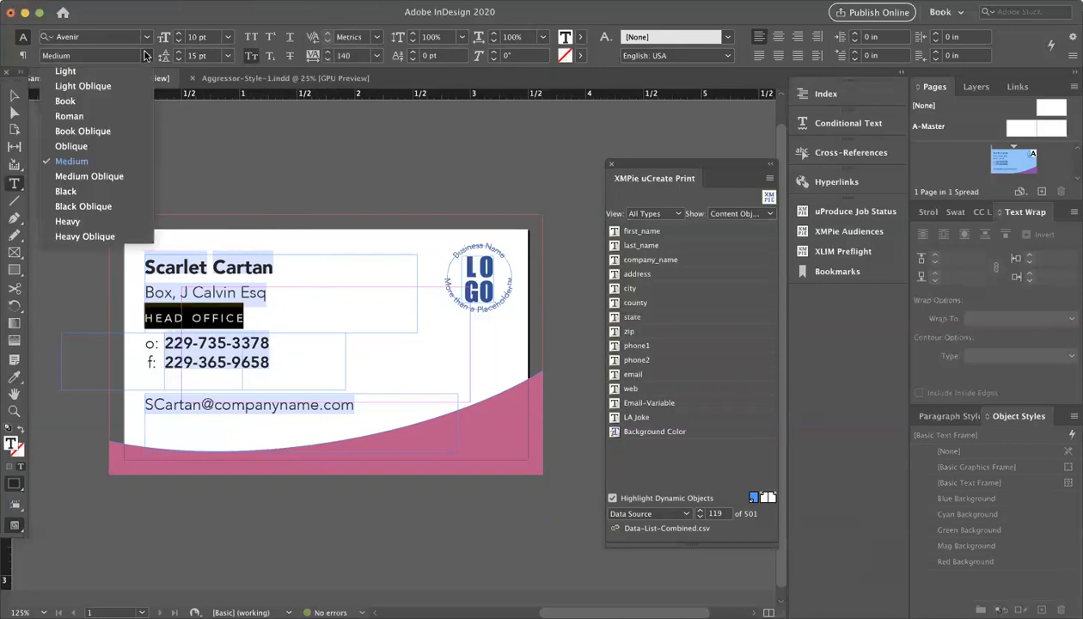
left_click(65, 191)
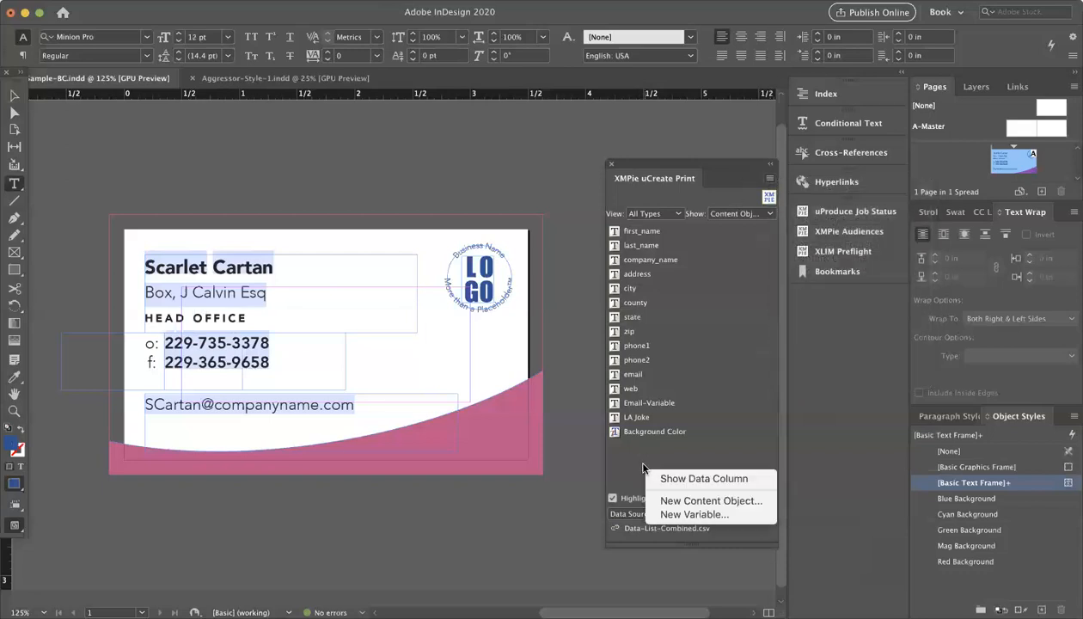
mouse_move(694, 500)
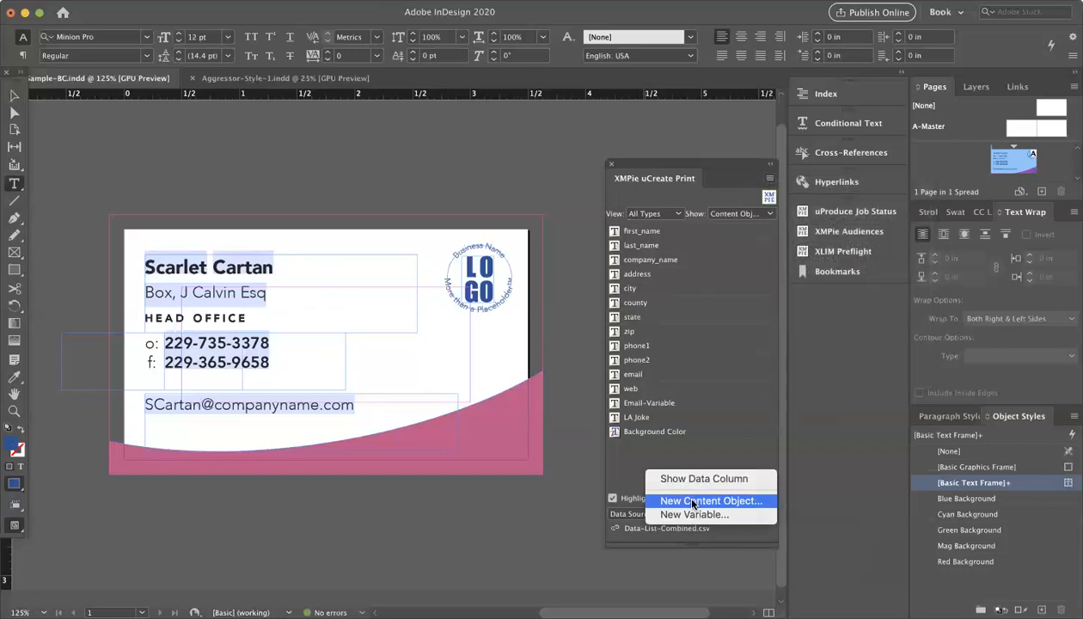
Step: Create a Head Office content object of type Text with Style, annotated for when city equals county
left_click(712, 501)
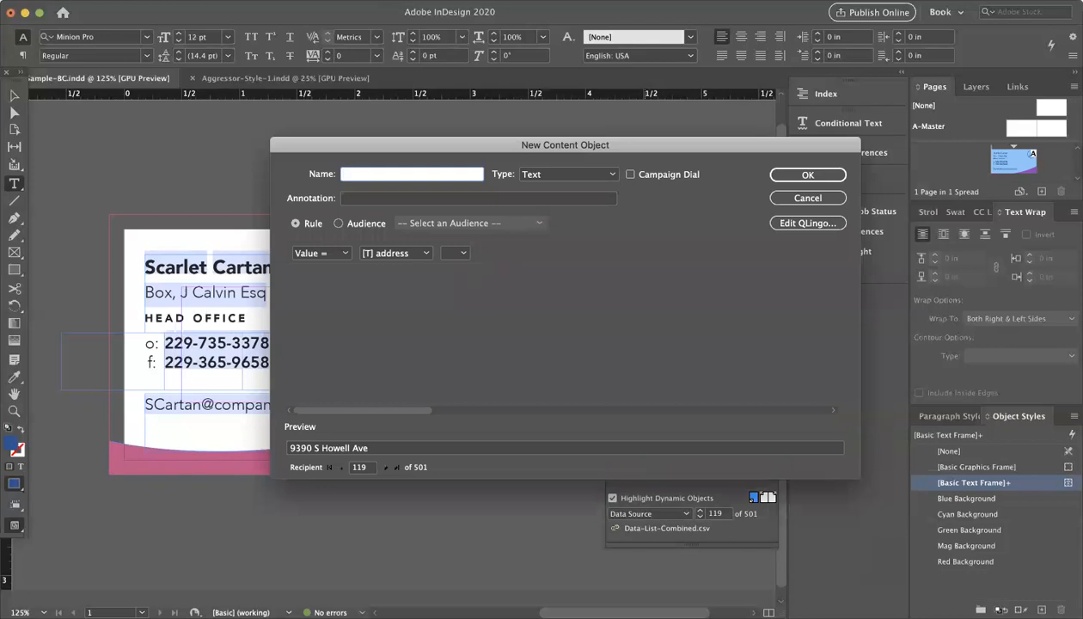
type("Head Office")
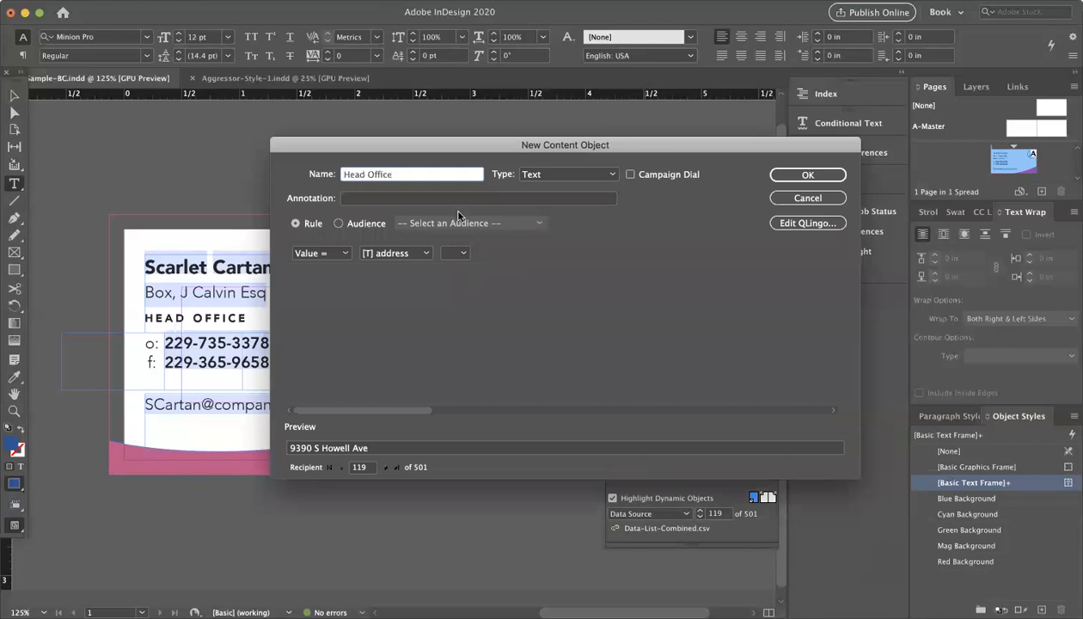
type("If")
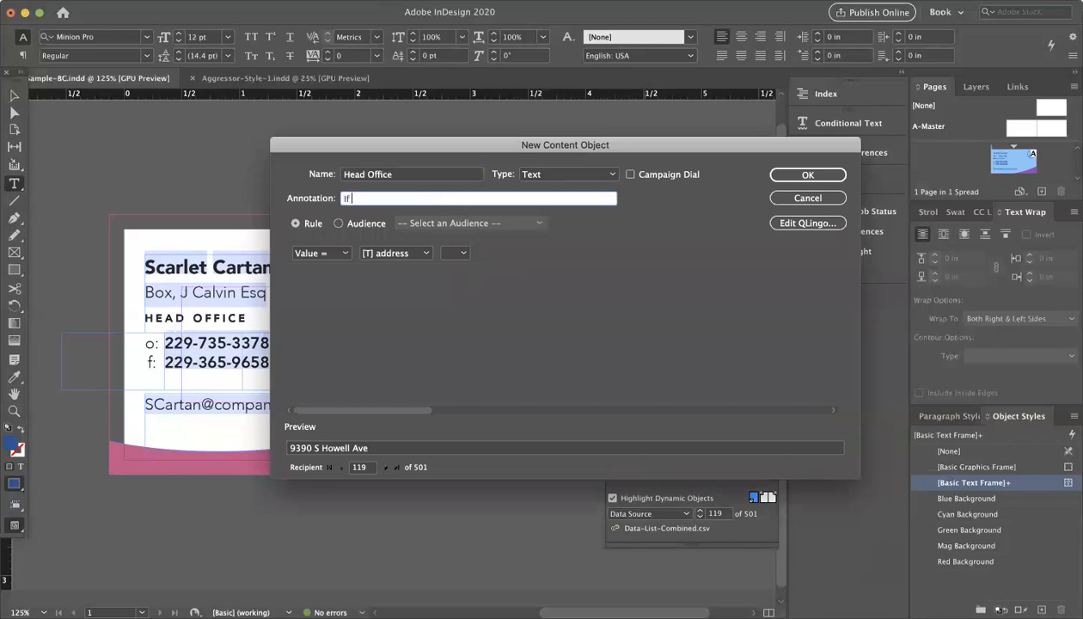
type("city -")
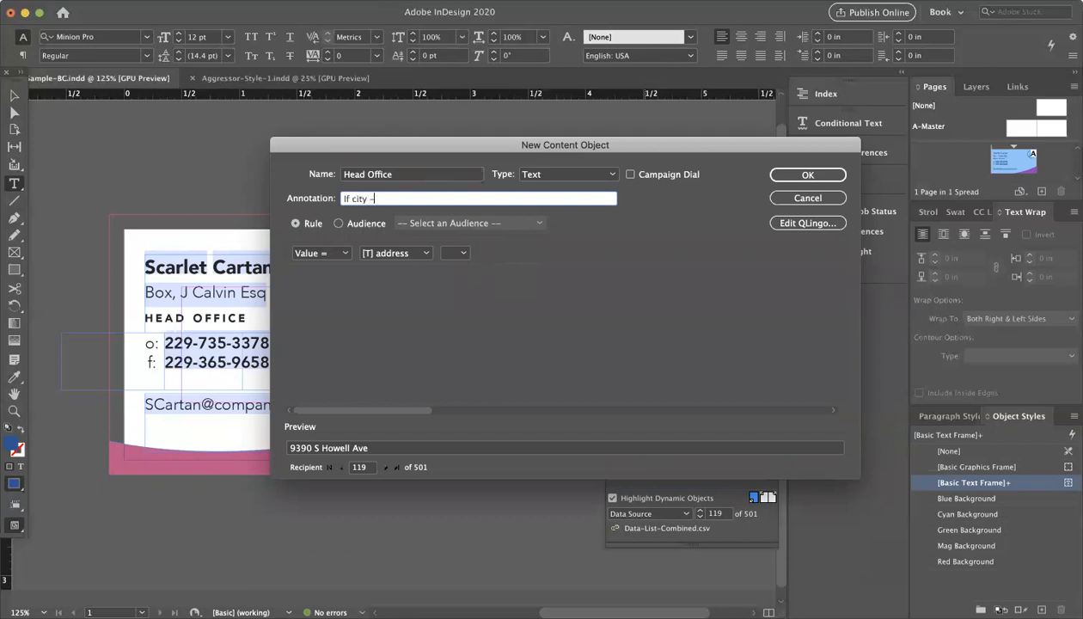
type("= county, then H")
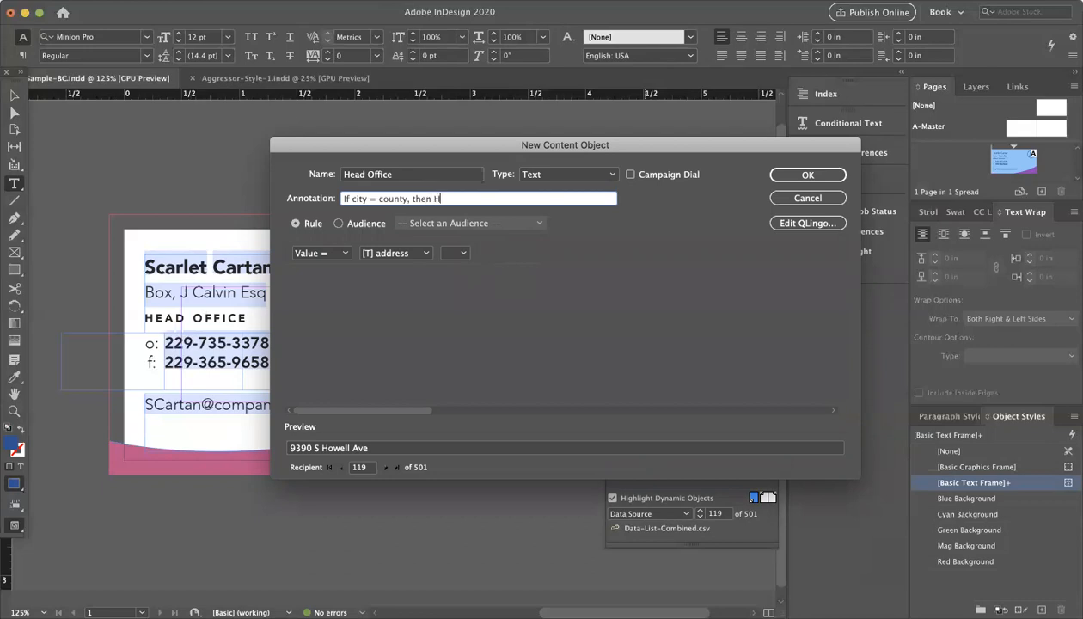
type("ead office")
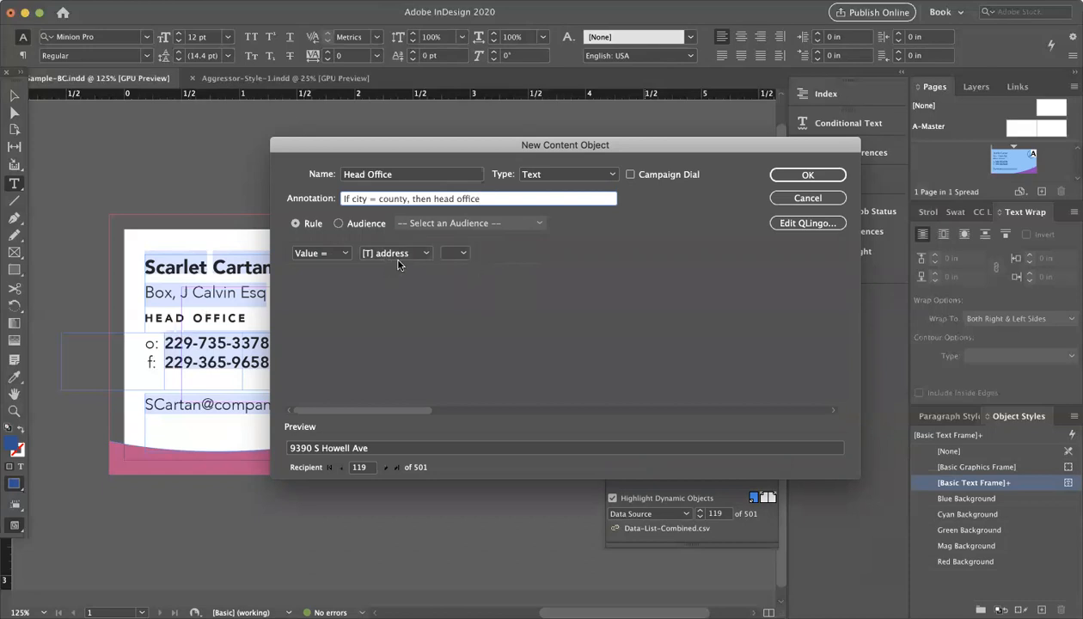
left_click(568, 174)
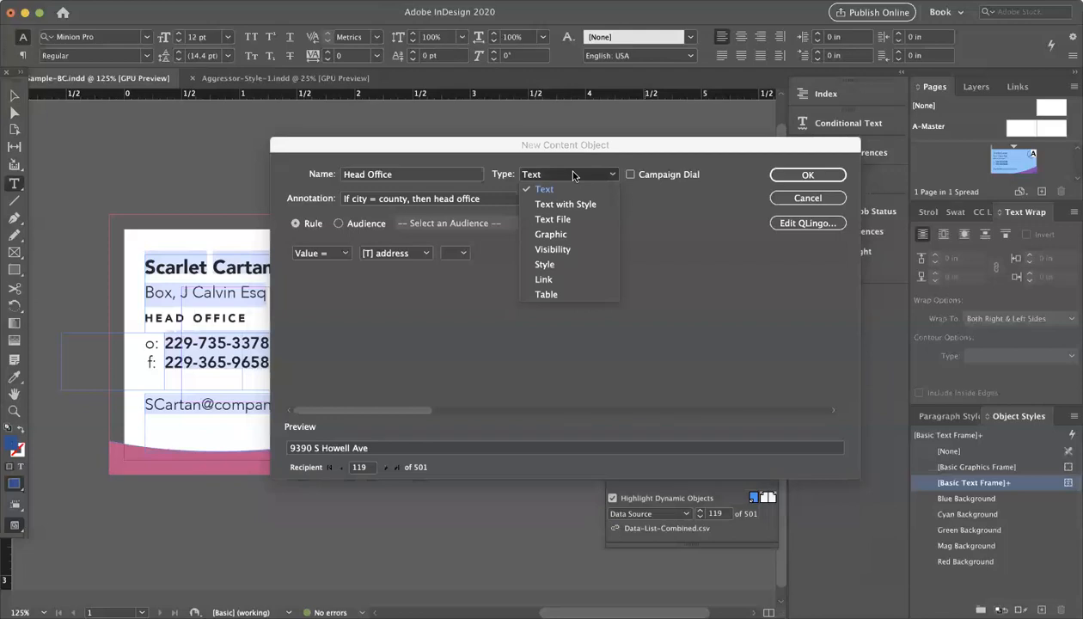
left_click(565, 204)
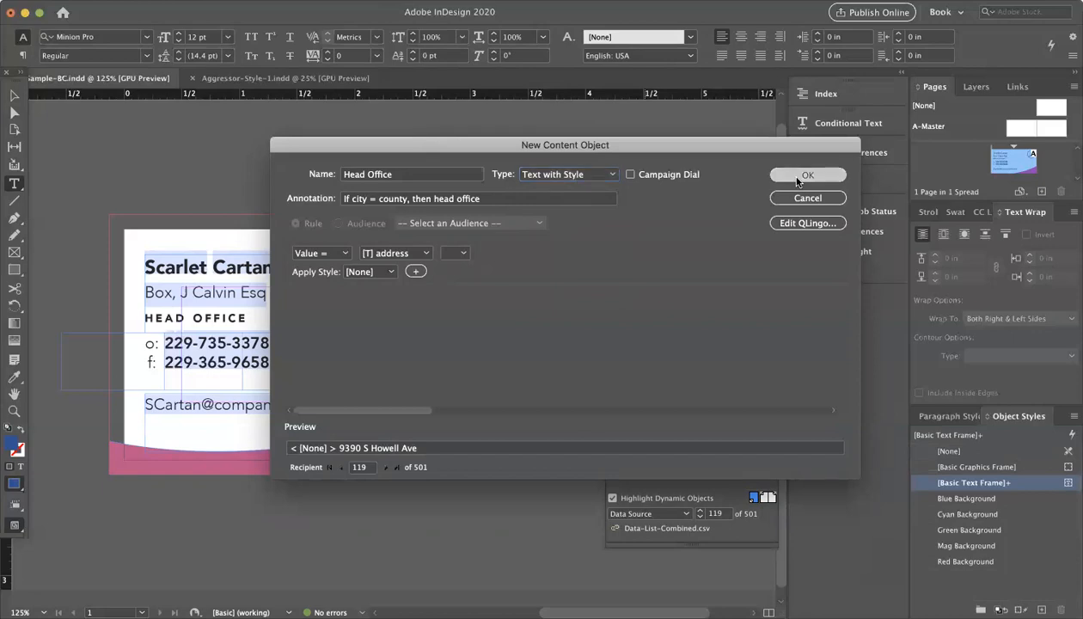
left_click(808, 174)
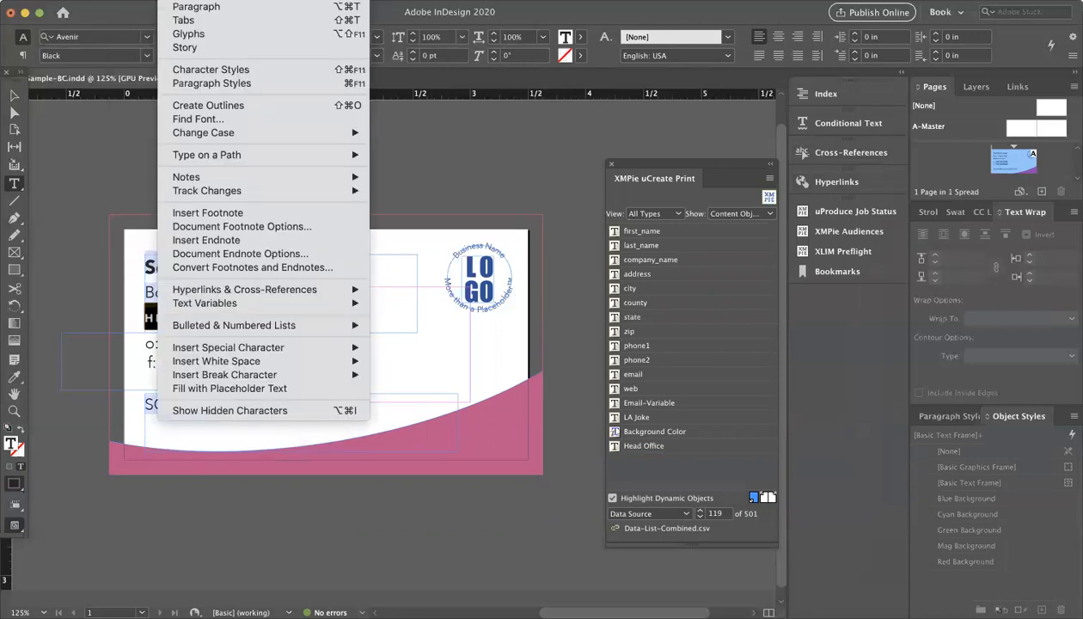
mouse_move(237, 83)
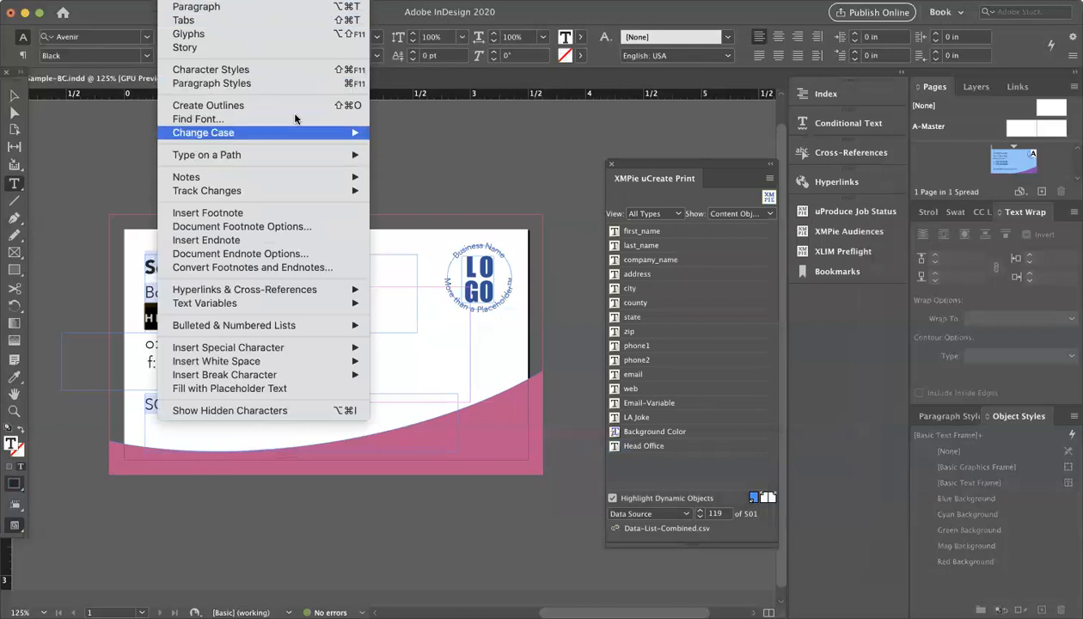
mouse_move(210, 69)
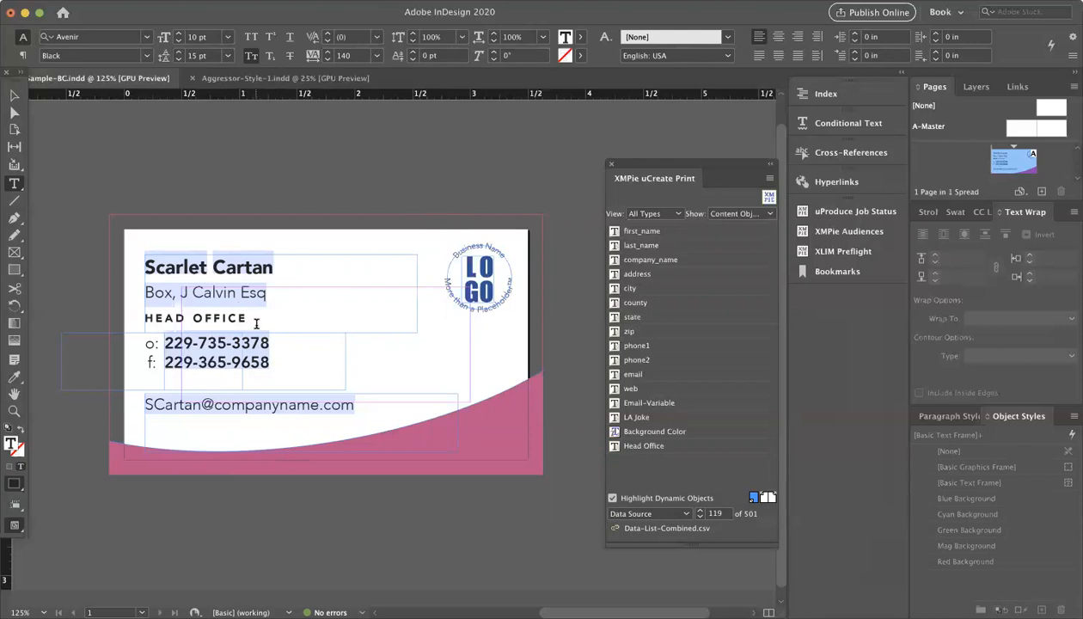
mouse_move(552, 383)
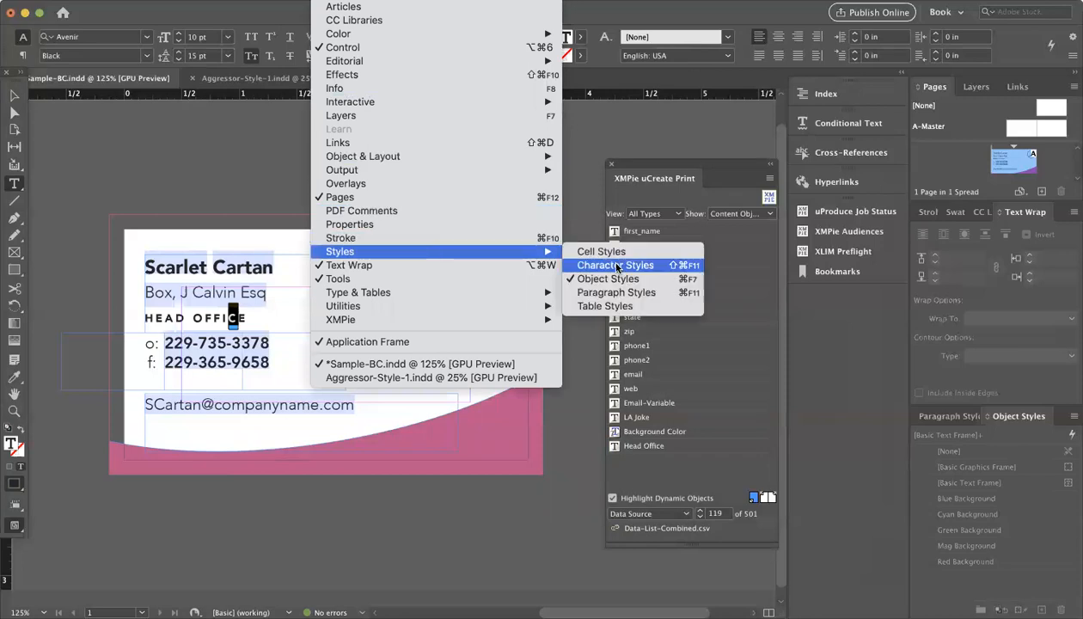
Step: Save the 10 pt Avenir Black small caps formatting as a Head Office character style and apply it to HEAD OFFICE
left_click(615, 265)
type("Head Office")
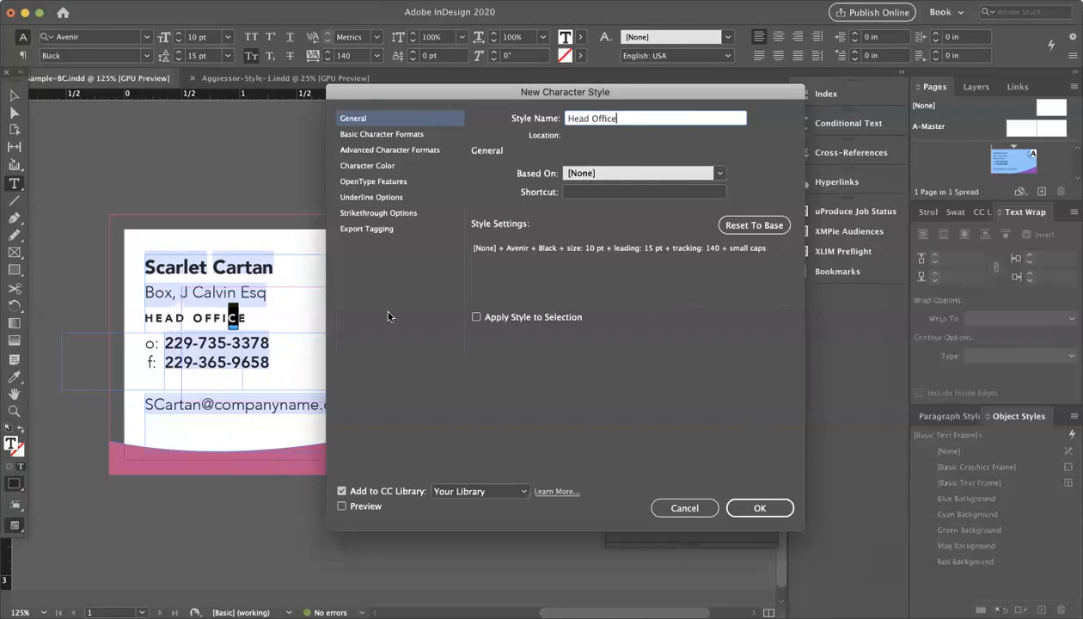
left_click(381, 133)
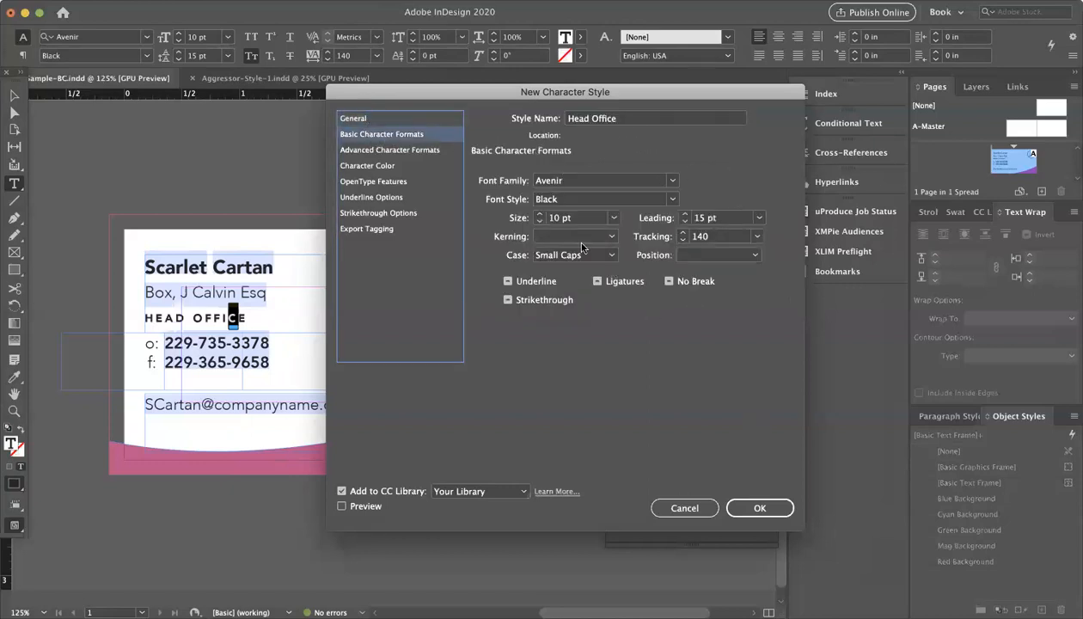
left_click(760, 507)
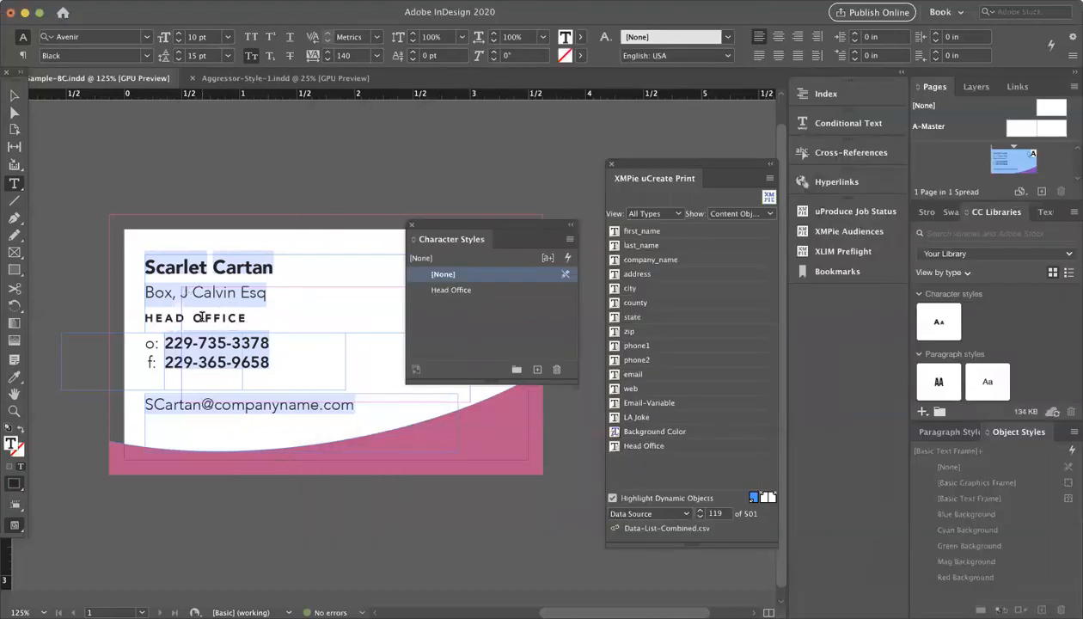
left_click(452, 290)
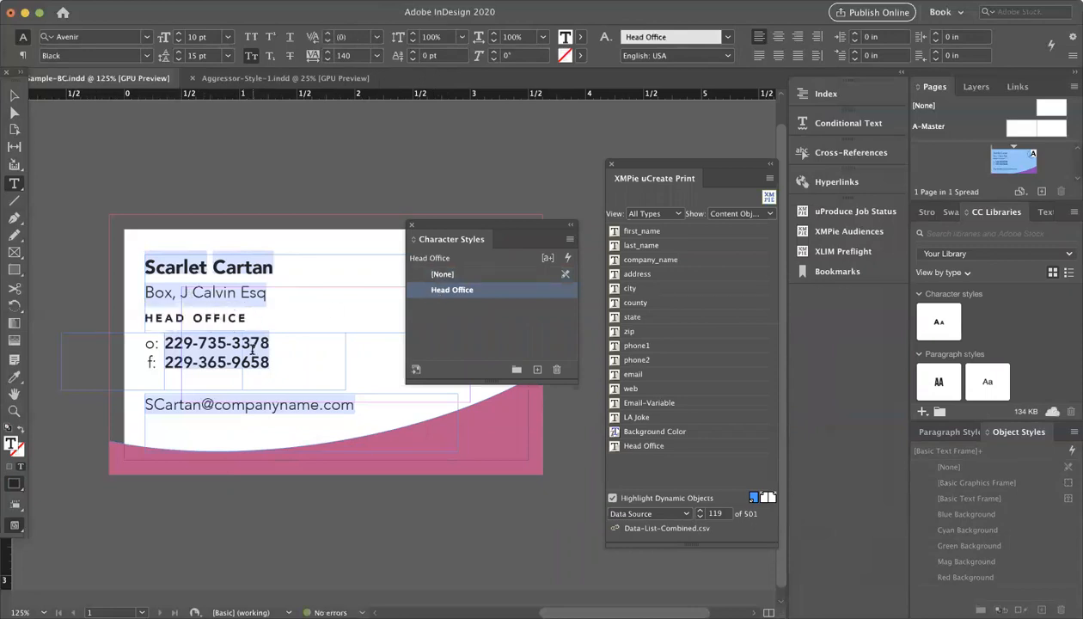
mouse_move(421, 222)
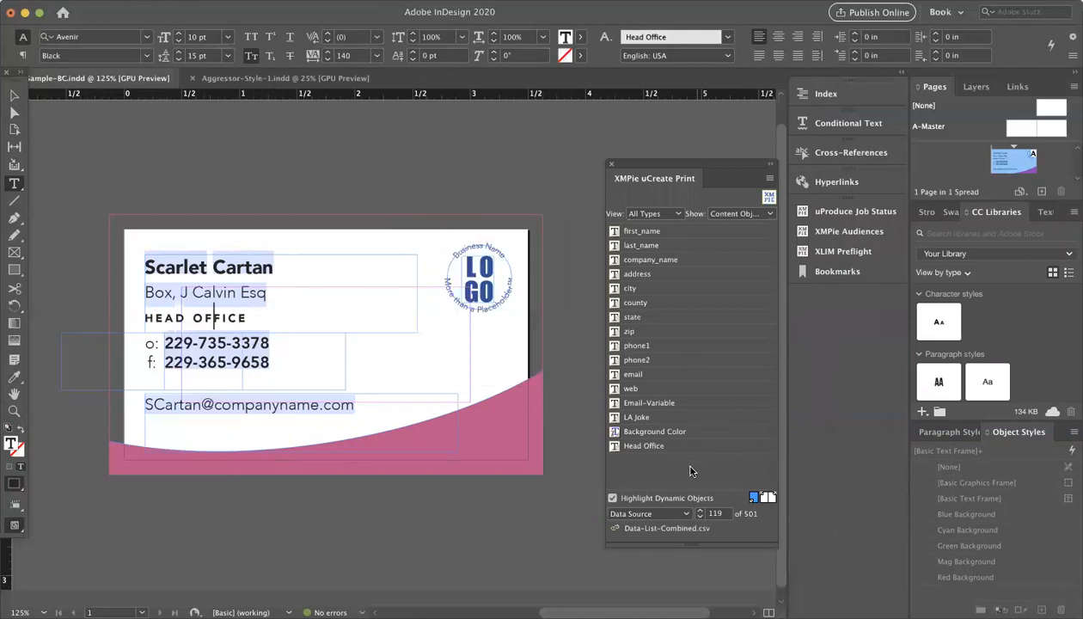
Step: Insert the Head Office content object into the business card design
right_click(644, 445)
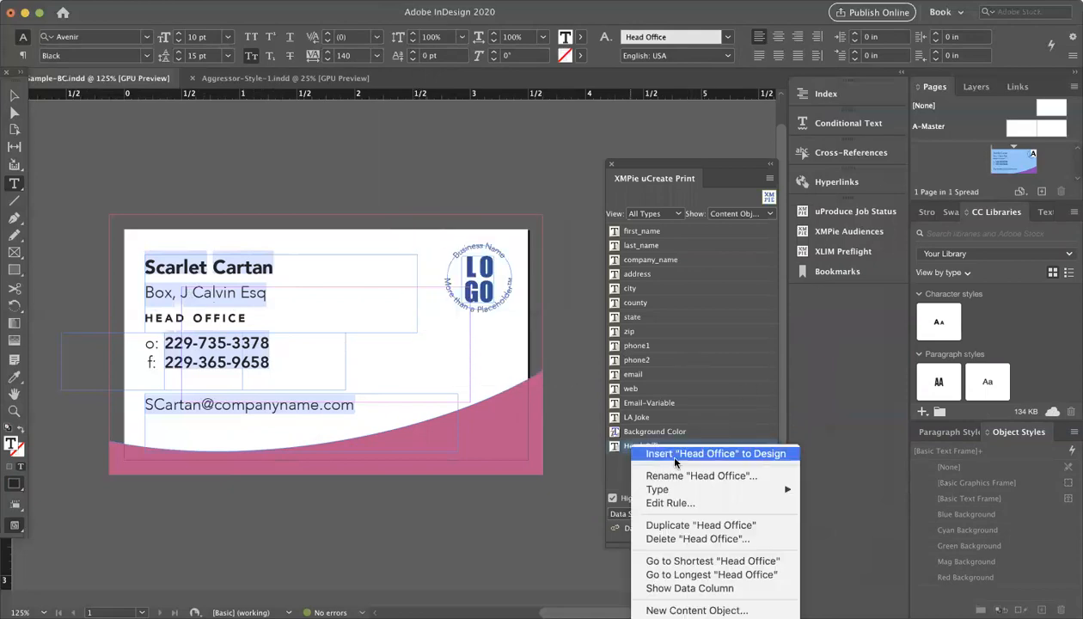
left_click(670, 503)
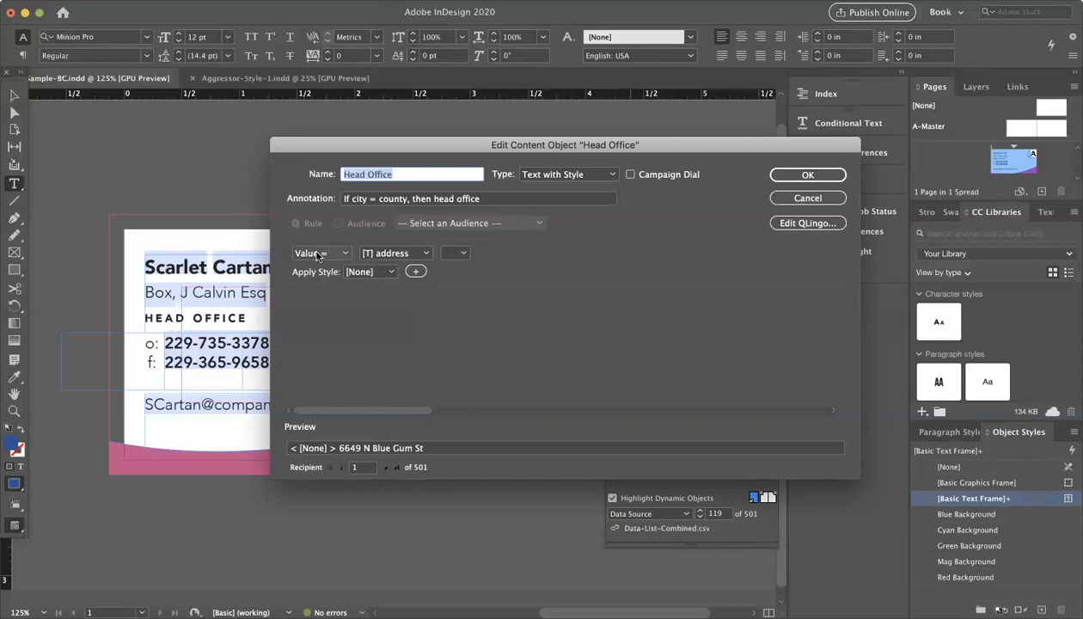
Step: Set the Head Office rule condition to If city equals county
left_click(320, 253)
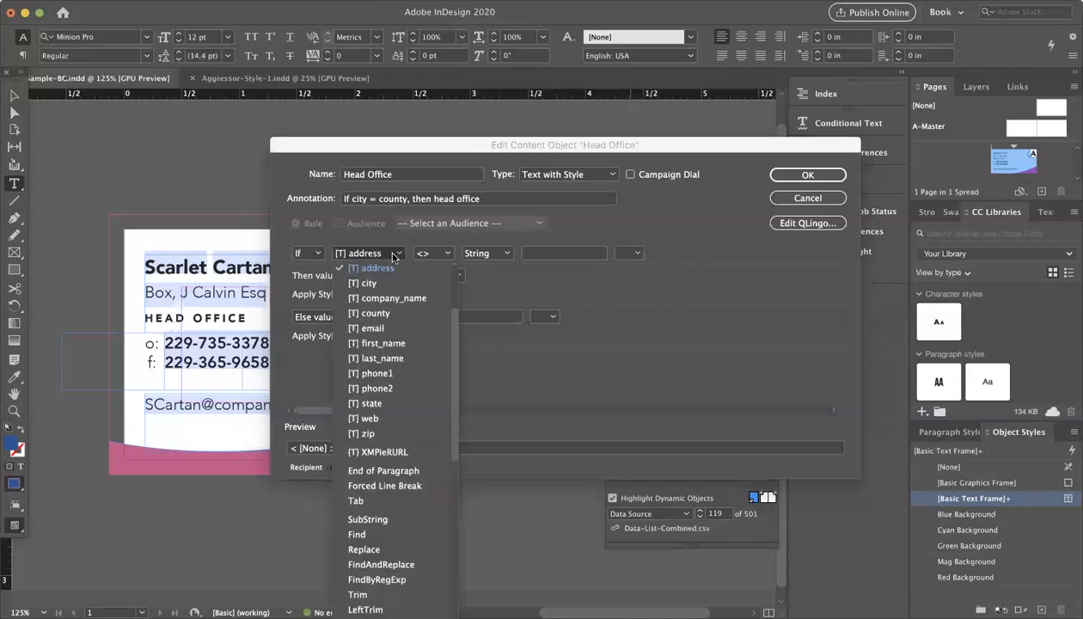
left_click(370, 283)
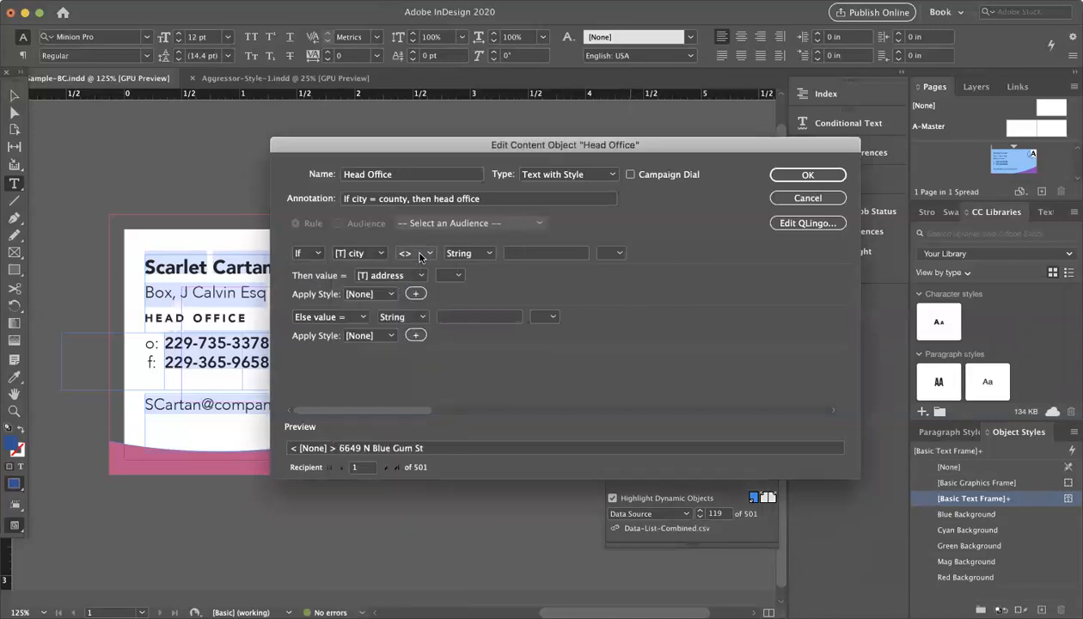
left_click(481, 252)
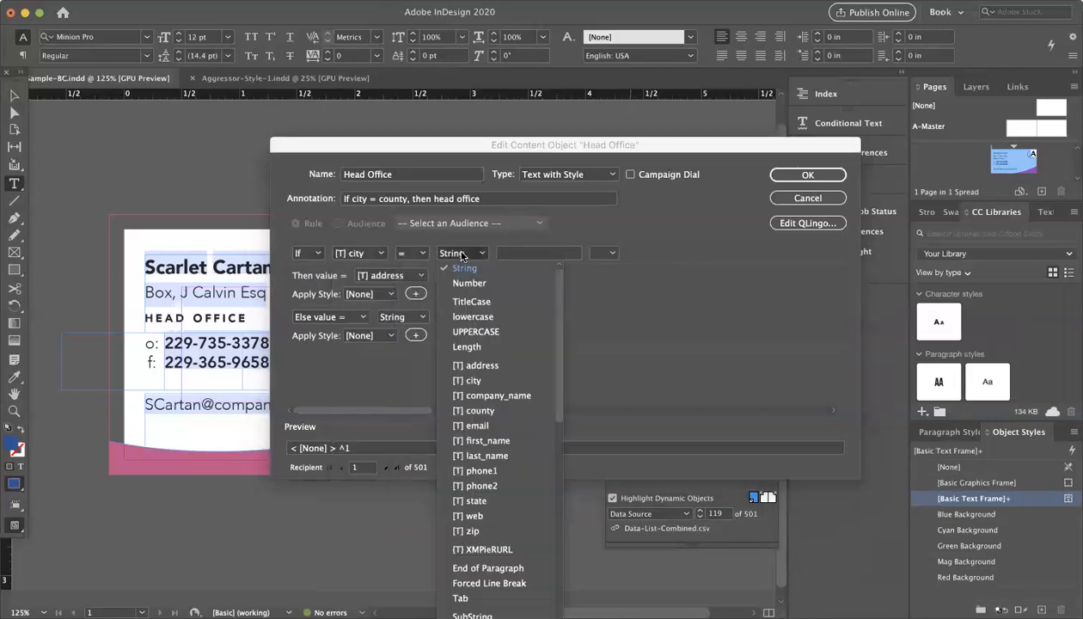
left_click(480, 410)
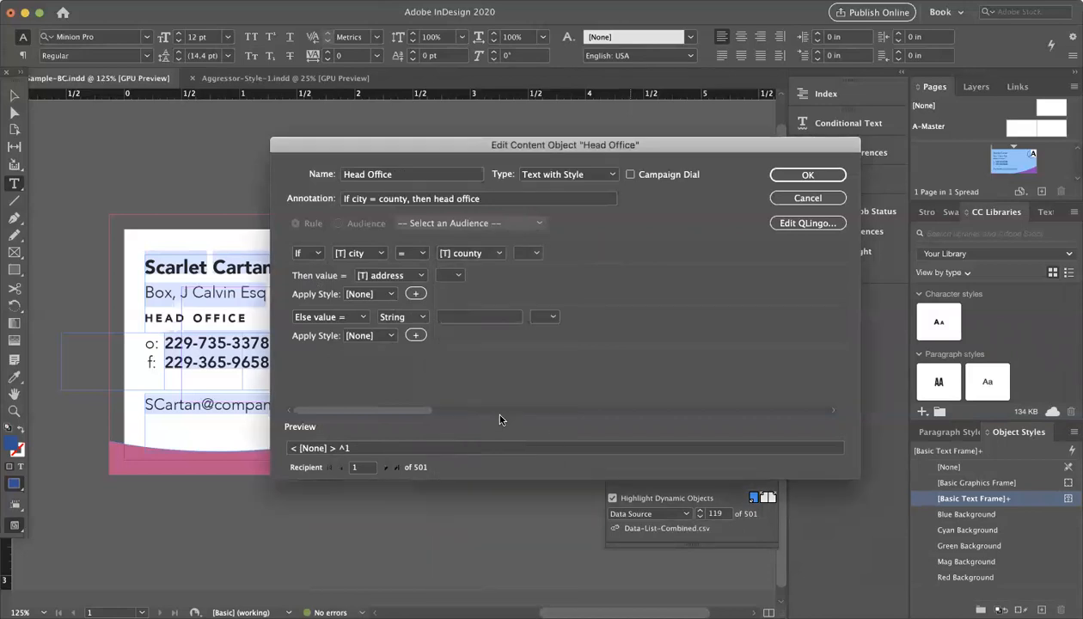
Step: Make the Then value the string 'head office' styled Head Office, and save the rule
left_click(391, 275)
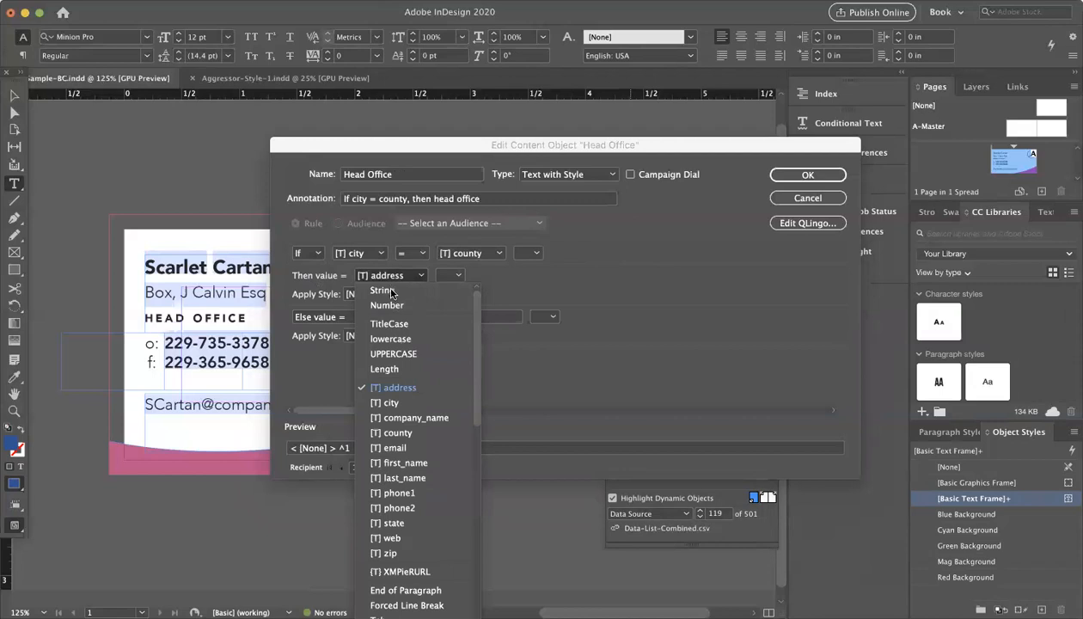
left_click(382, 290)
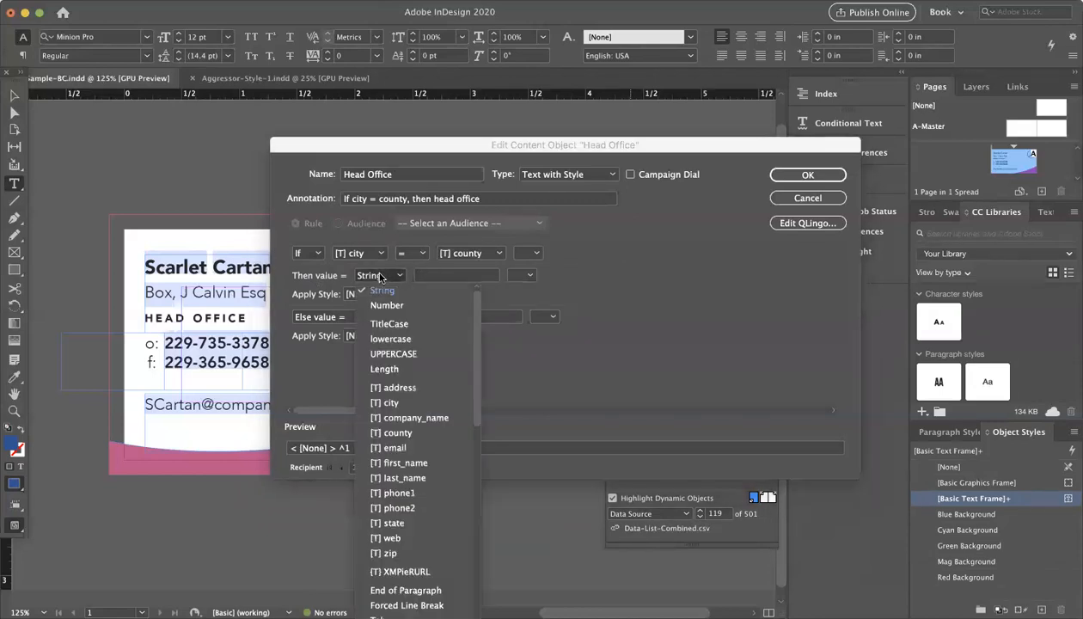
left_click(382, 290)
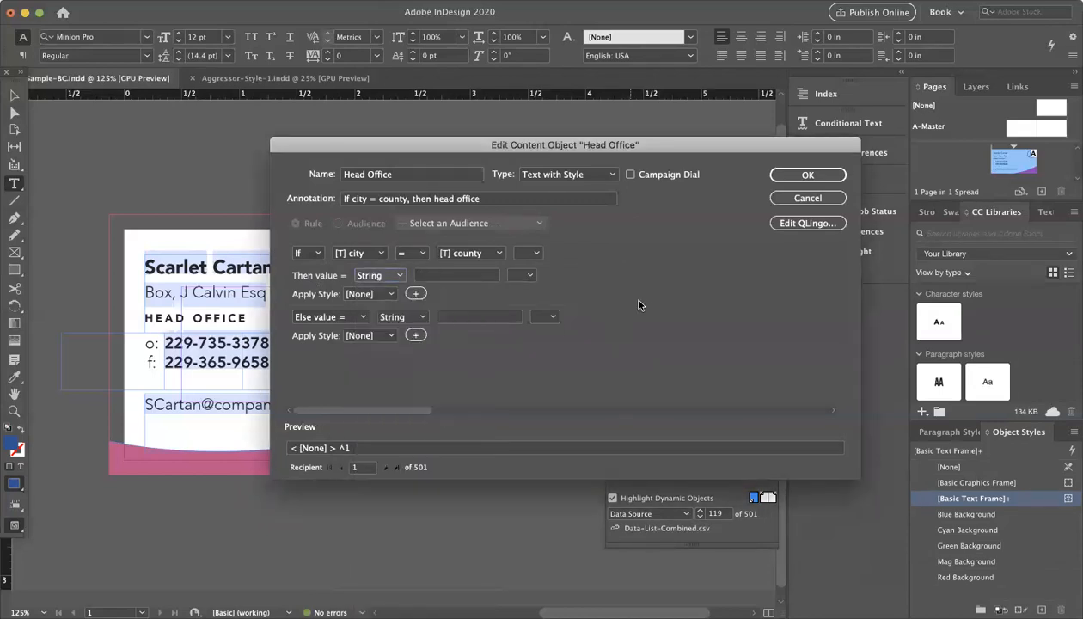
type("head office")
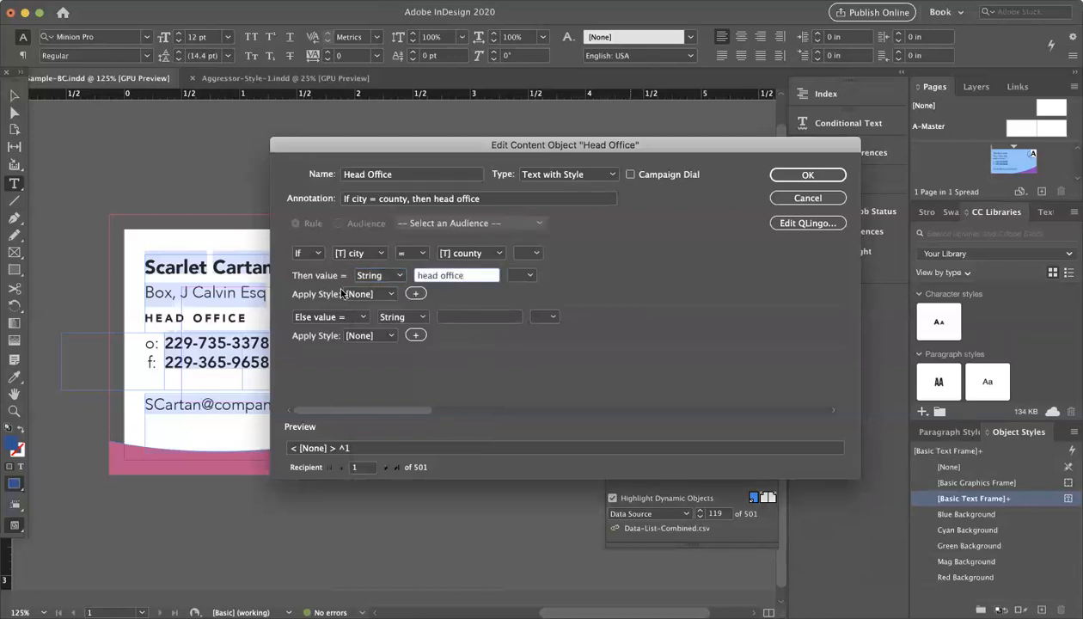
left_click(377, 293)
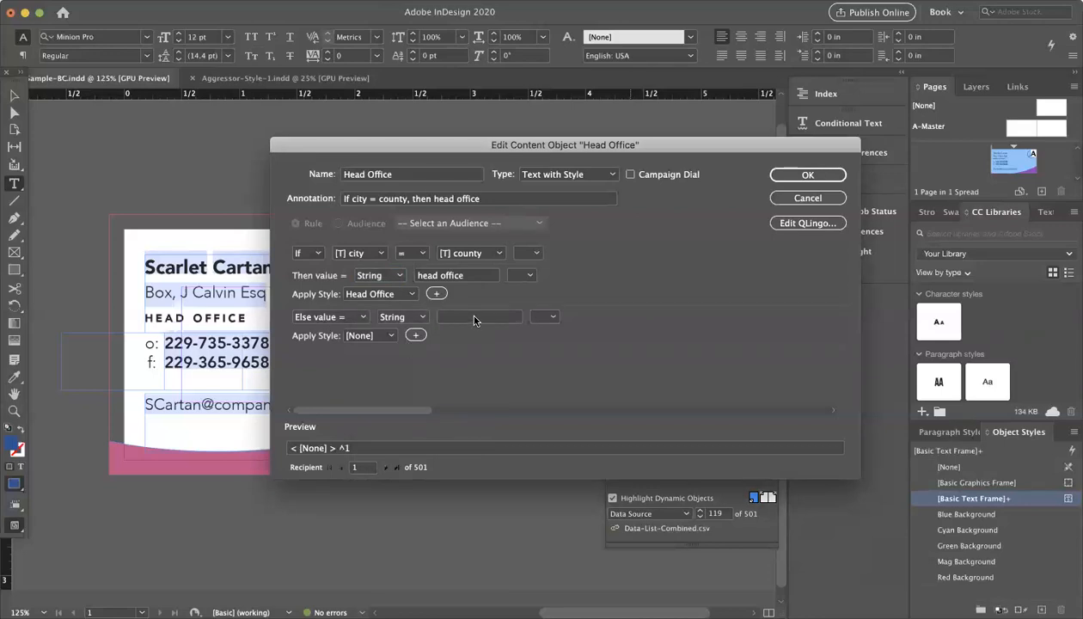
mouse_move(813, 294)
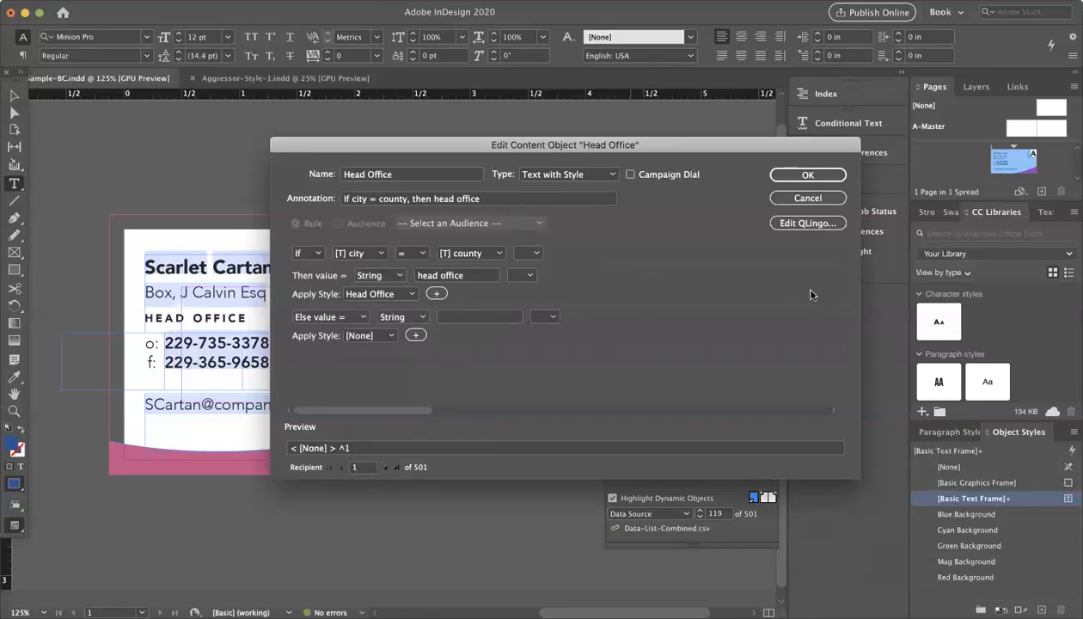
mouse_move(818, 174)
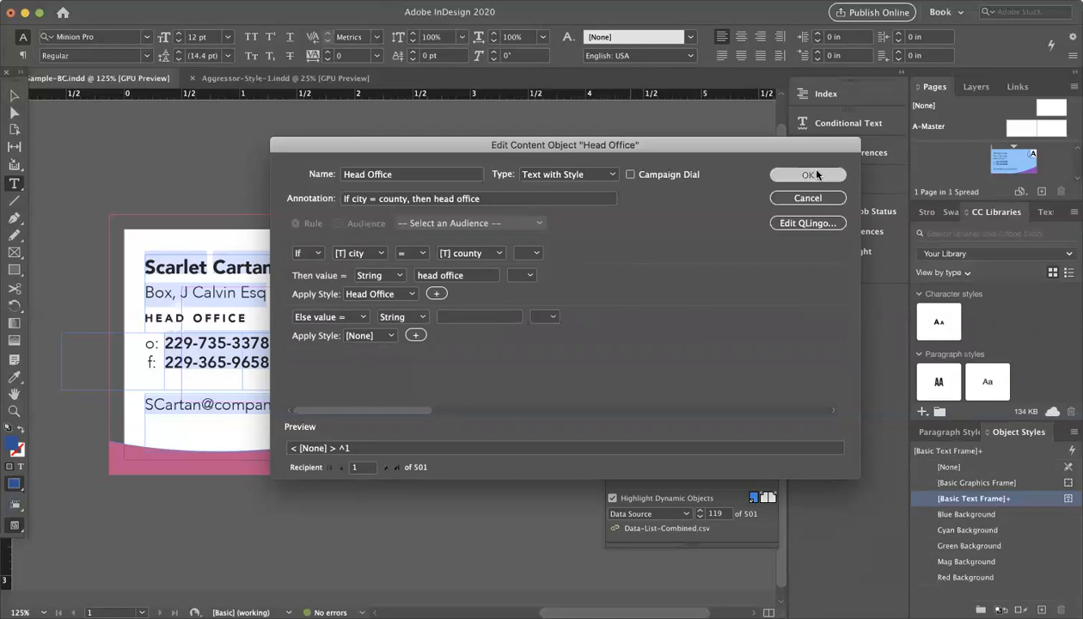
left_click(805, 174)
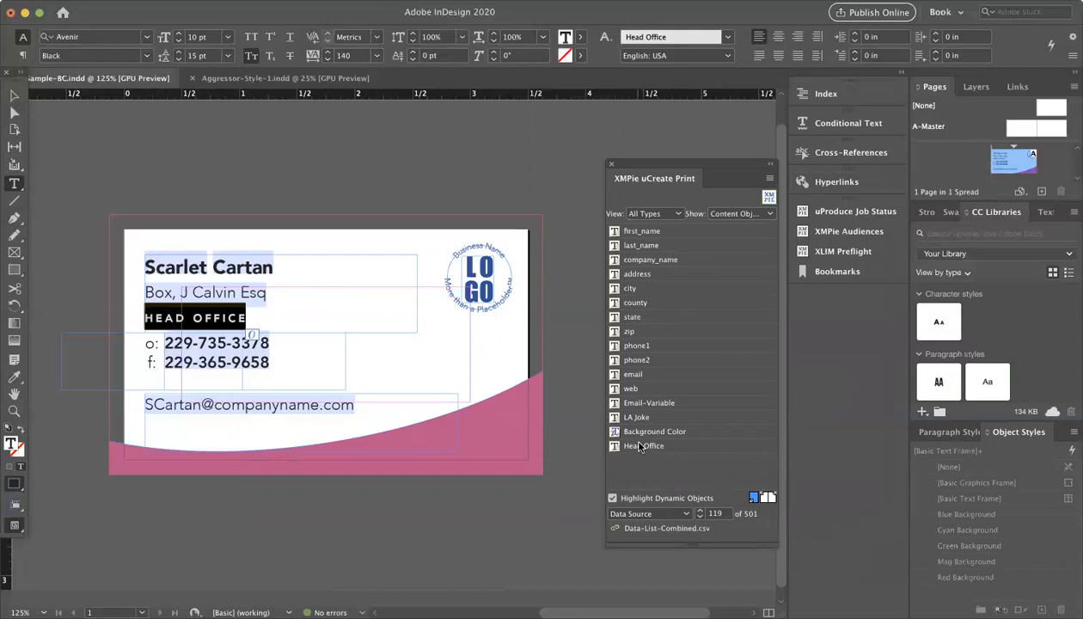
Step: Preview recipient records 501, 5 and 4 to check which cards show HEAD OFFICE
left_click(645, 445)
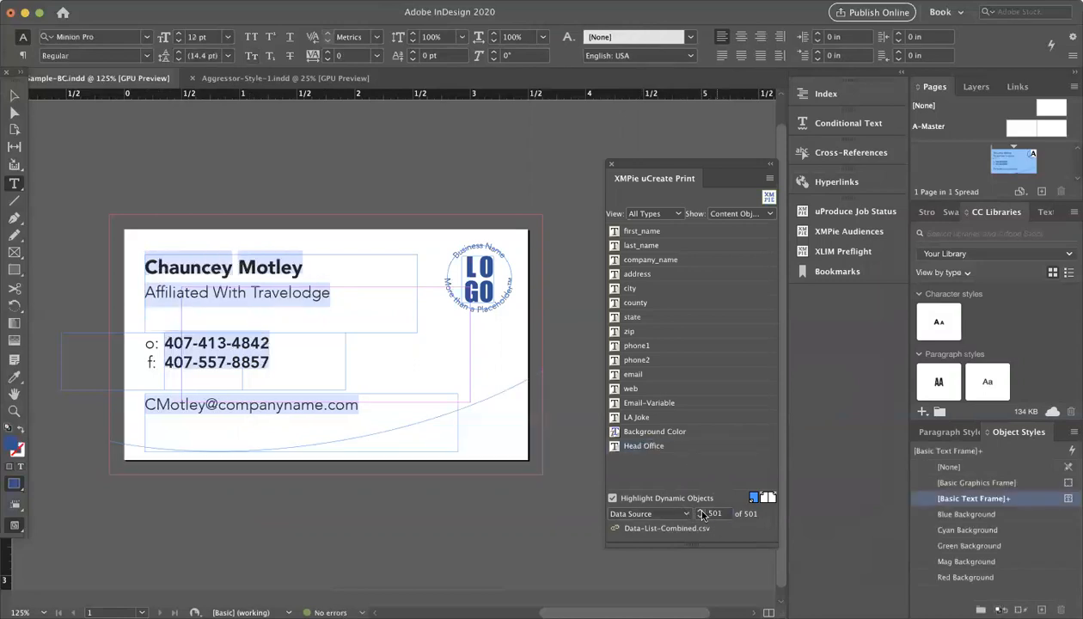
left_click(700, 514)
type("5")
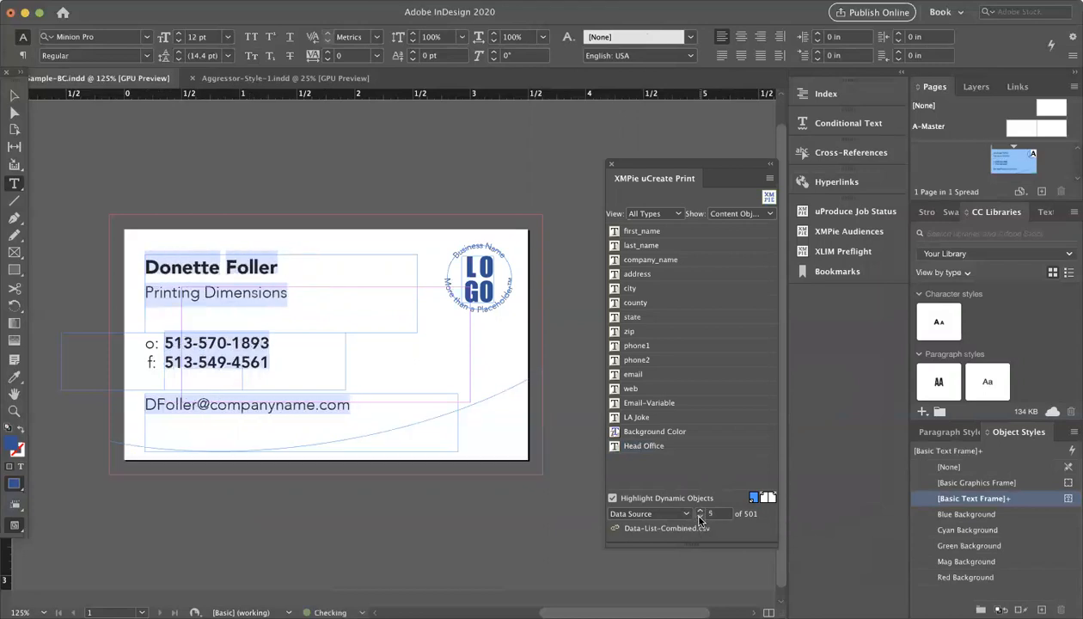
left_click(700, 516)
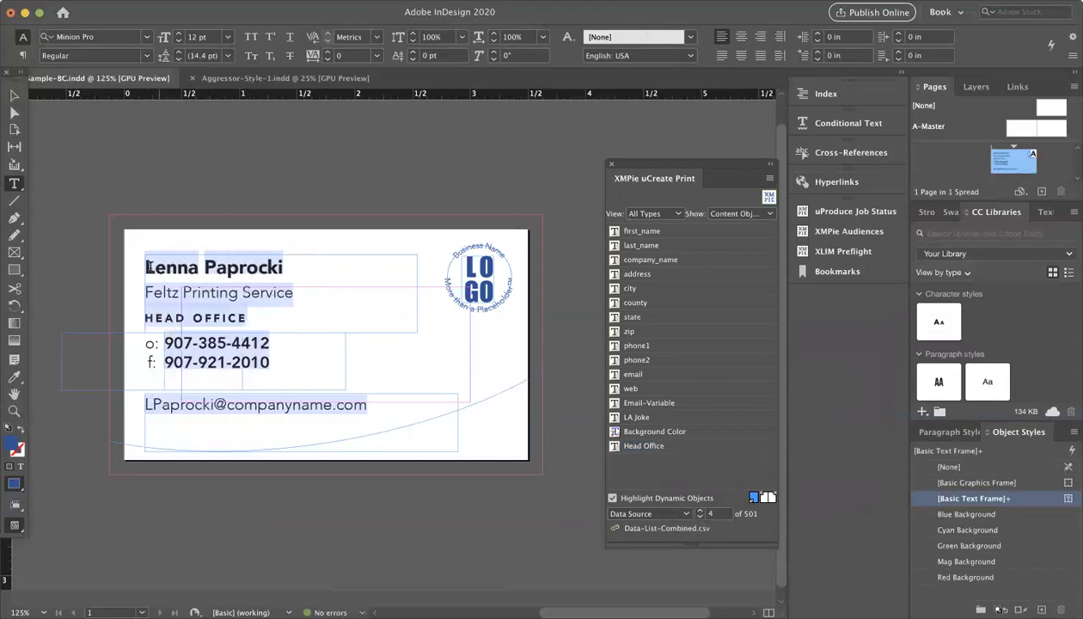